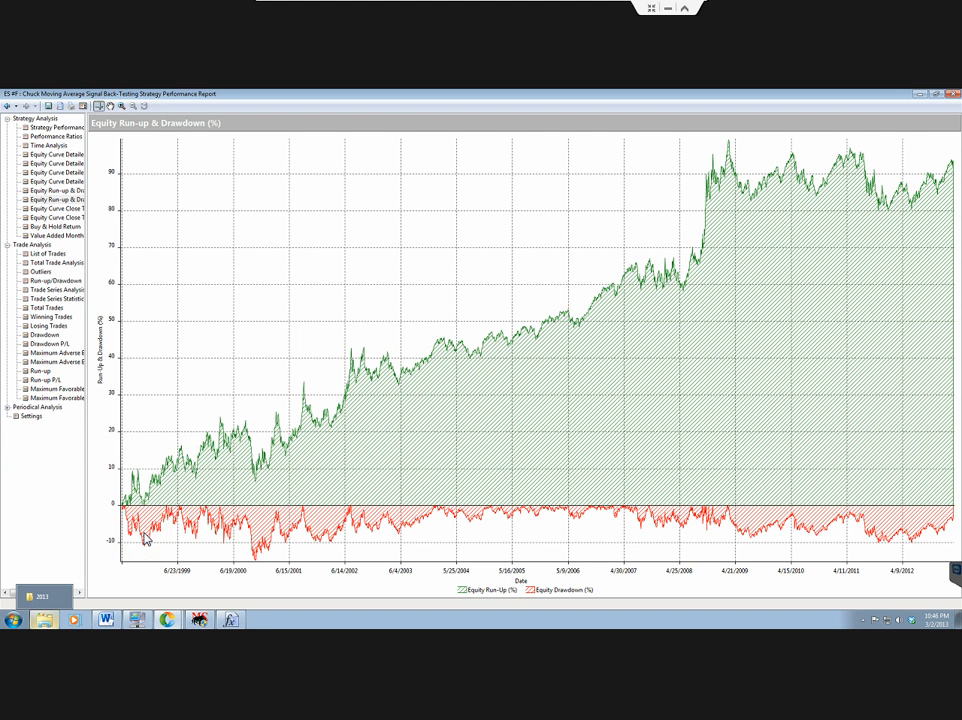
mouse_move(210, 273)
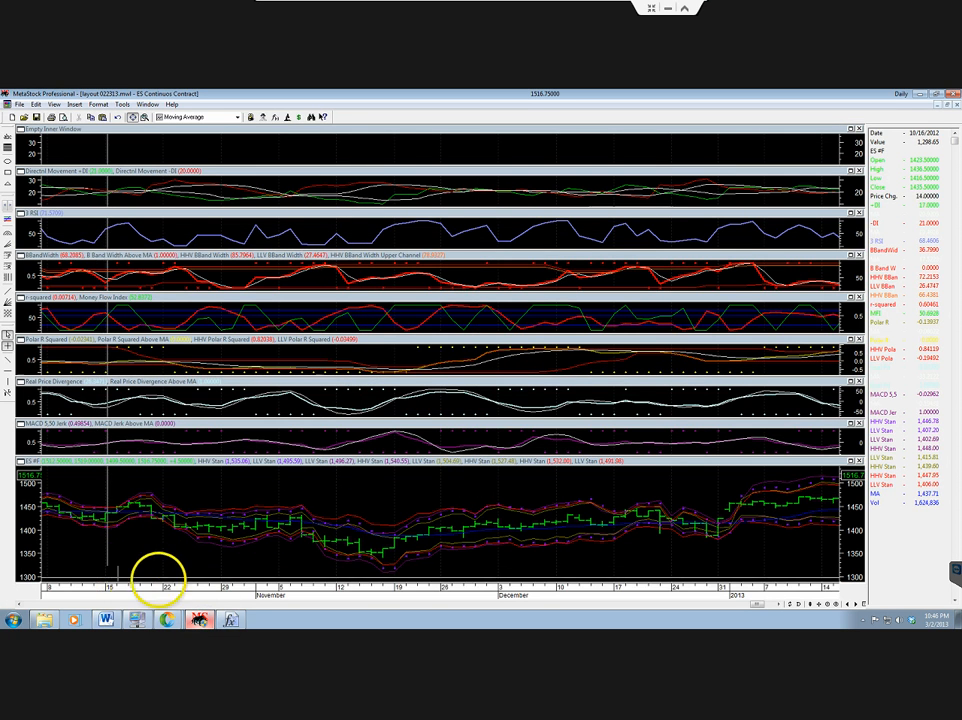
mouse_move(547, 547)
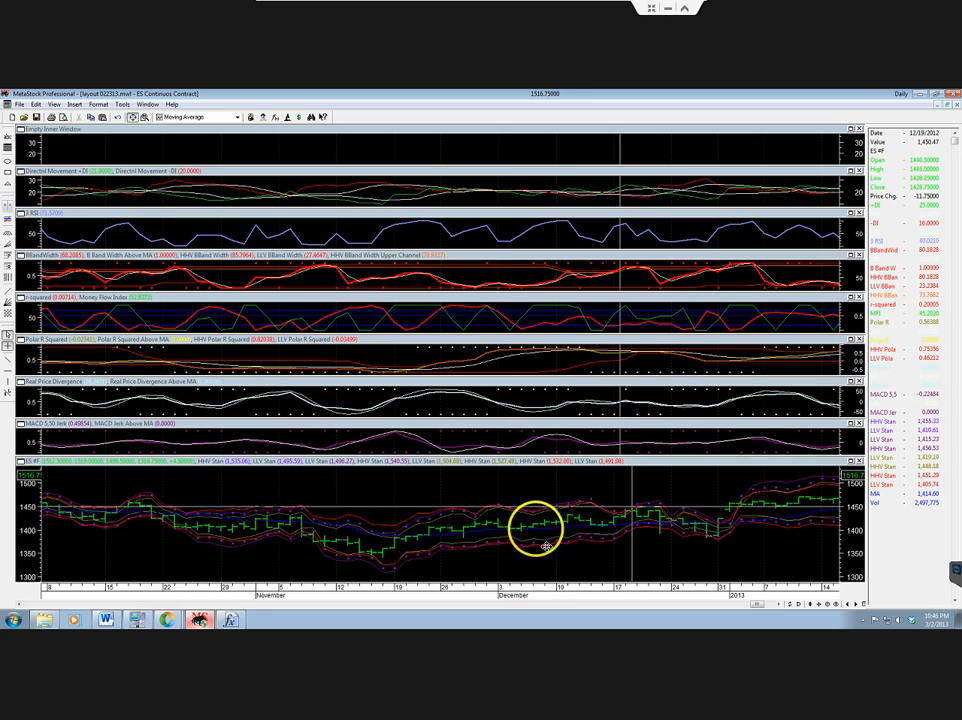
mouse_move(220, 555)
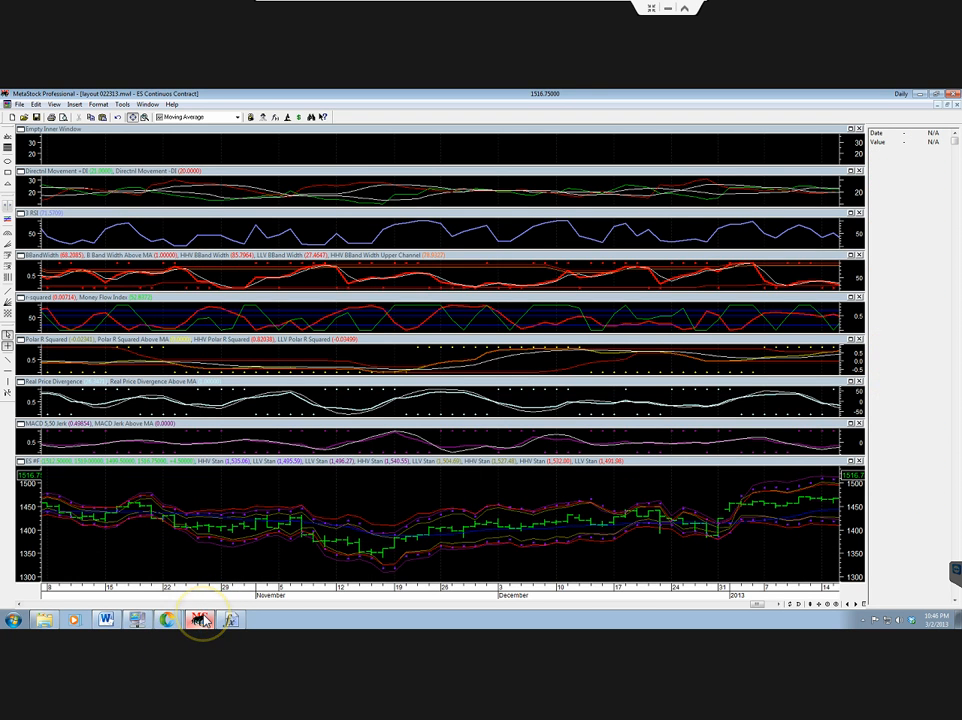
mouse_move(205, 550)
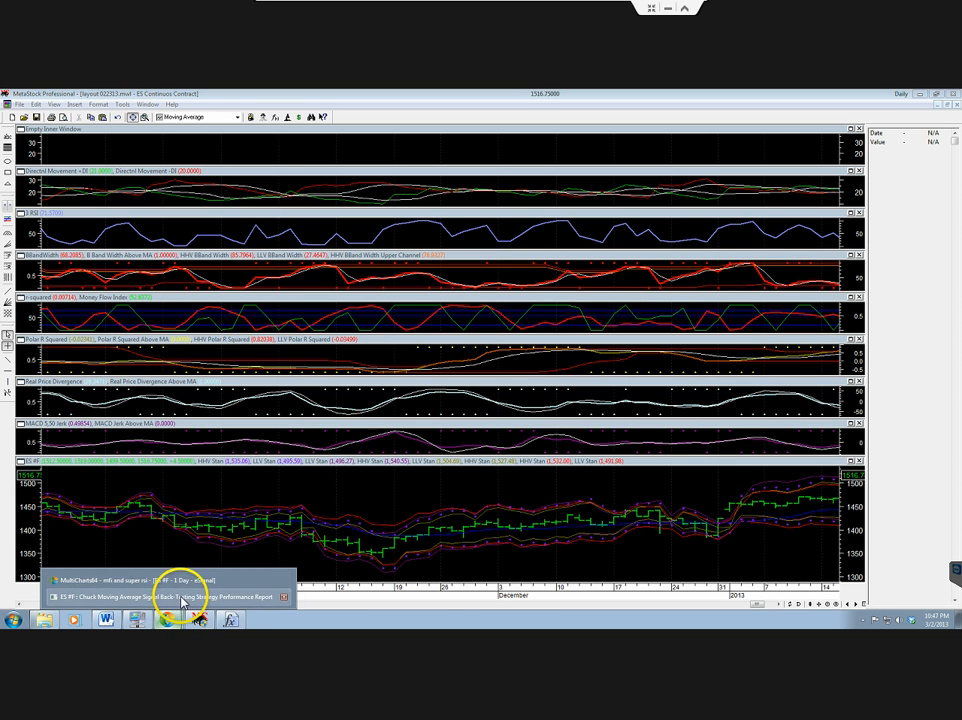
Bring the Strategy Performance Report window forward to review the Equity Run-up & Drawdown graph.
click(165, 597)
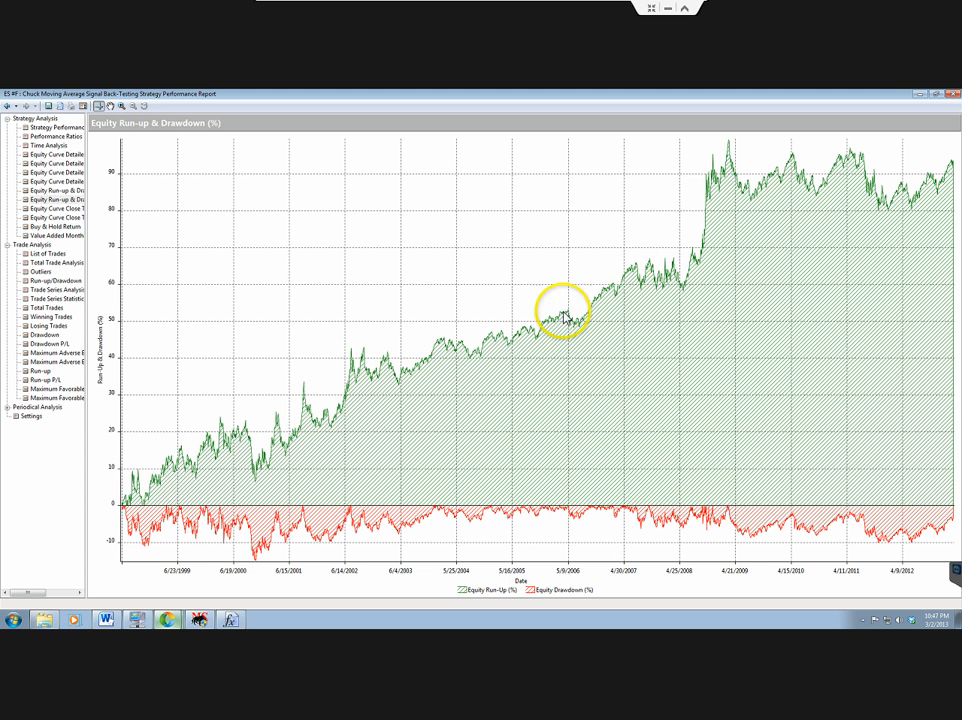
mouse_move(230, 463)
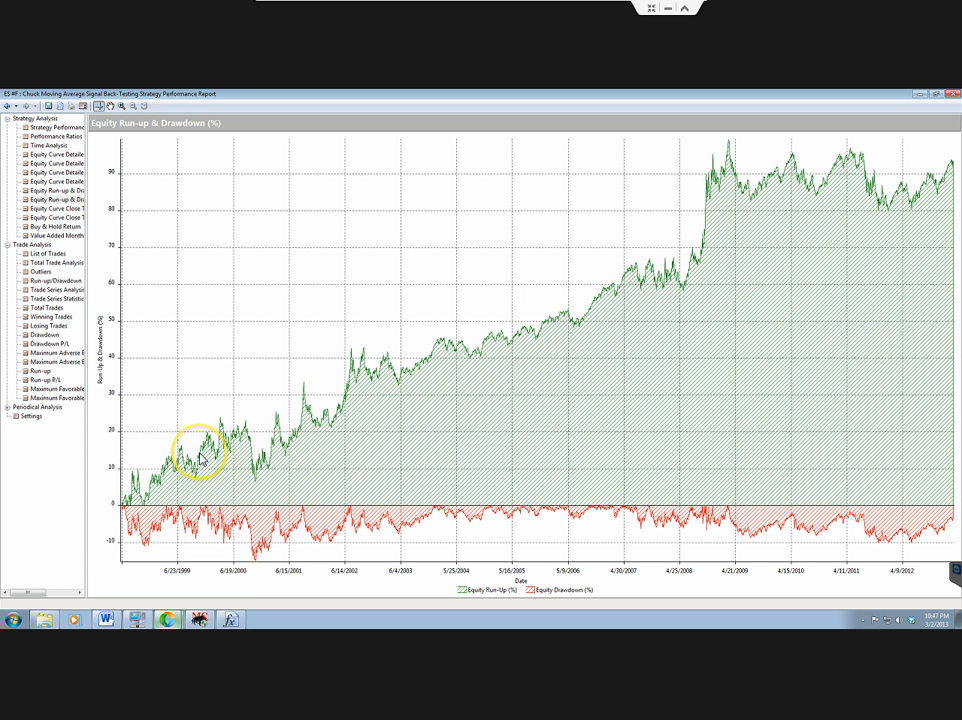
mouse_move(177, 465)
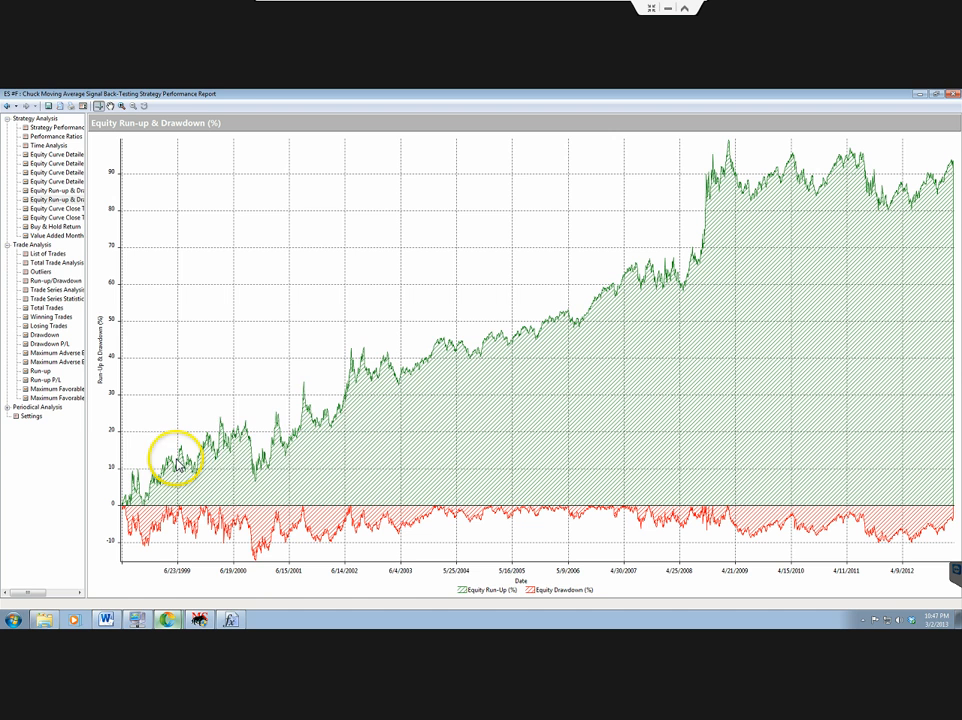
mouse_move(404, 415)
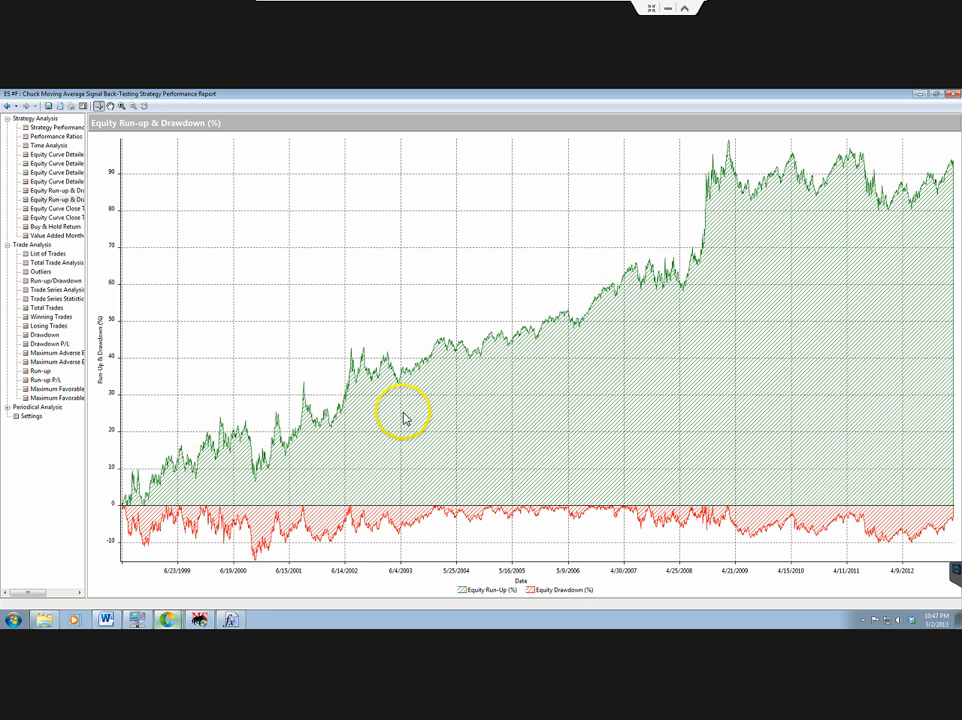
mouse_move(367, 388)
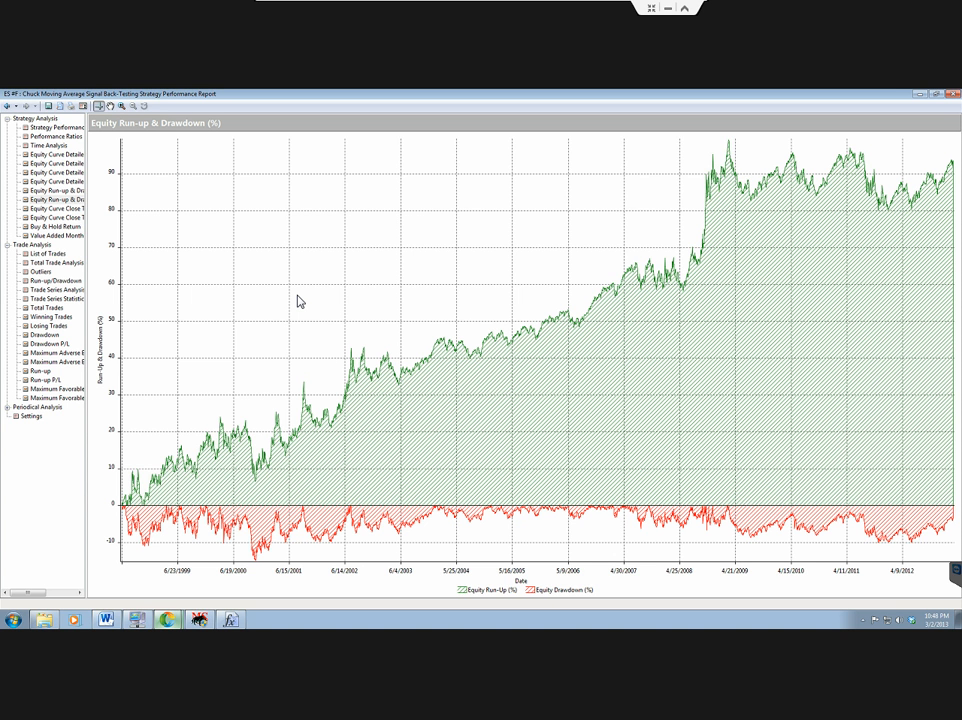
mouse_move(199, 666)
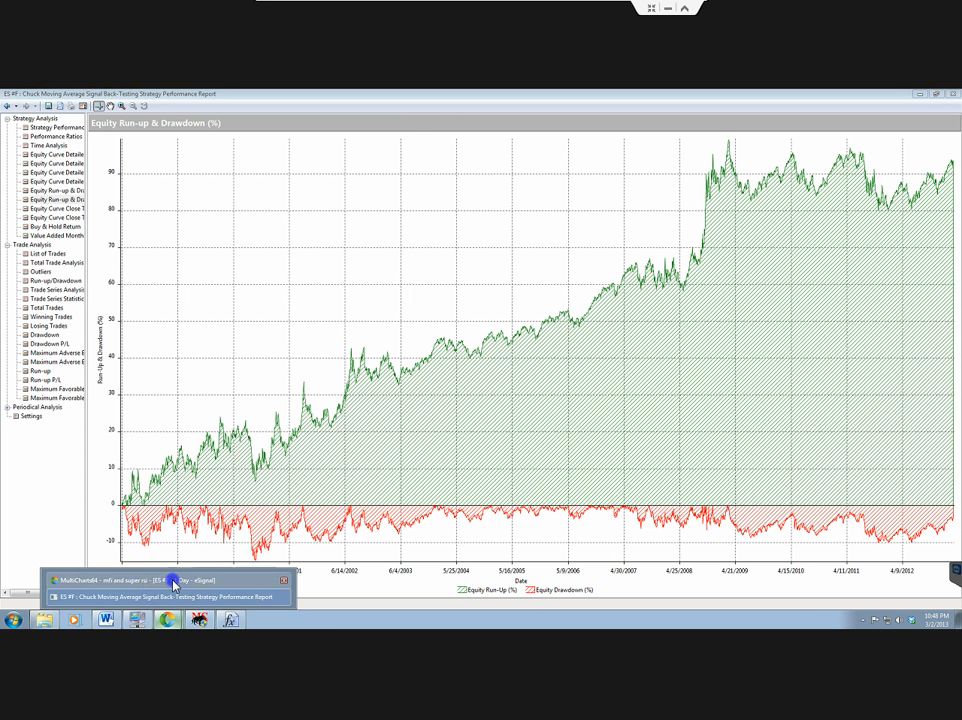
Switch to the mfi and super rsi daily ES chart and tighten its bar spacing to show more history.
click(175, 580)
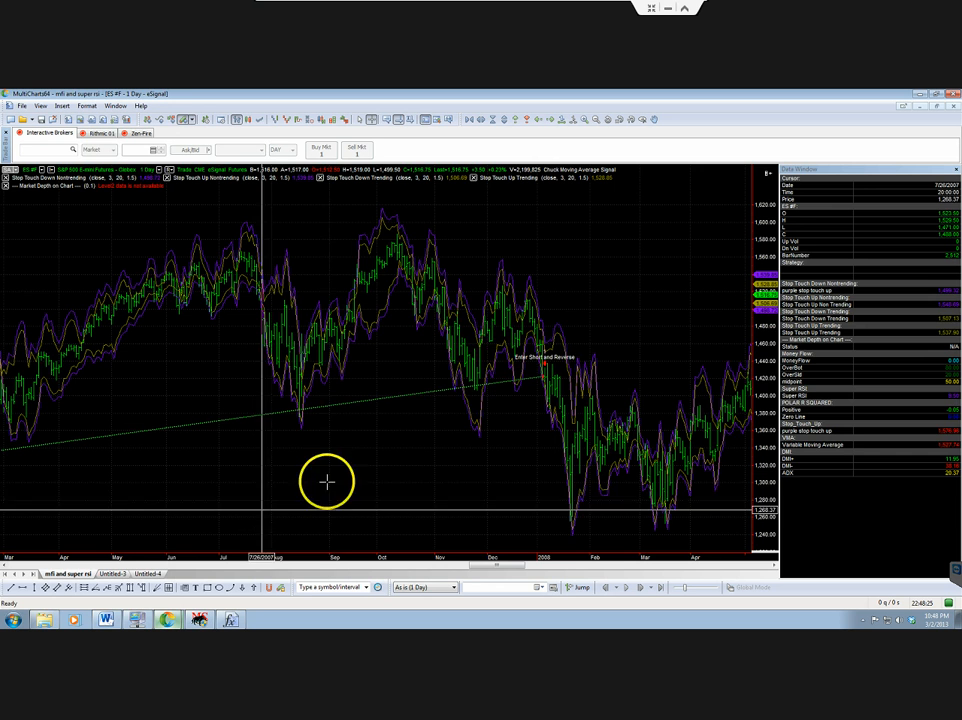
mouse_move(497, 387)
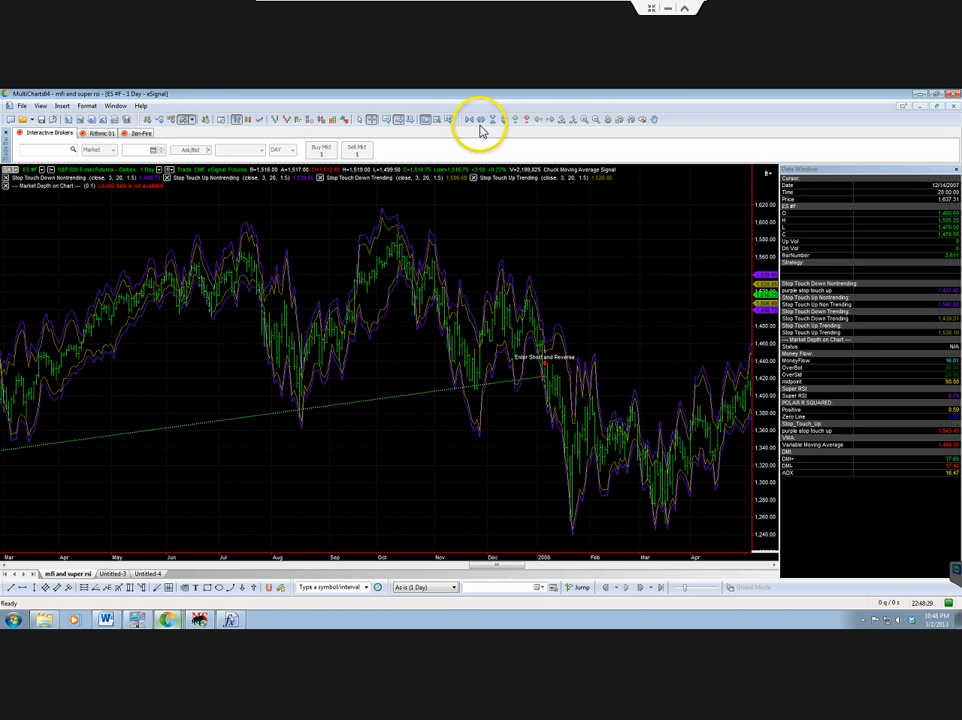
click(480, 120)
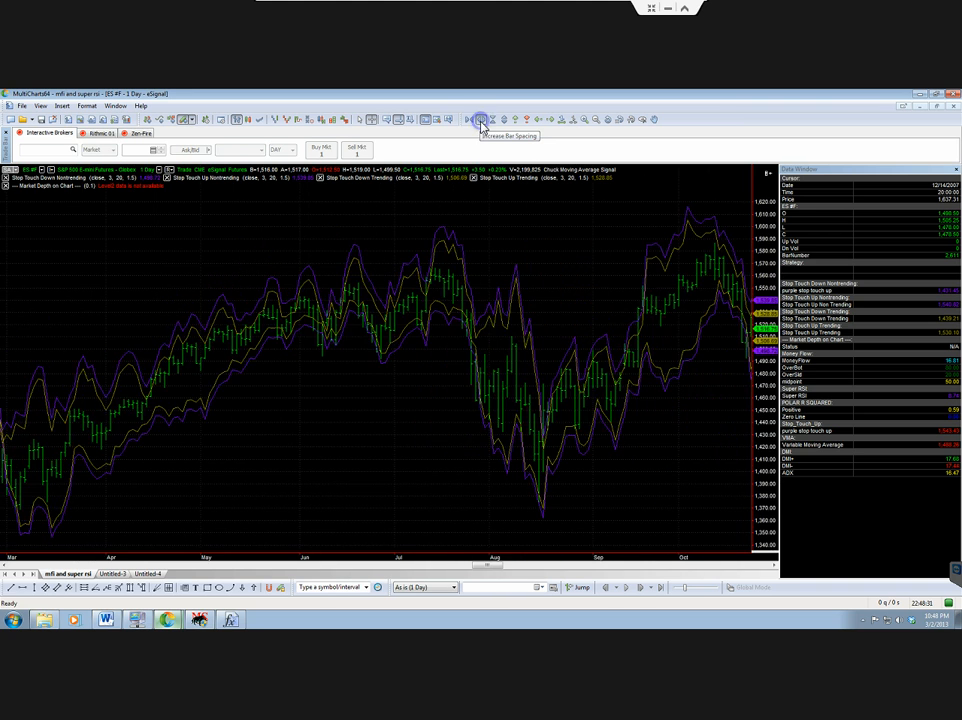
click(467, 119)
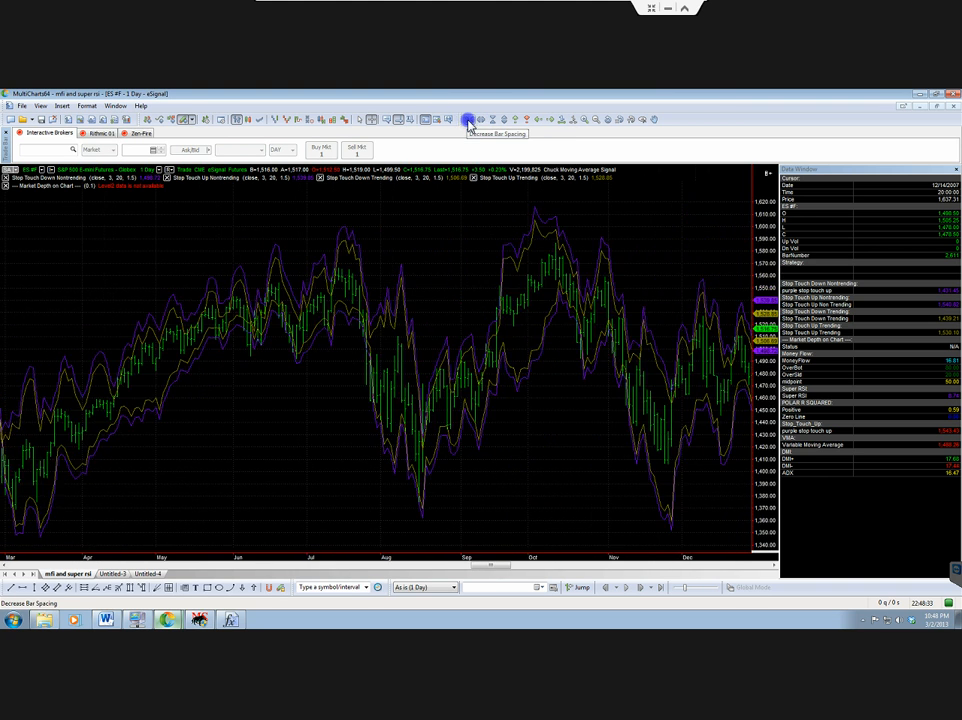
click(505, 119)
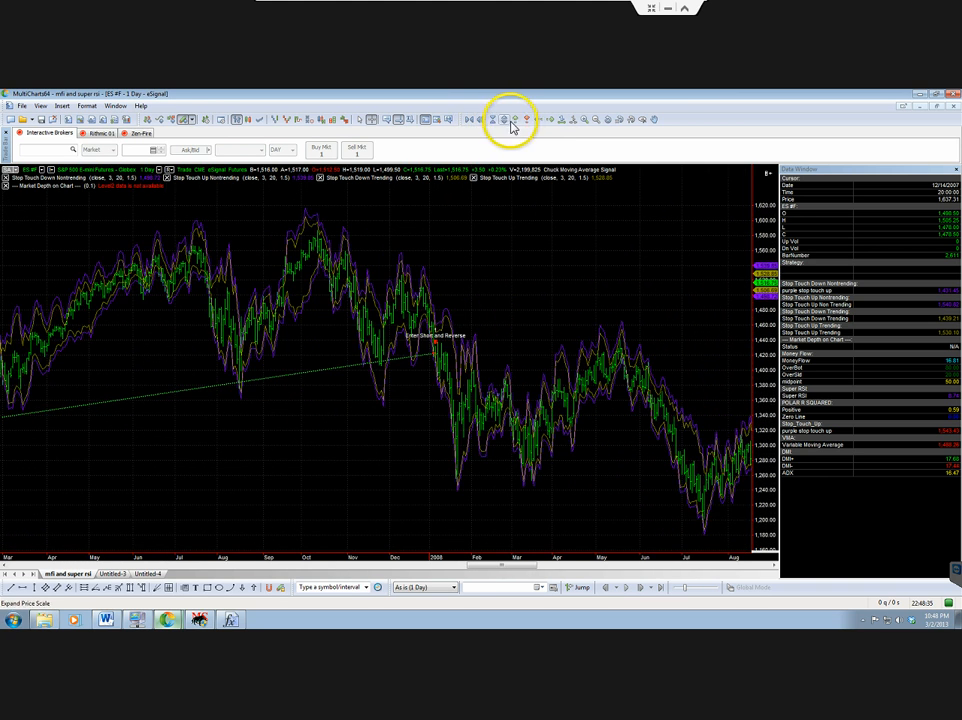
click(535, 120)
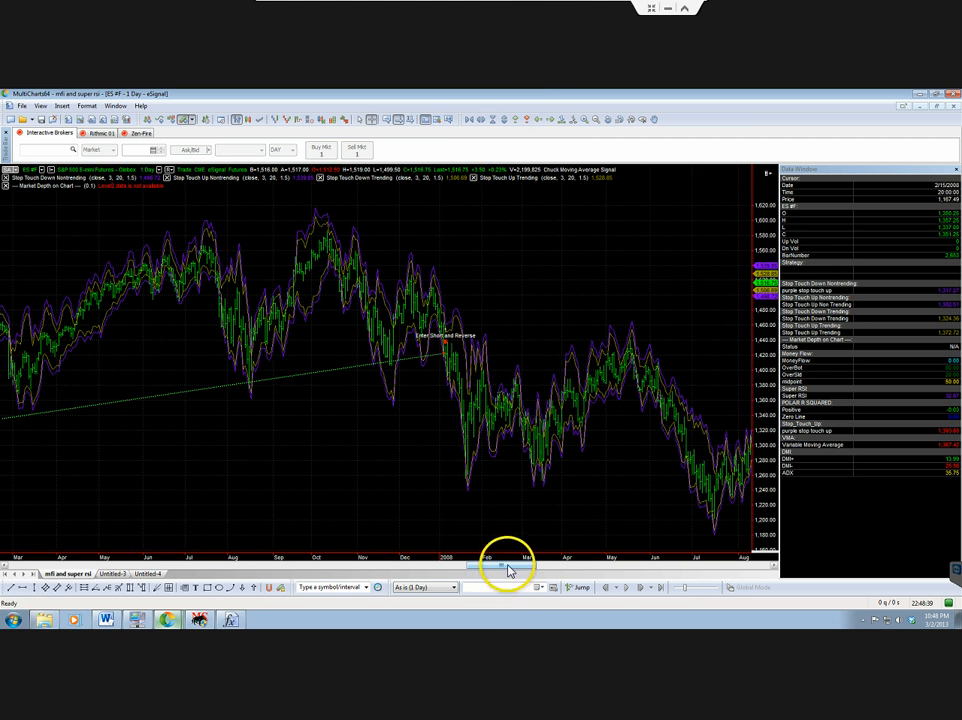
Scroll the ES chart's history and adjust bar spacing to show several years.
drag(505, 565, 405, 565)
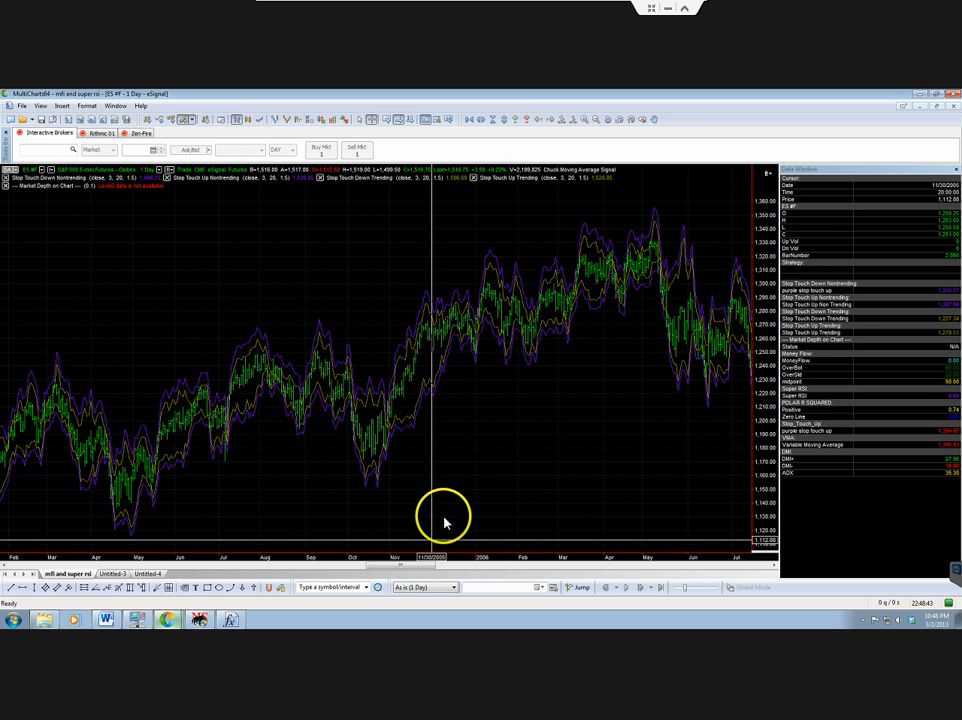
mouse_move(487, 445)
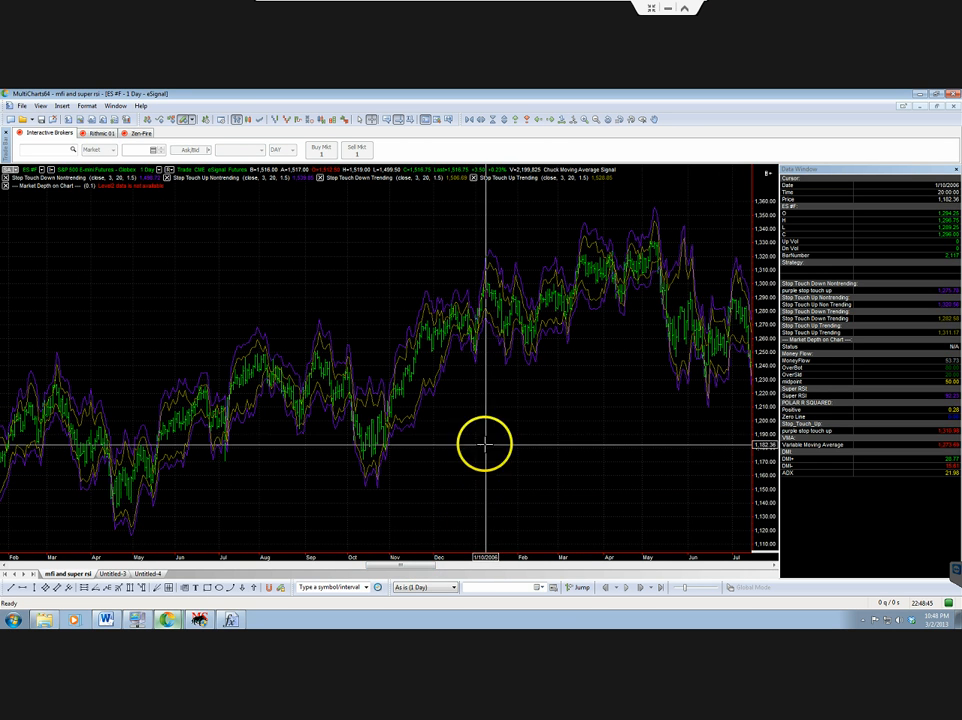
click(480, 119)
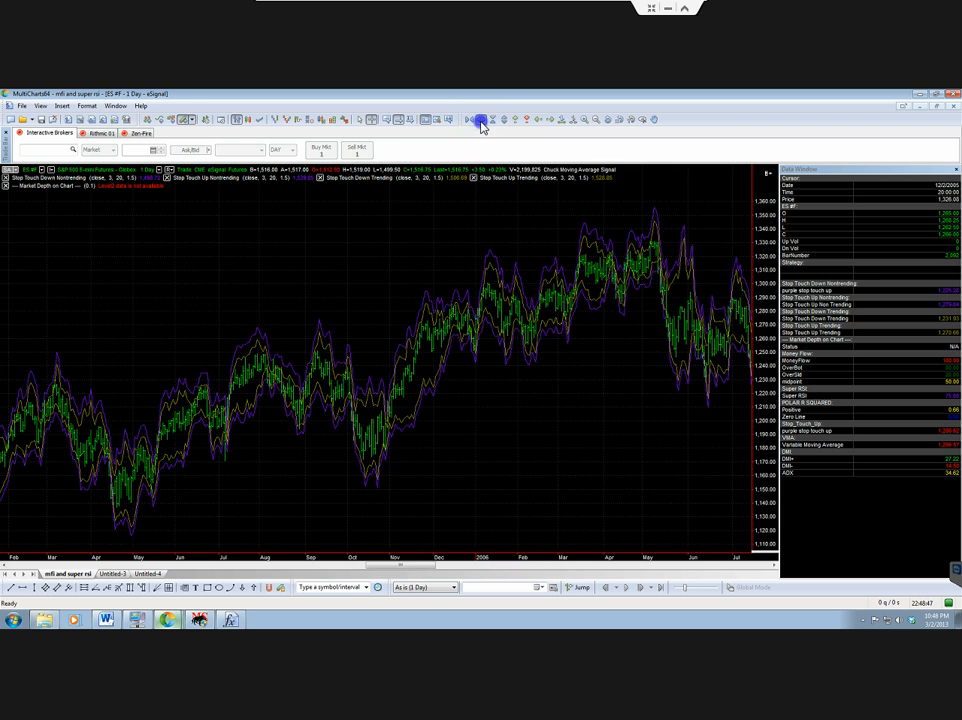
click(470, 119)
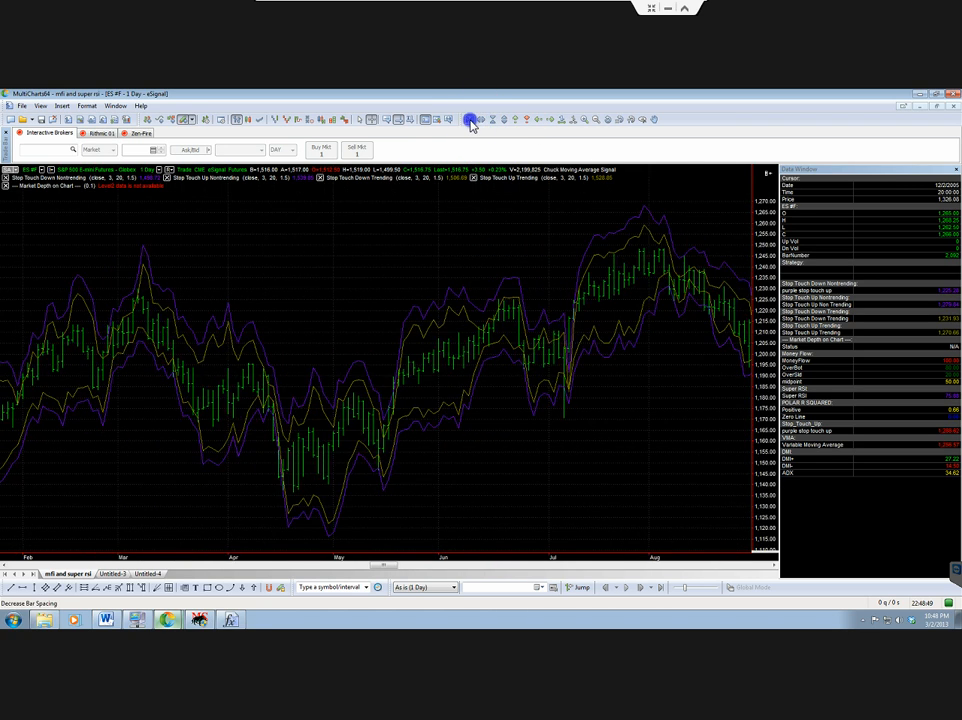
click(469, 119)
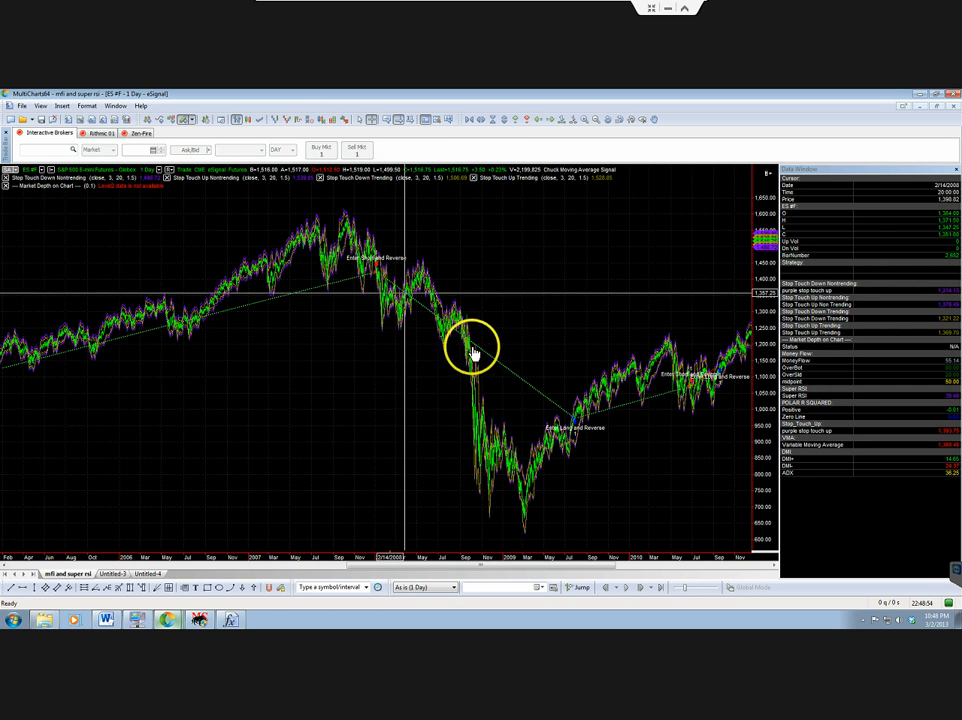
mouse_move(585, 428)
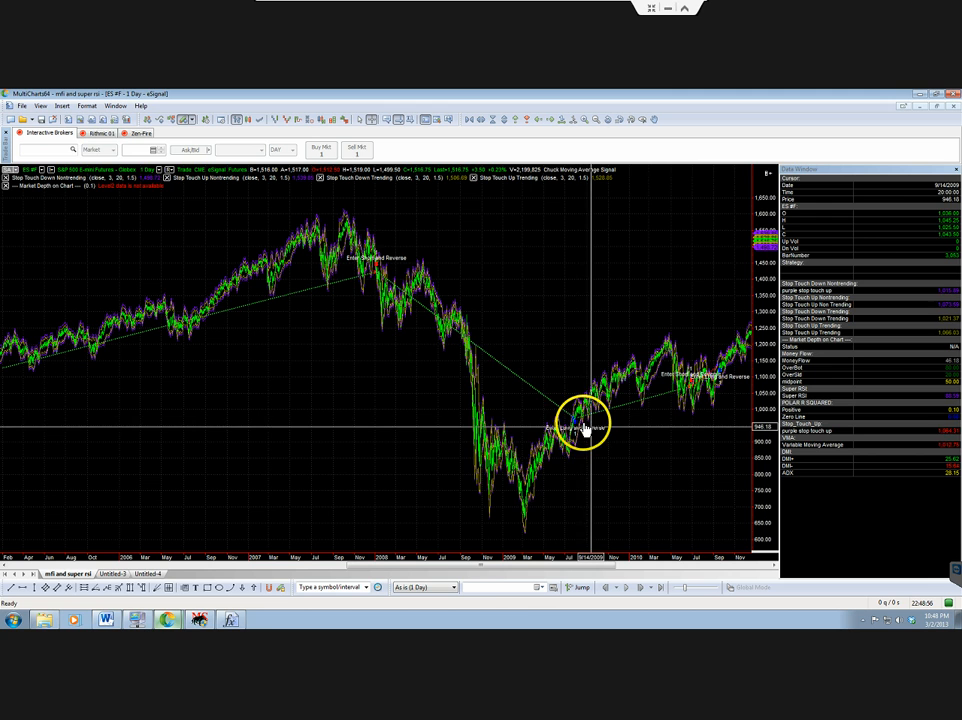
Drag the chart back and forth through its history toward 2008.
drag(590, 568, 440, 568)
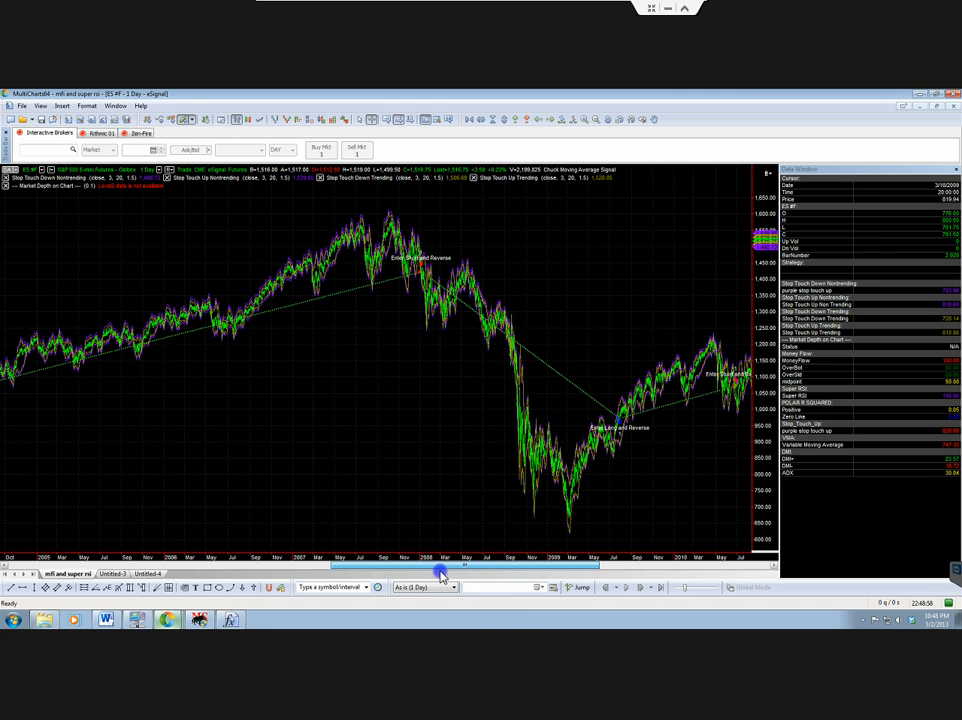
drag(440, 570, 210, 570)
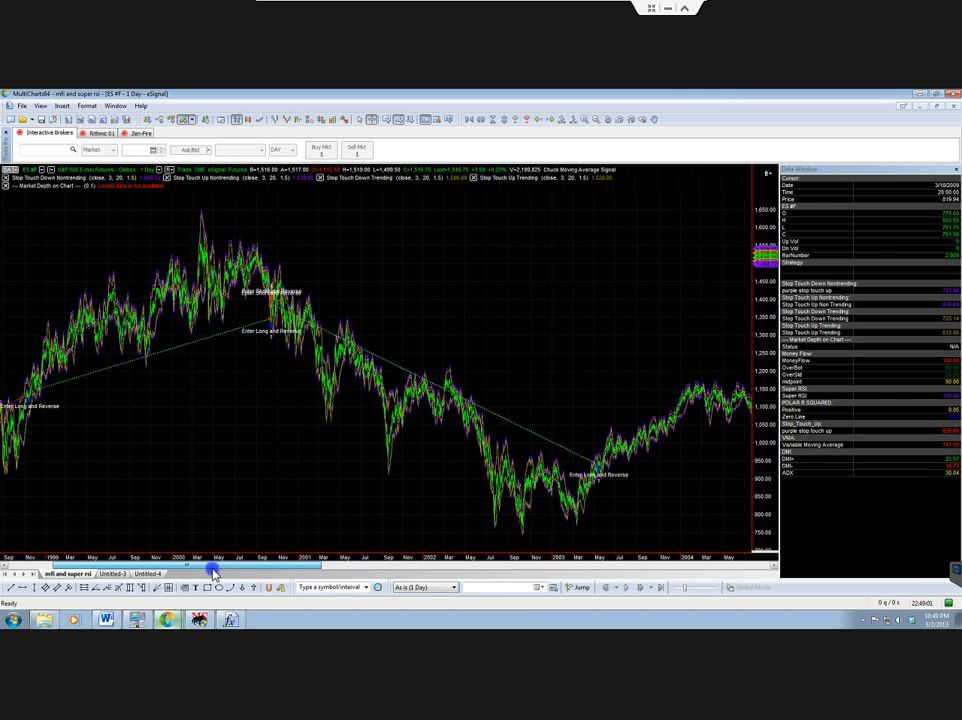
drag(210, 571, 440, 567)
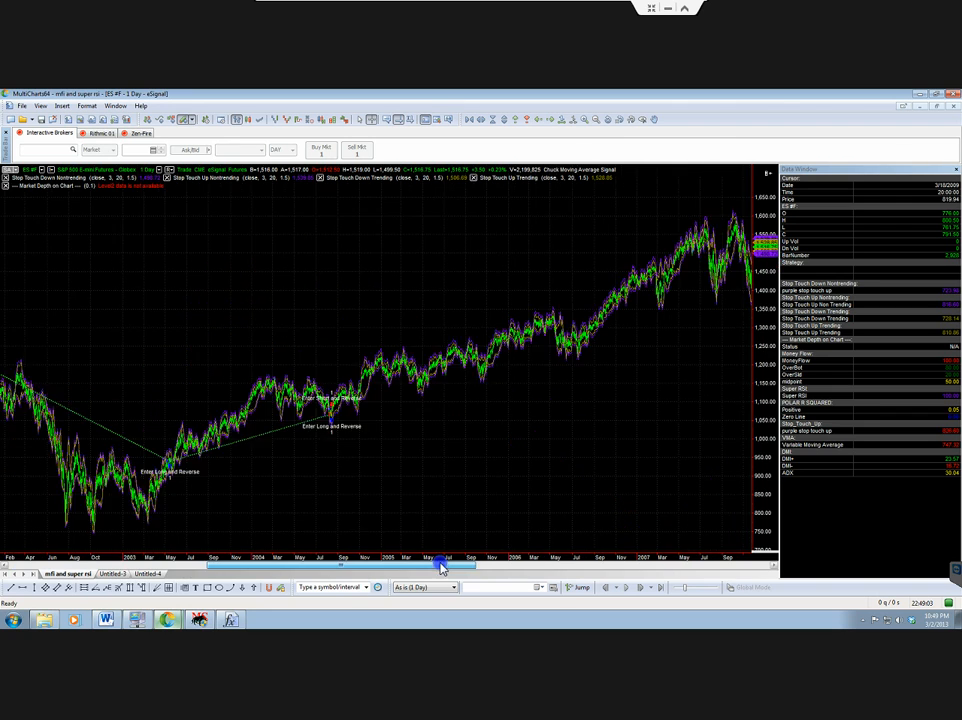
drag(440, 566, 710, 566)
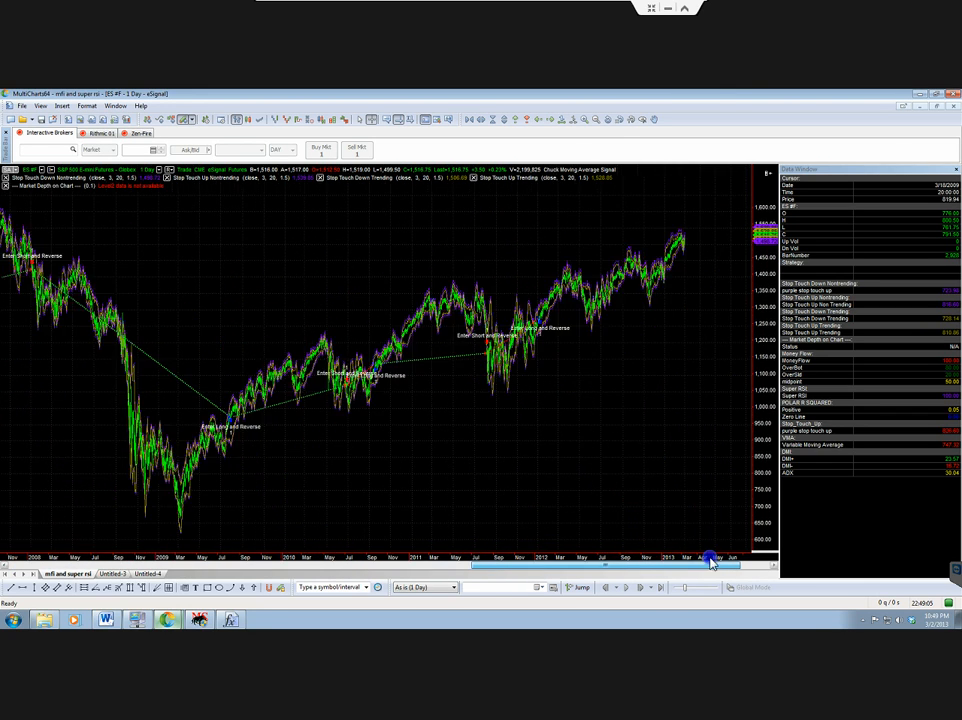
drag(710, 558, 615, 558)
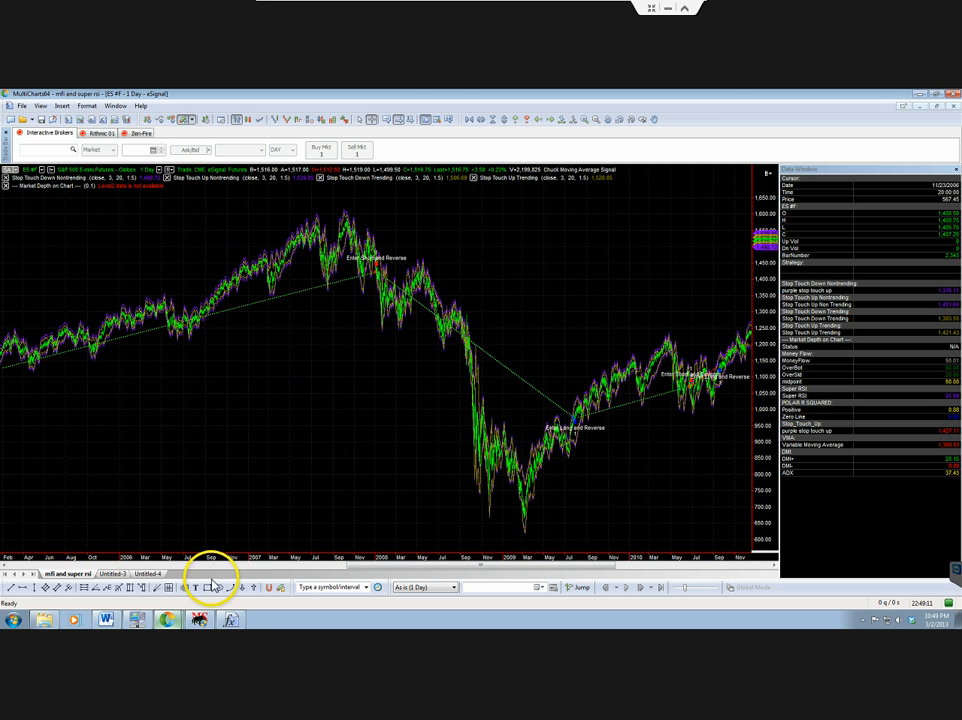
Return the Performance Report window to the front over the ES chart.
click(189, 587)
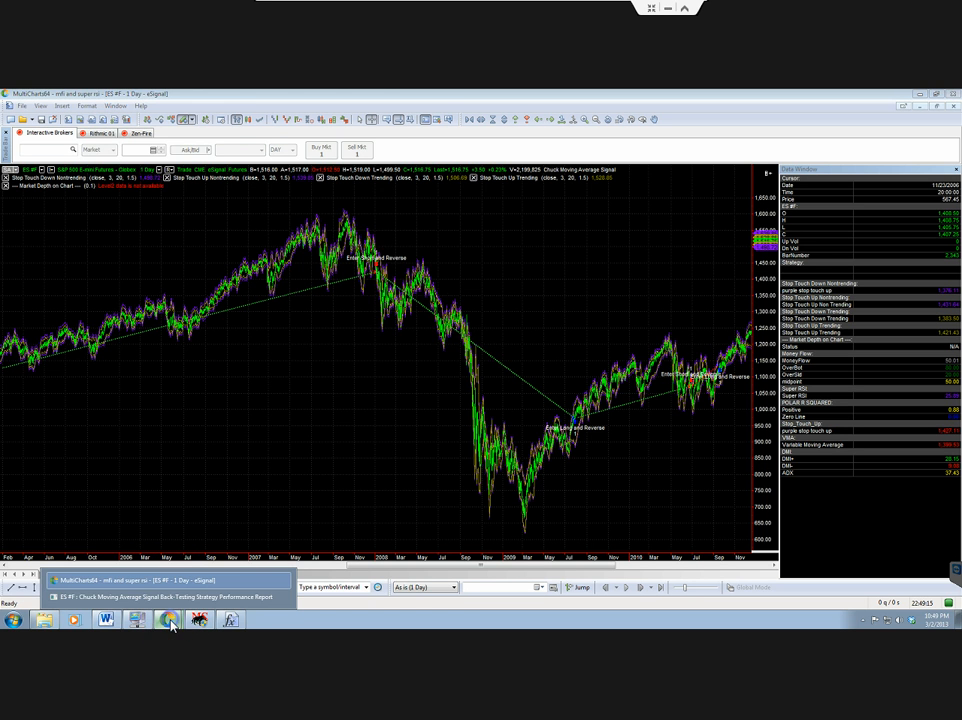
click(170, 597)
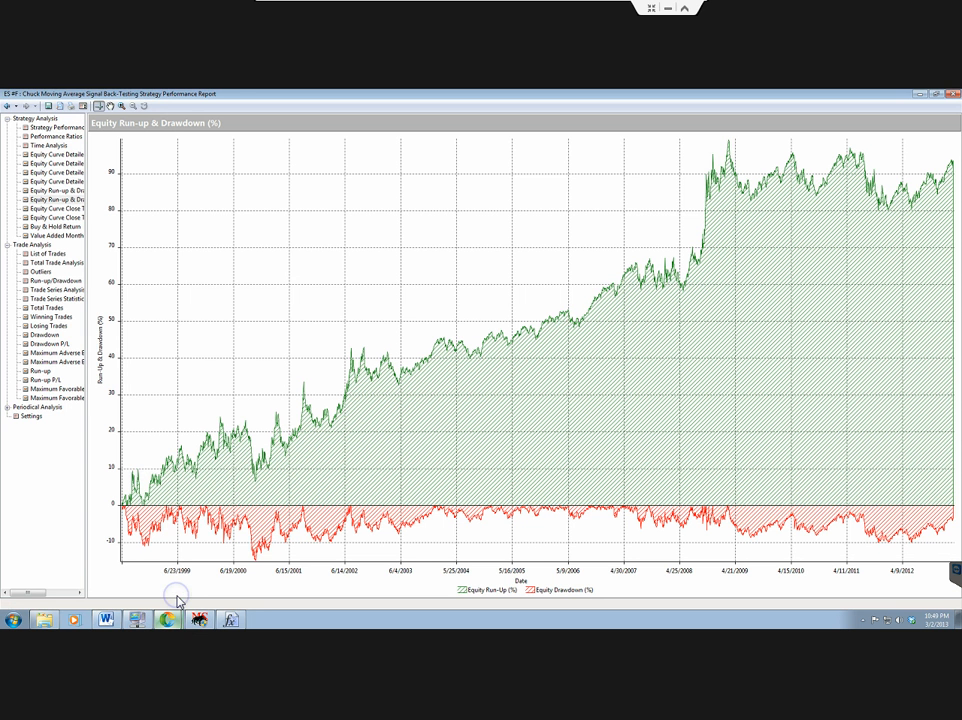
mouse_move(57, 235)
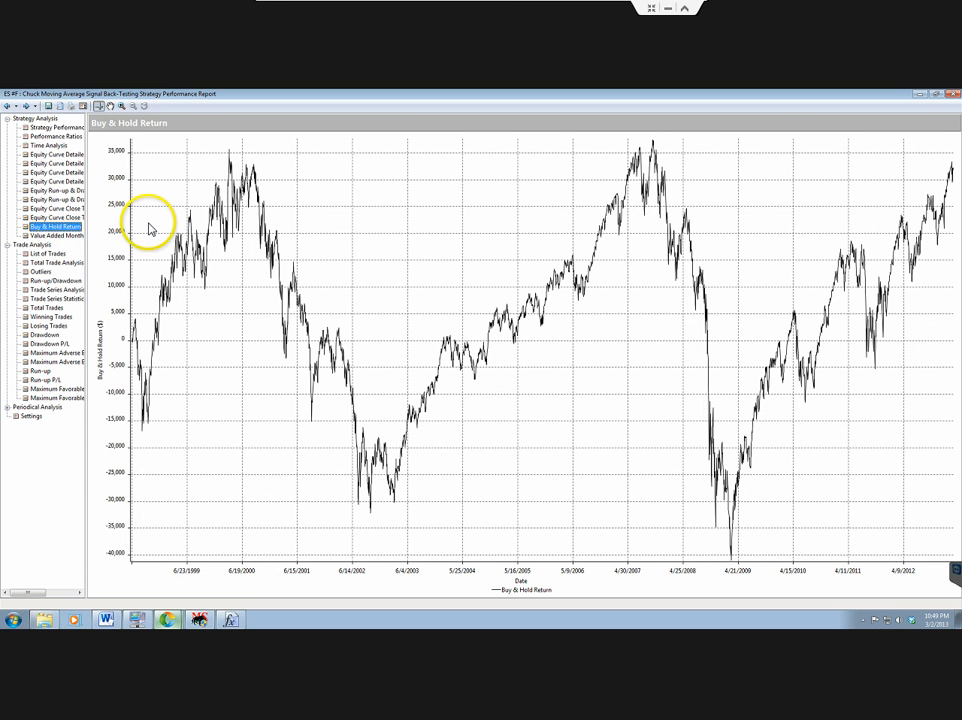
mouse_move(150, 365)
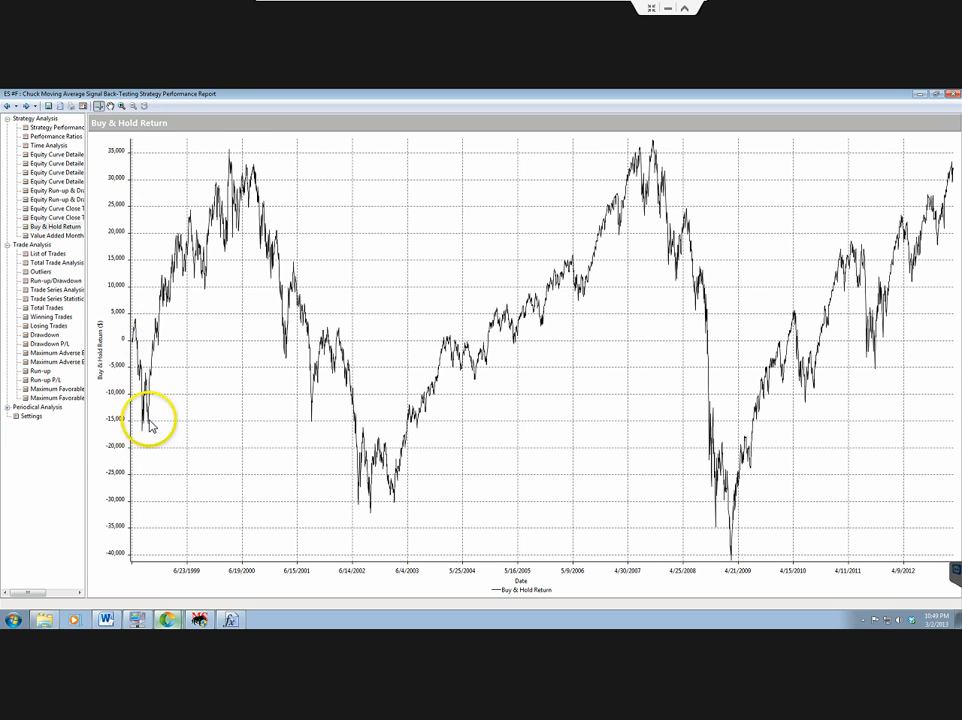
mouse_move(62, 400)
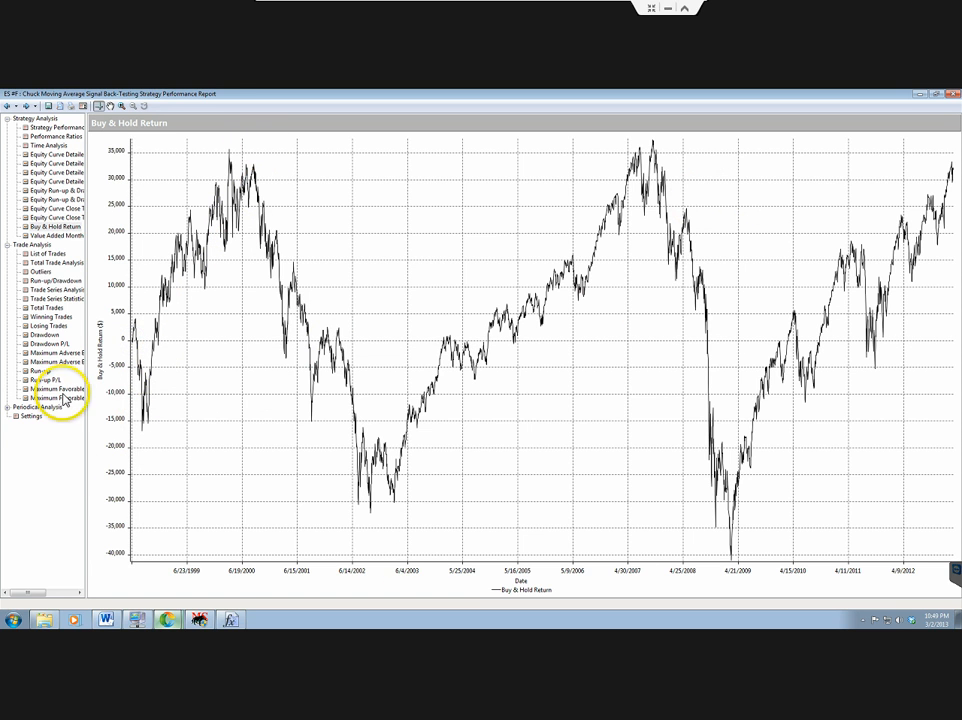
mouse_move(240, 165)
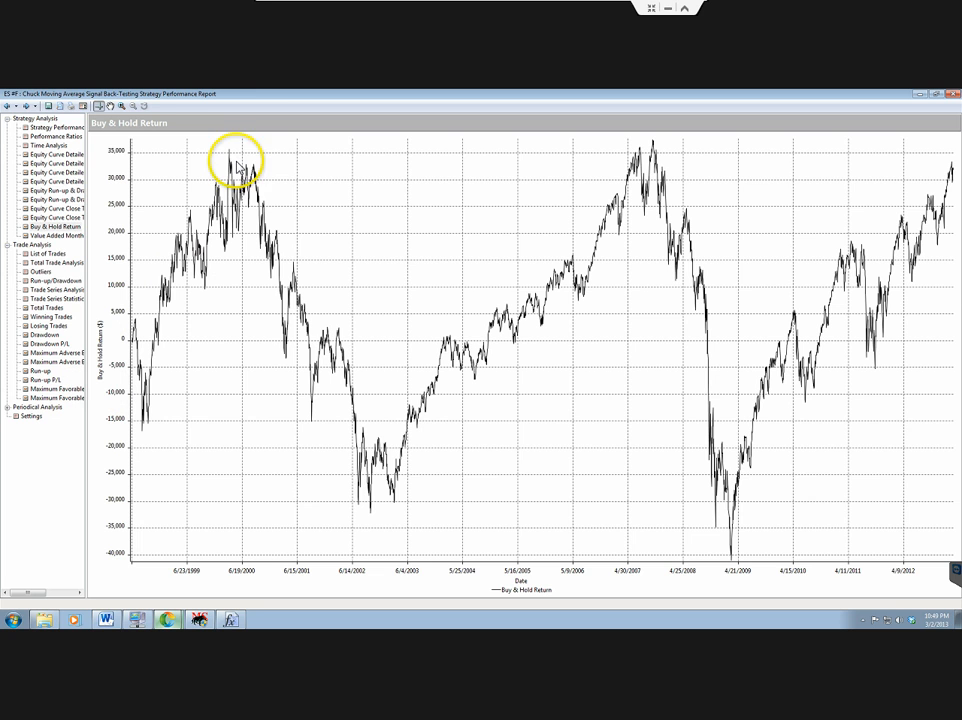
mouse_move(393, 503)
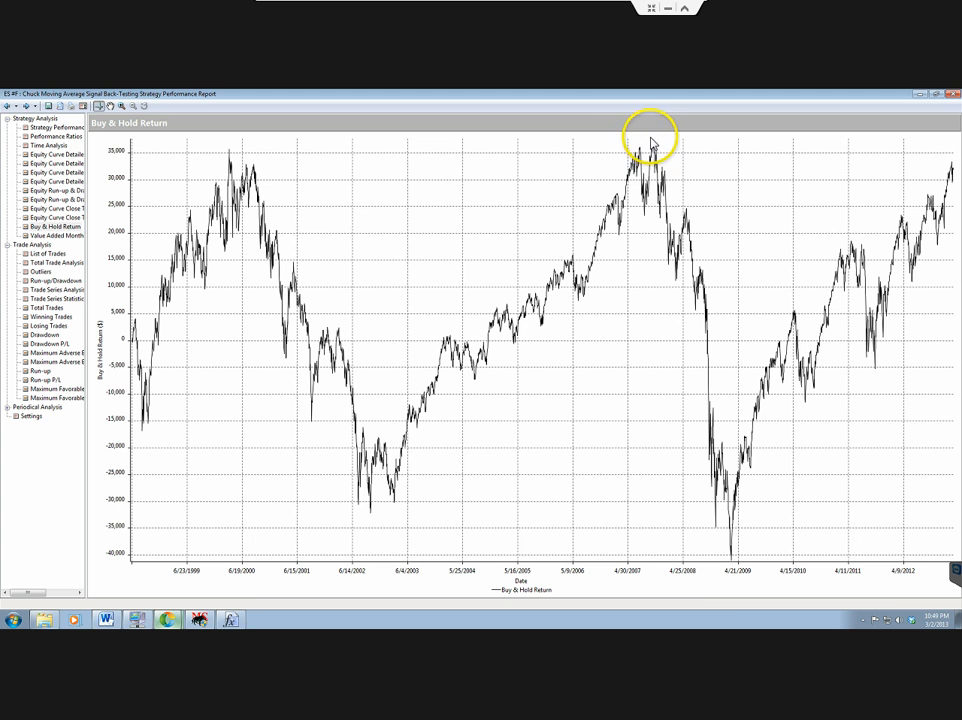
mouse_move(728, 585)
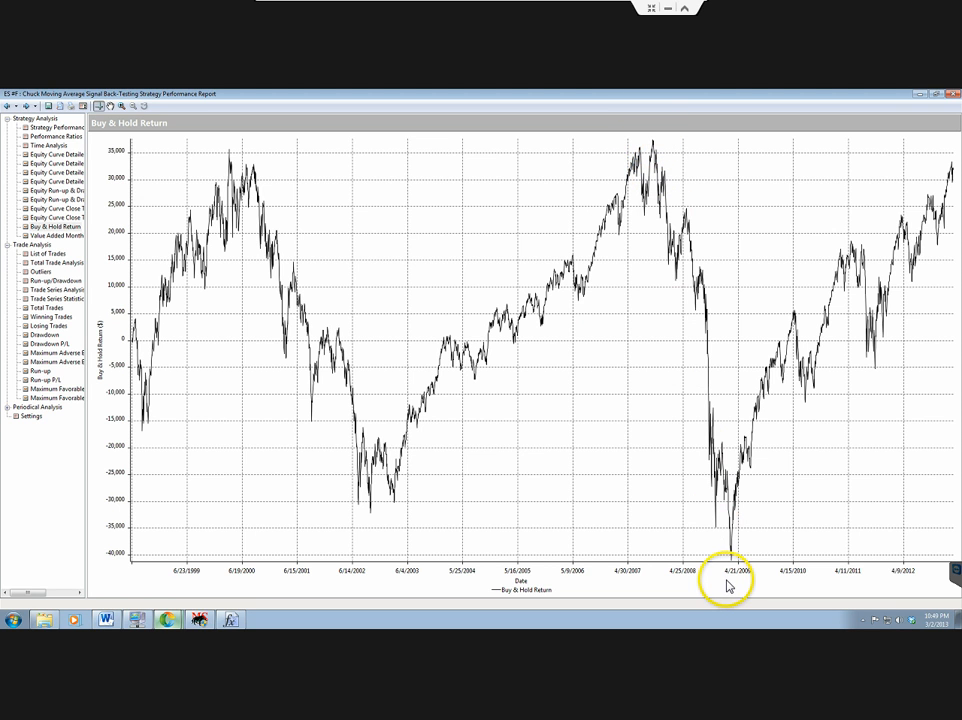
mouse_move(943, 145)
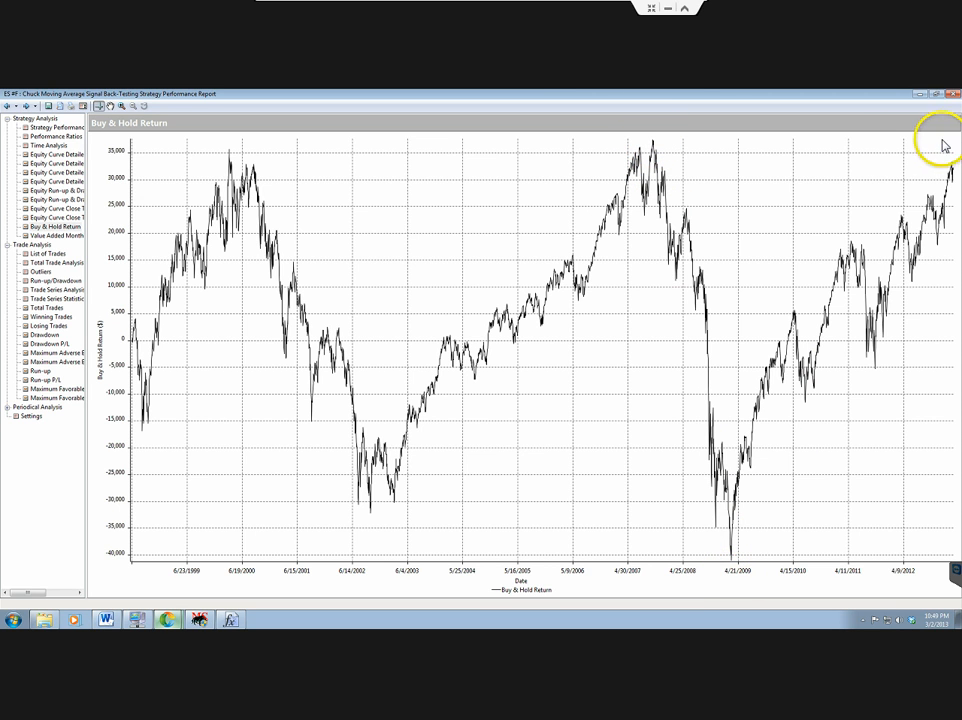
mouse_move(507, 277)
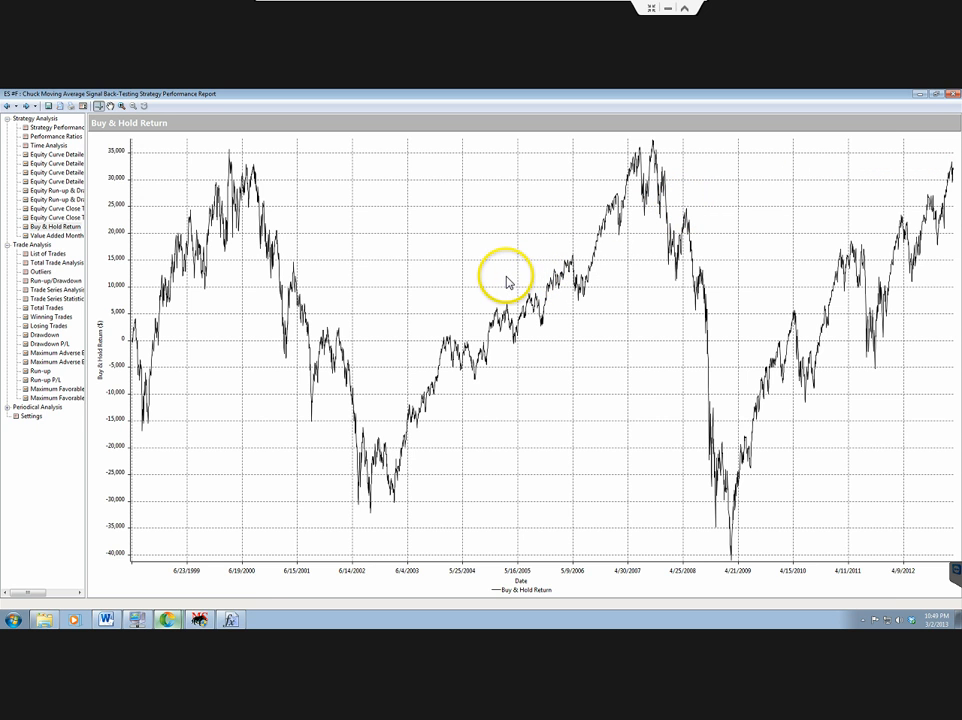
mouse_move(647, 317)
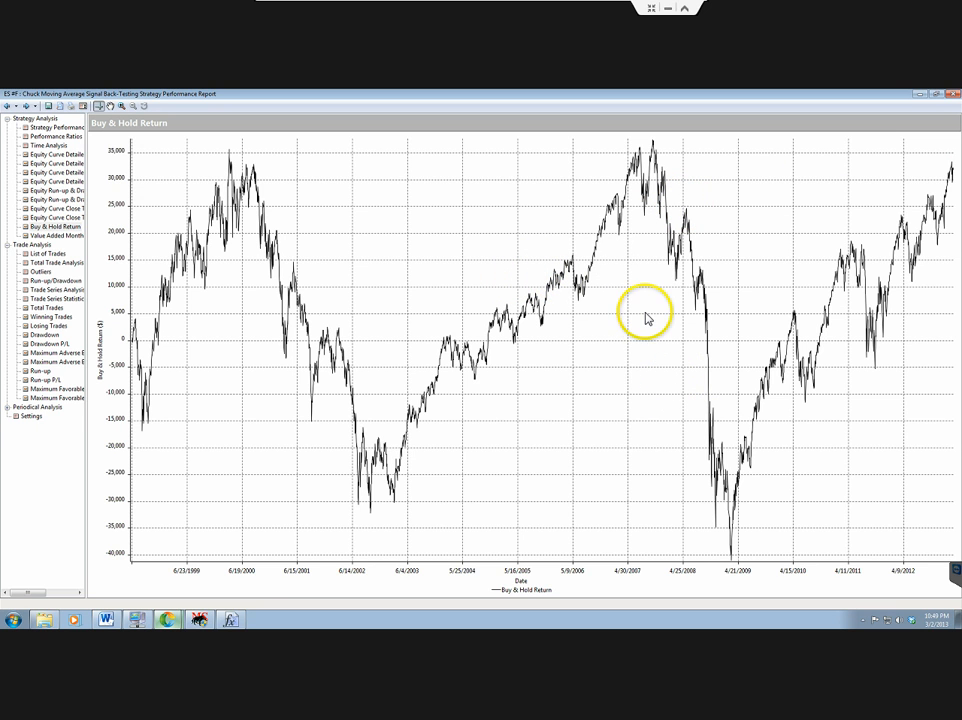
mouse_move(603, 303)
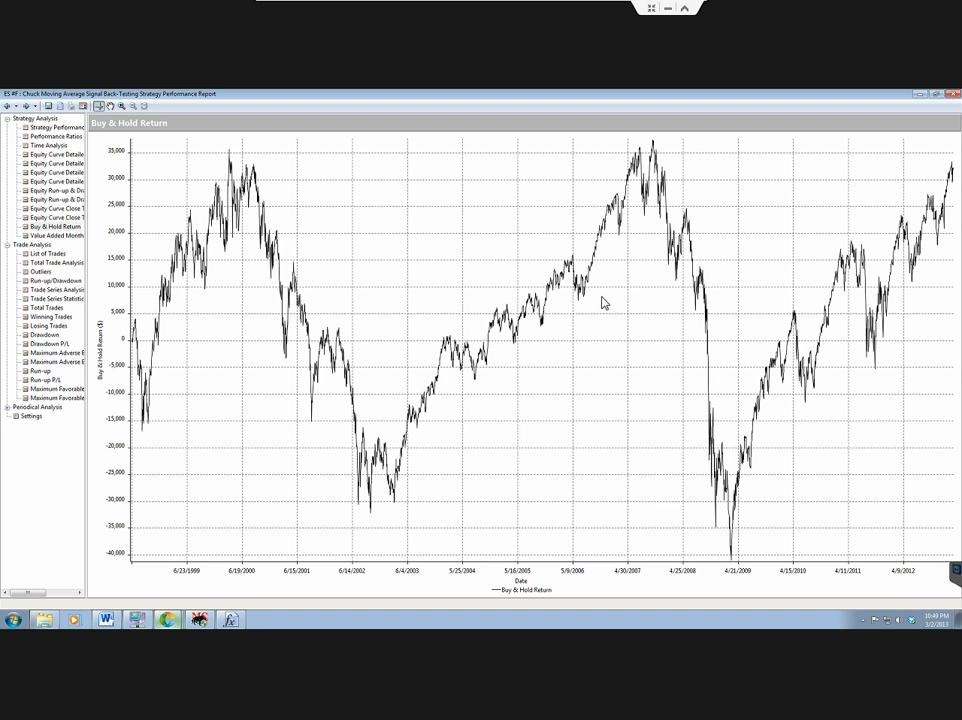
mouse_move(786, 458)
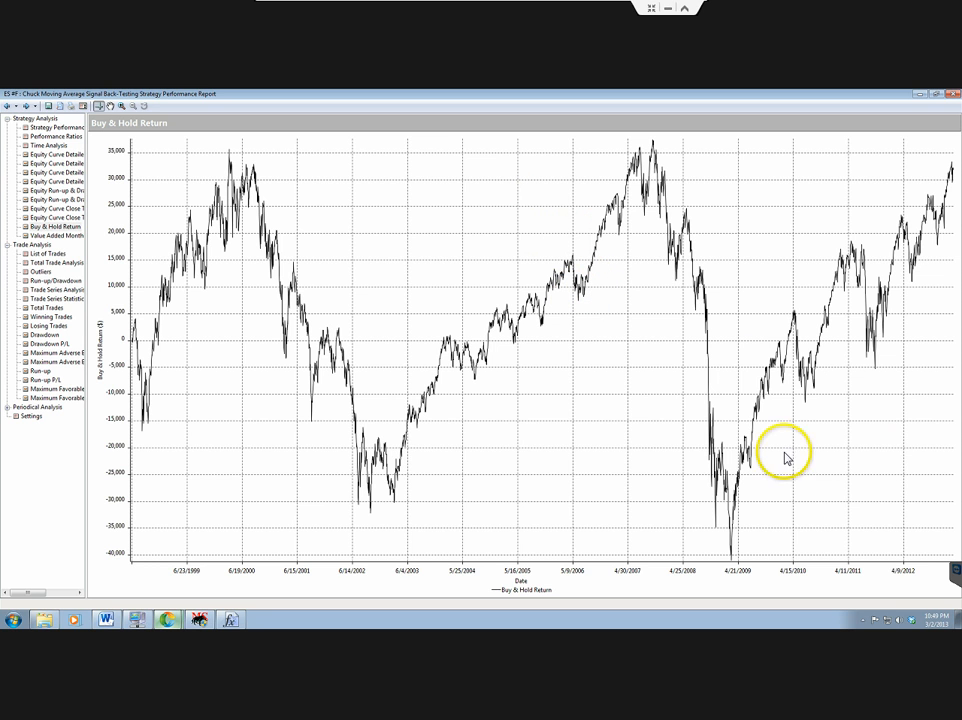
mouse_move(733, 385)
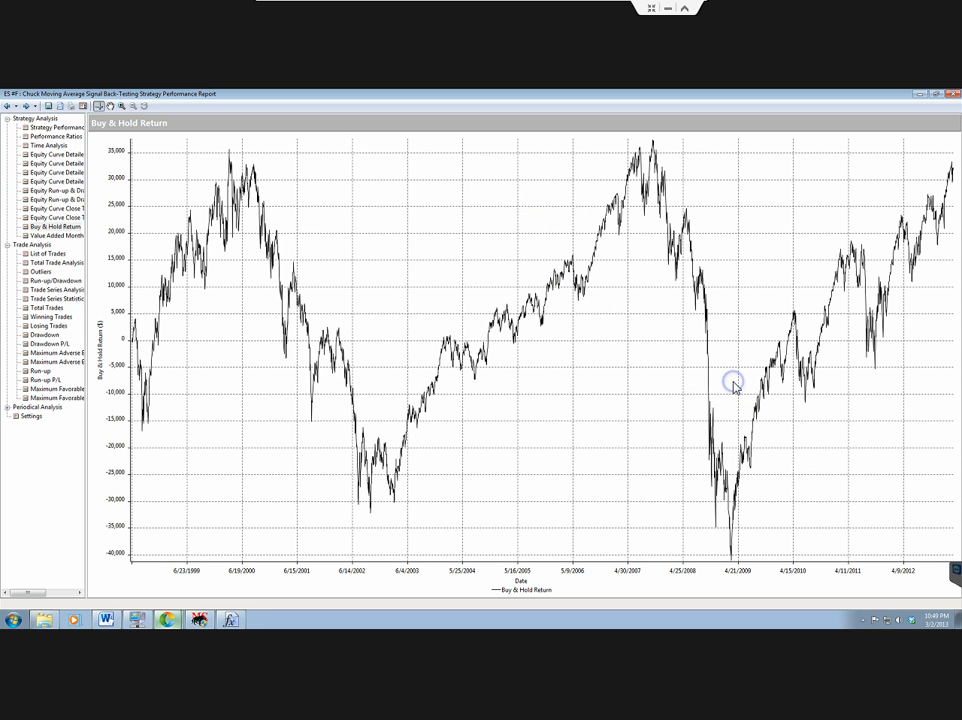
mouse_move(733, 383)
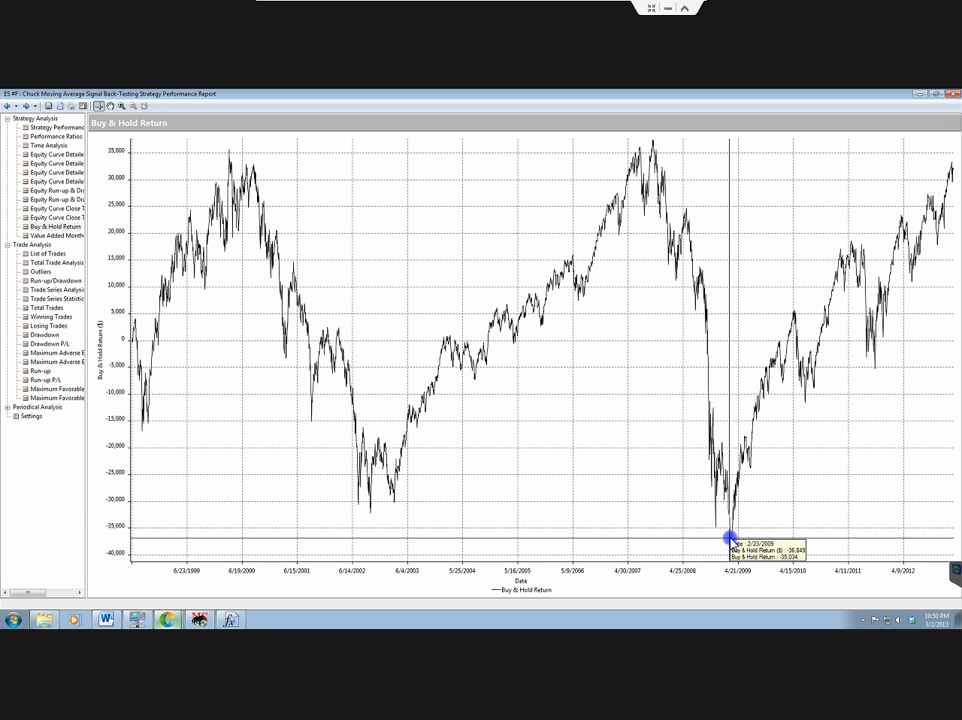
mouse_move(731, 538)
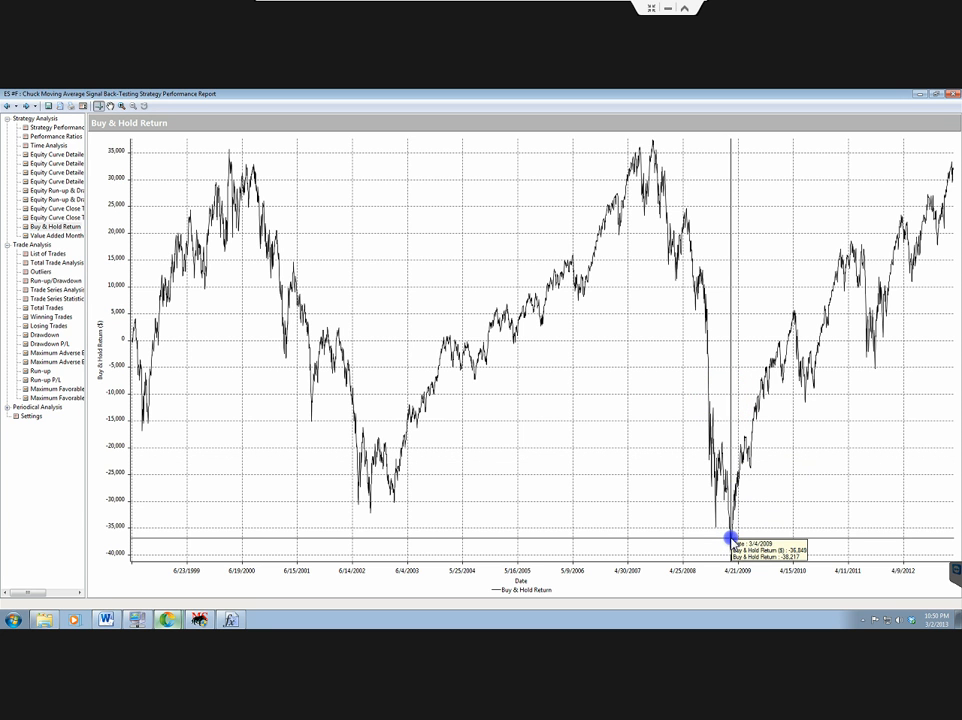
mouse_move(740, 548)
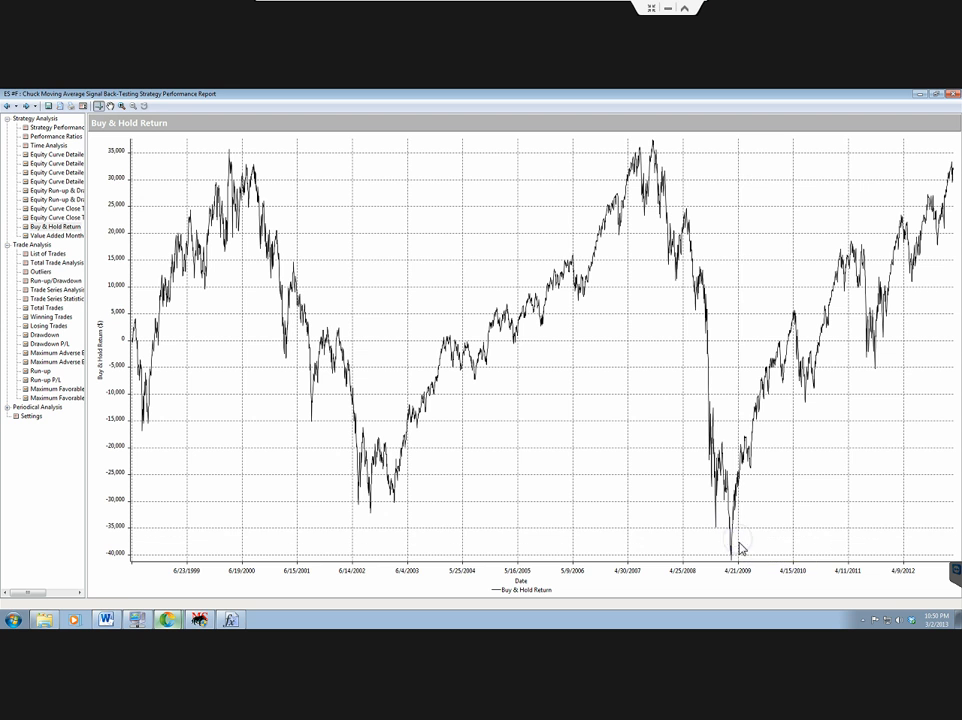
mouse_move(930, 242)
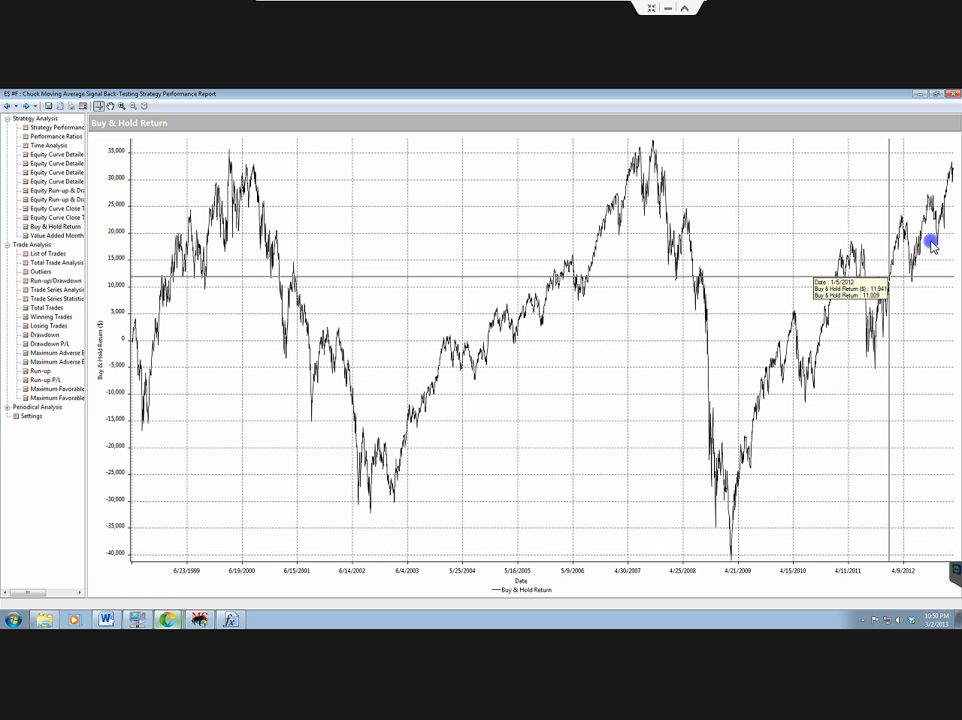
mouse_move(115, 254)
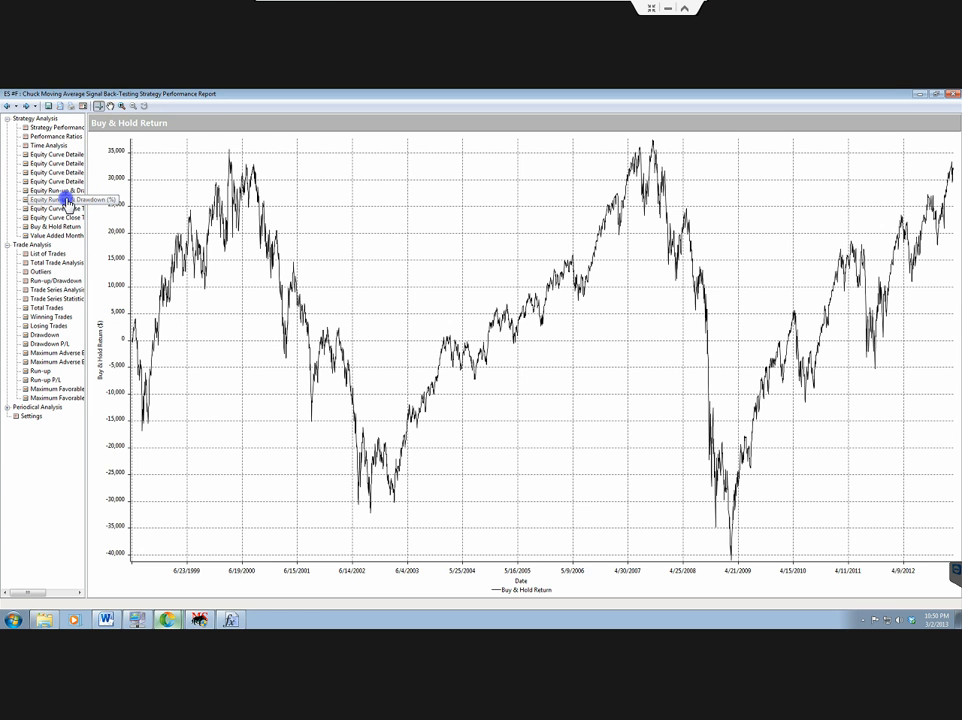
click(55, 199)
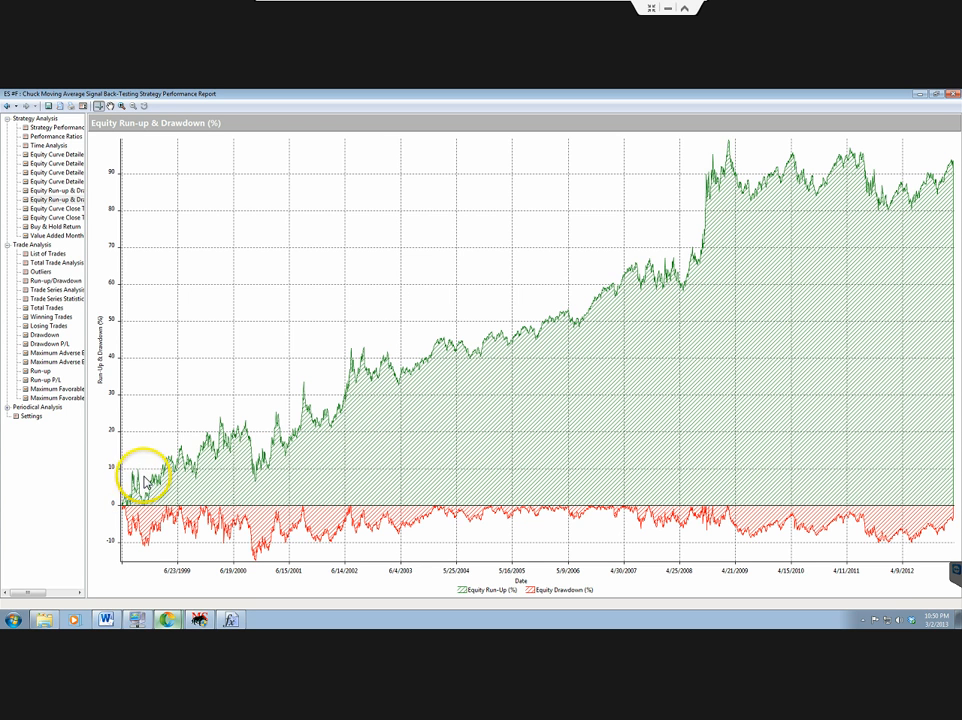
mouse_move(280, 575)
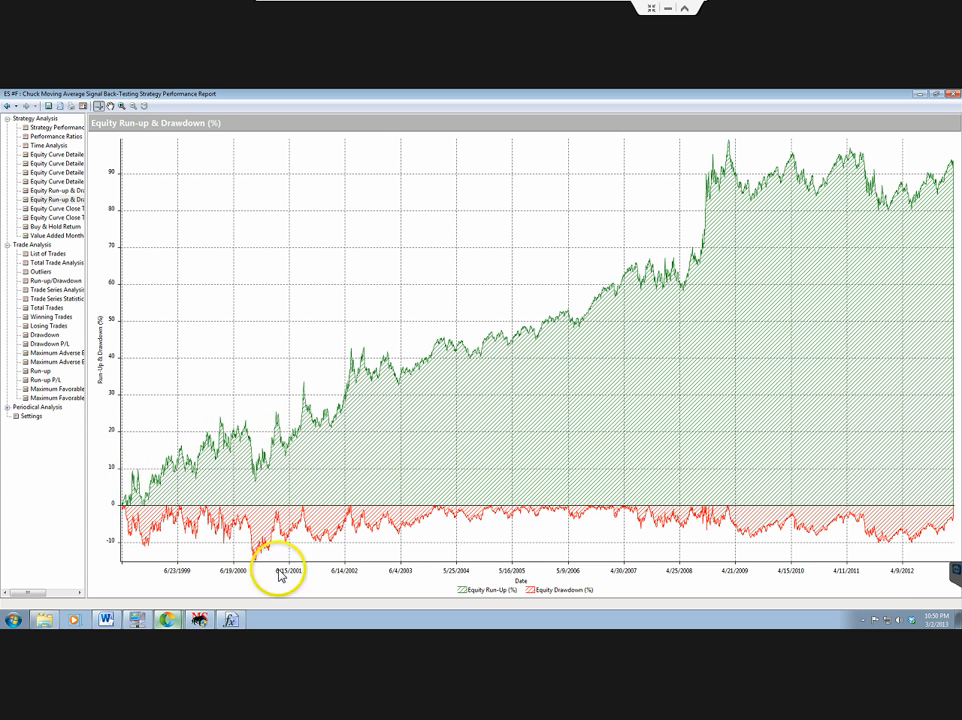
mouse_move(265, 460)
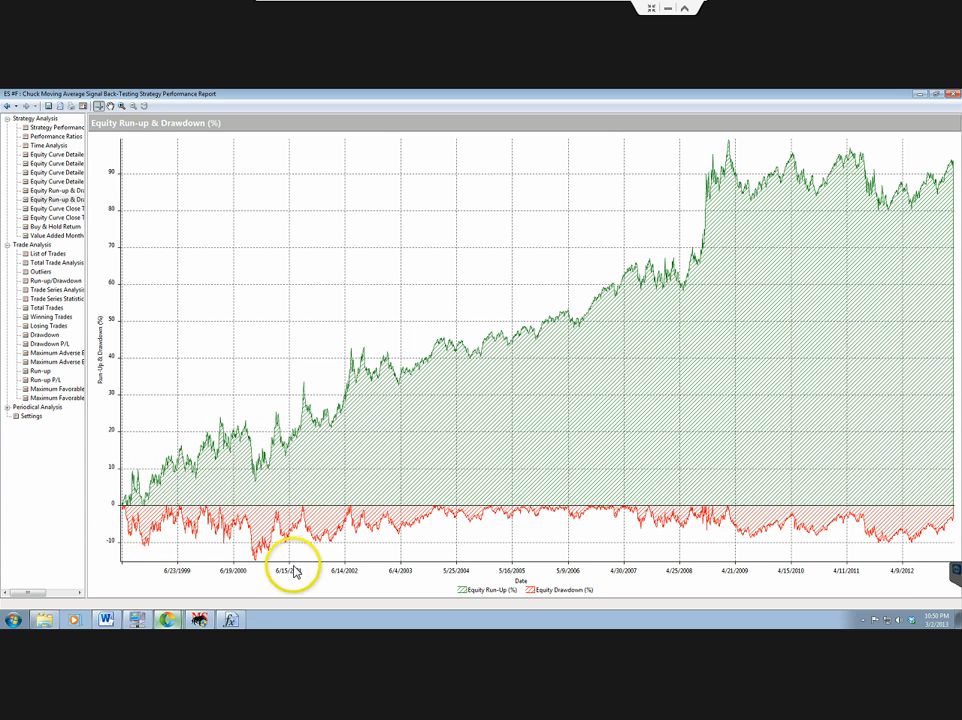
mouse_move(689, 520)
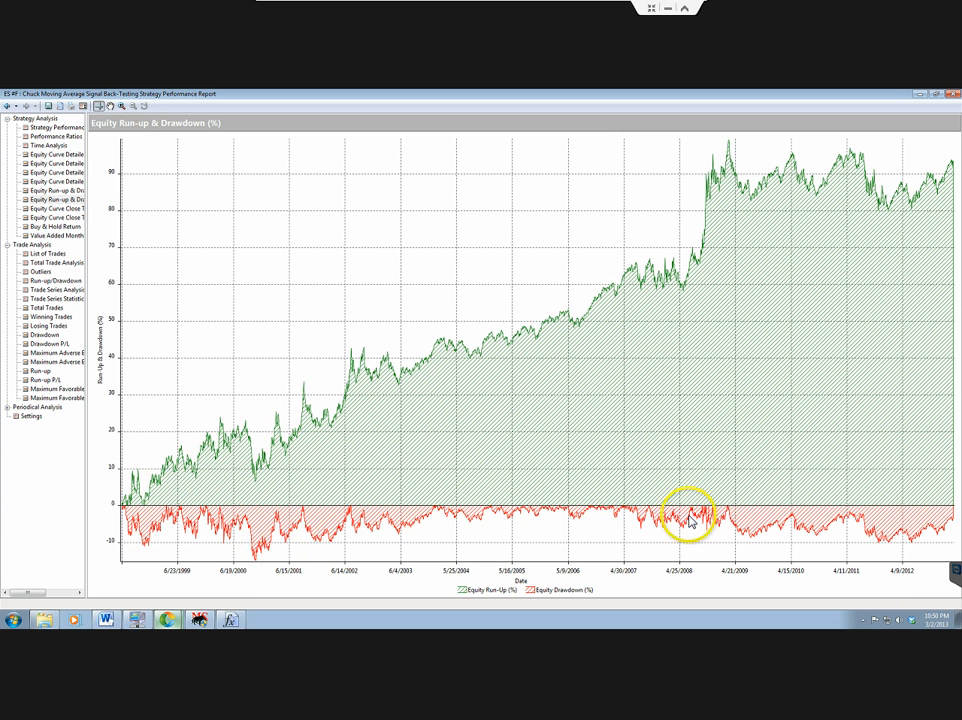
mouse_move(575, 518)
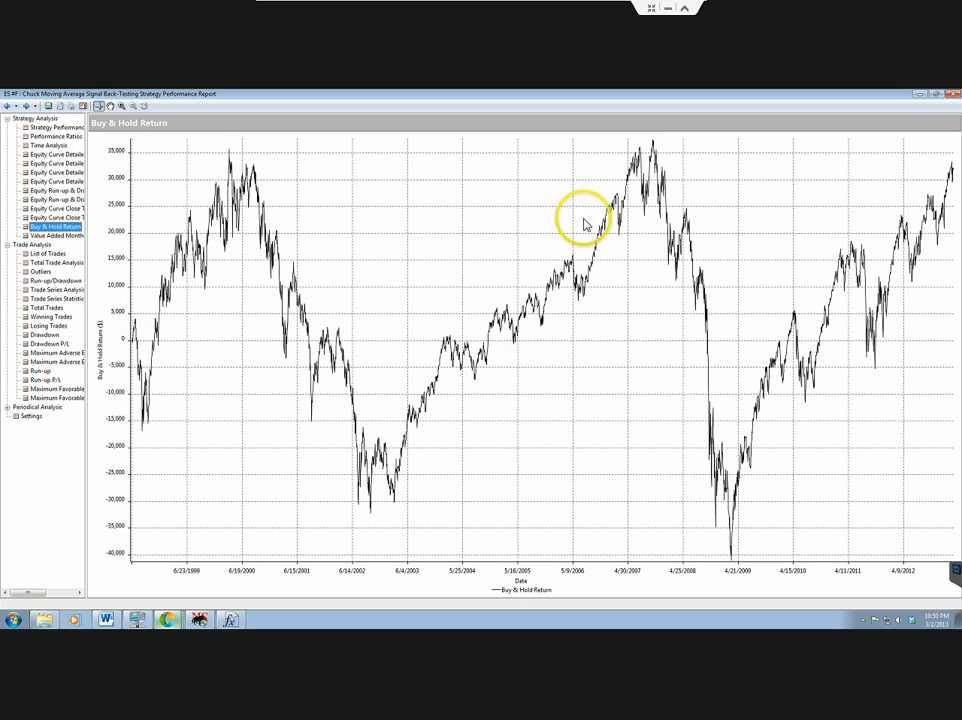
mouse_move(68, 199)
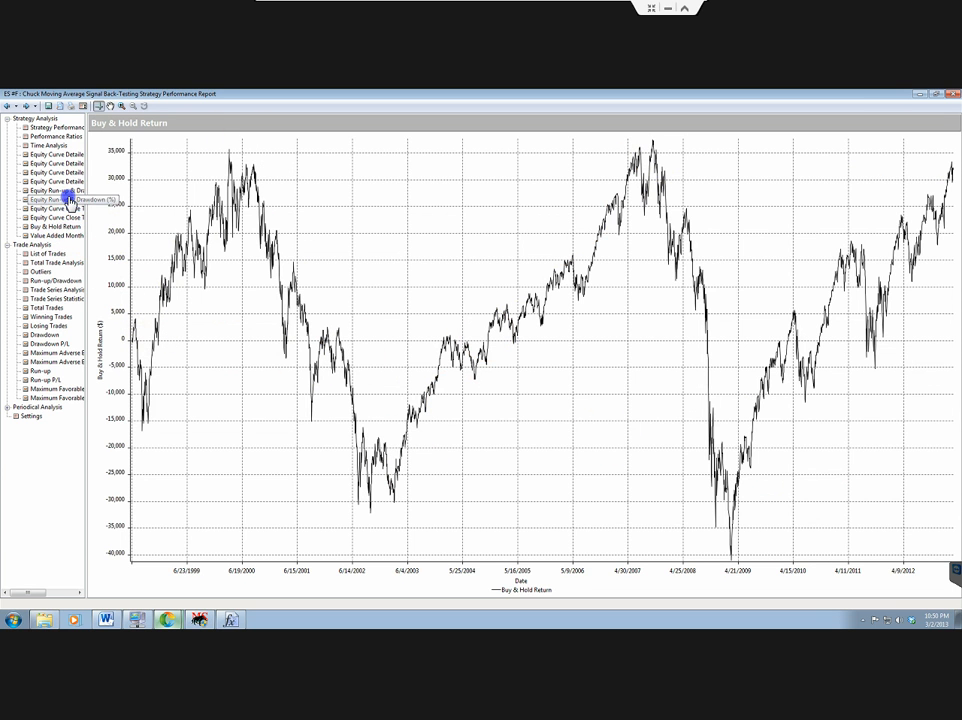
Show the Equity Run-up & Drawdown (%) graph under Strategy Analysis.
click(55, 199)
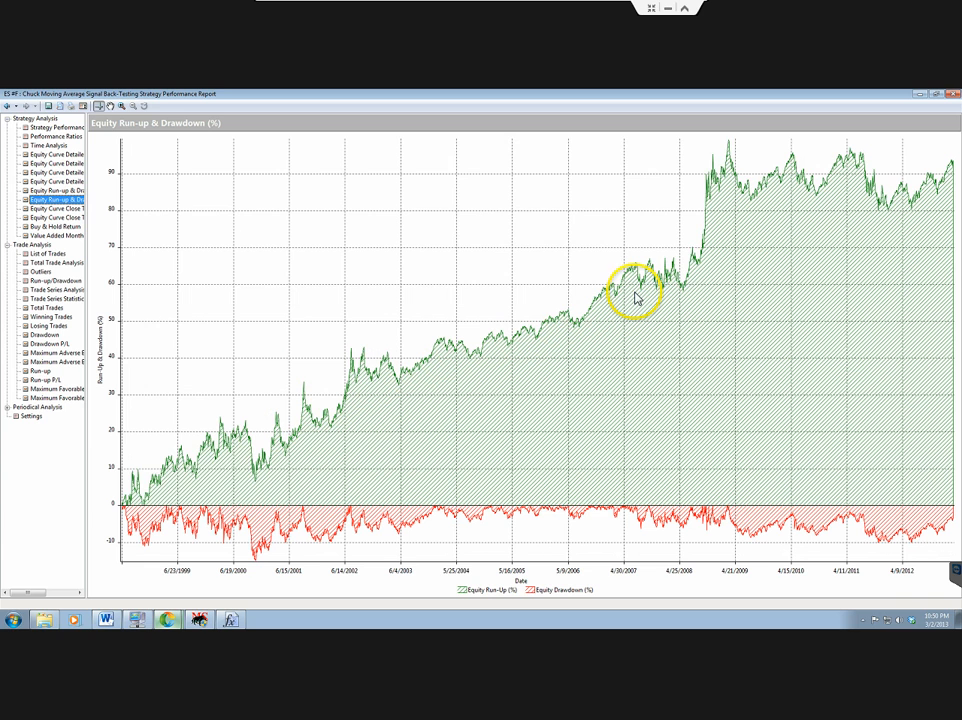
mouse_move(680, 272)
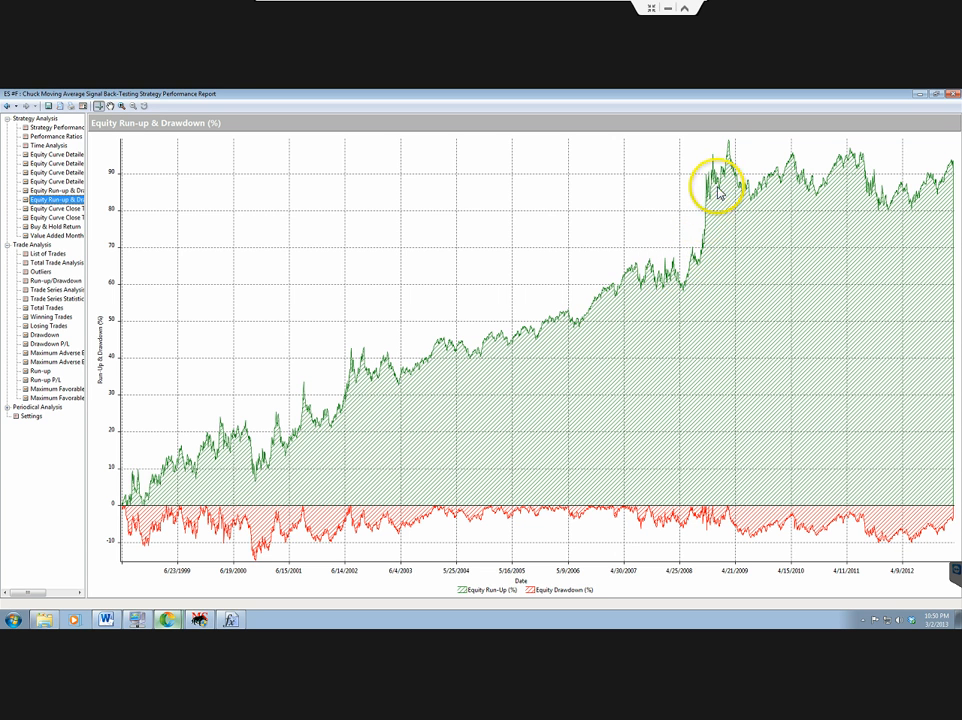
mouse_move(730, 150)
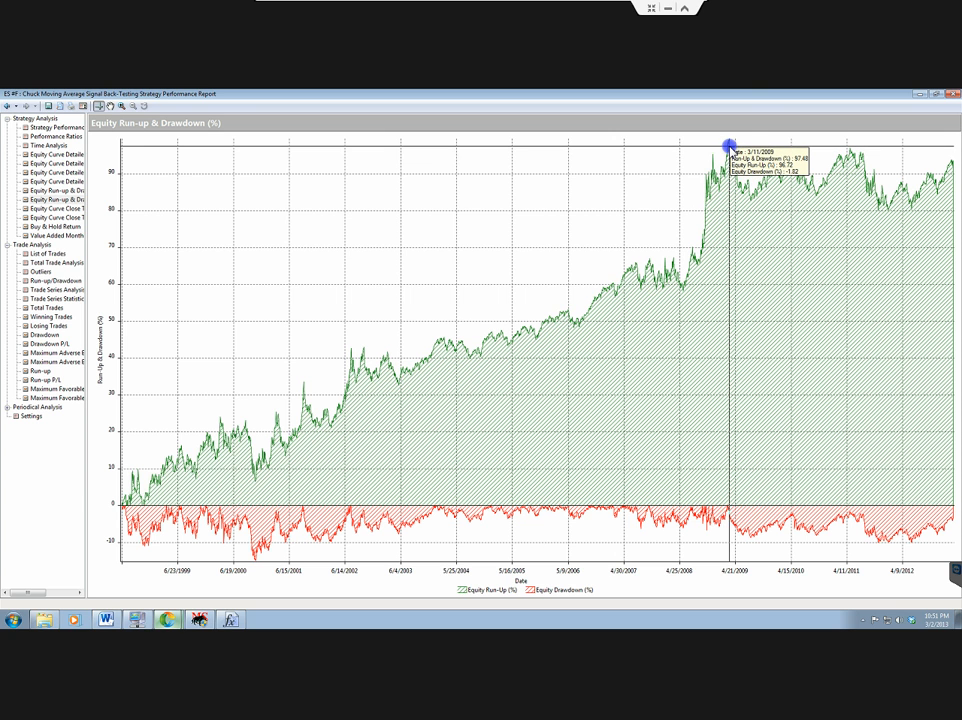
mouse_move(730, 148)
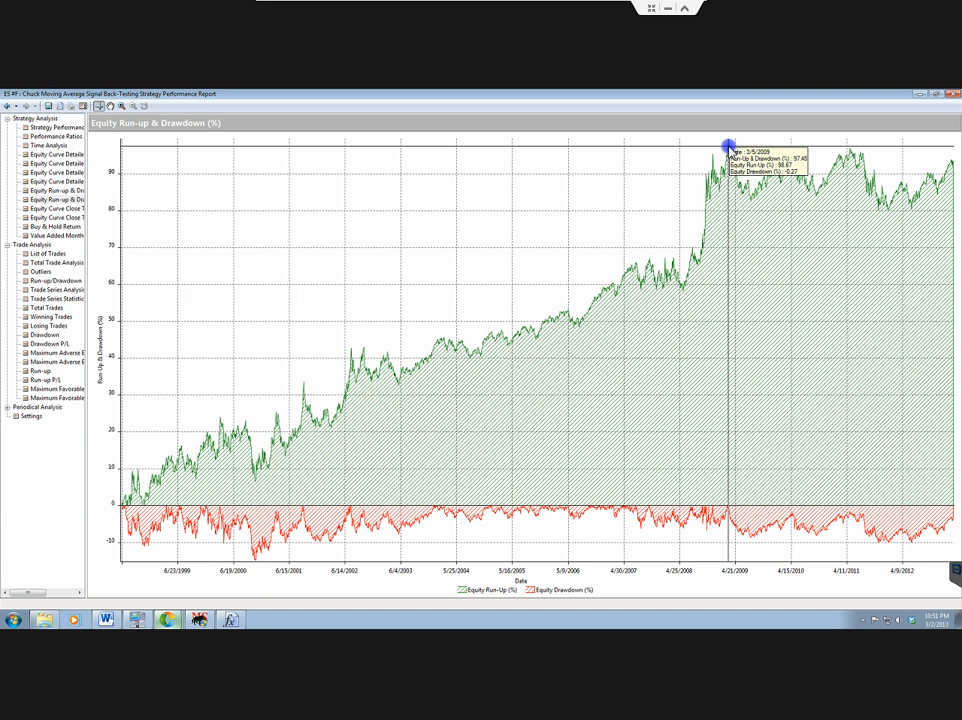
mouse_move(728, 144)
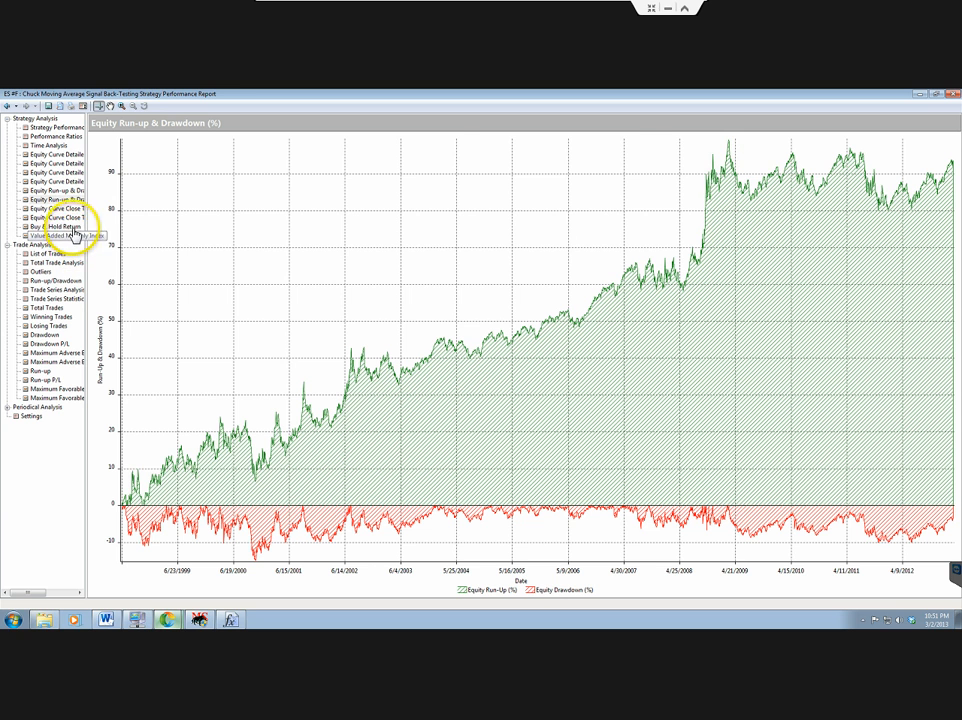
click(55, 227)
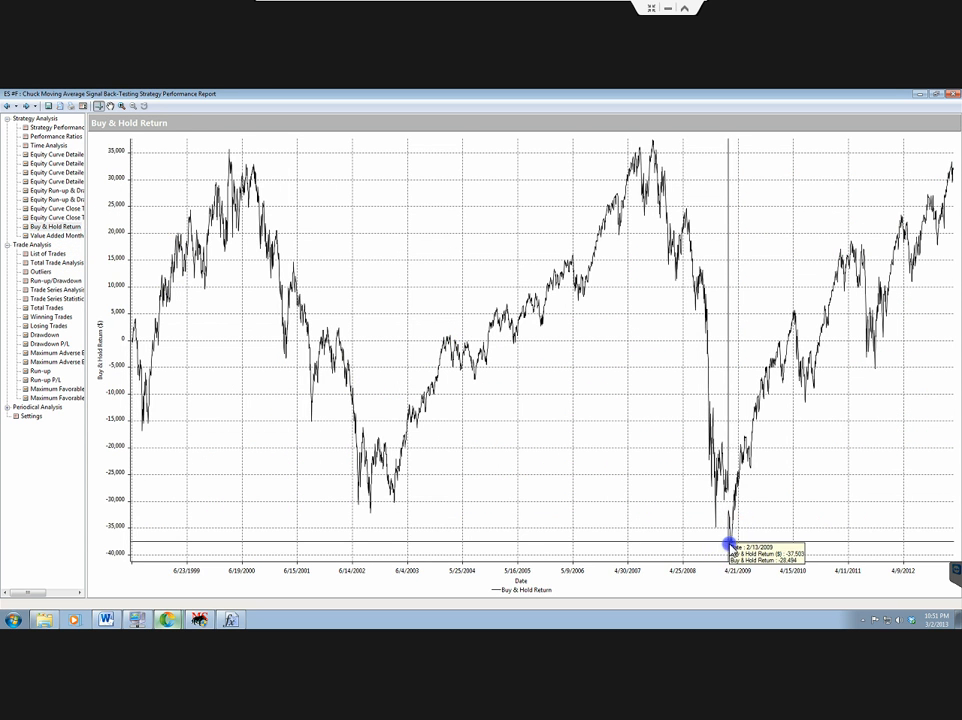
mouse_move(730, 554)
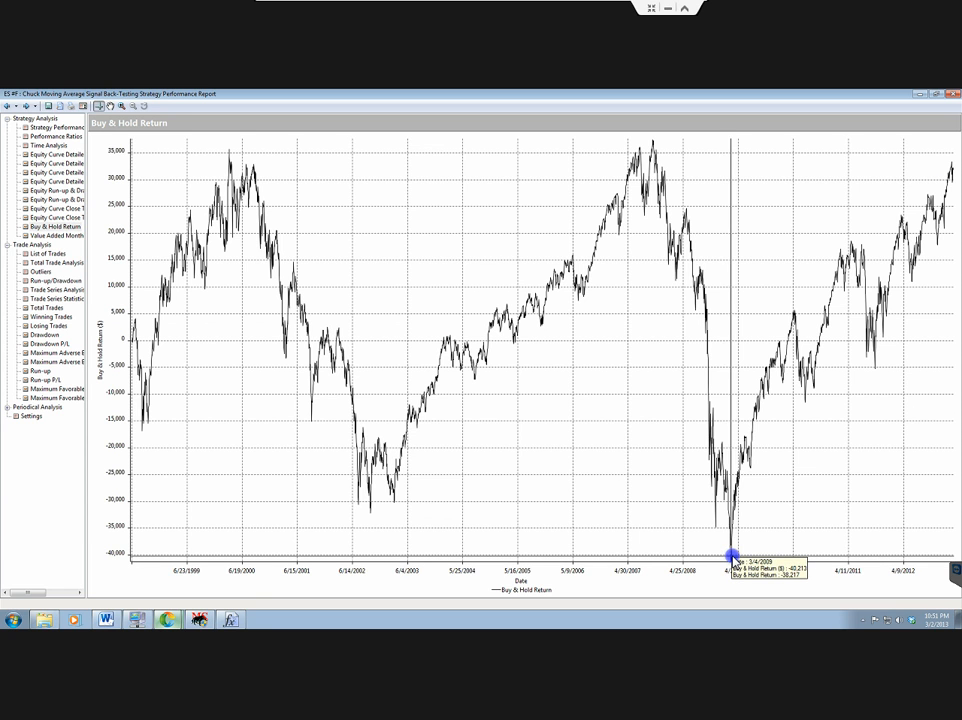
mouse_move(730, 556)
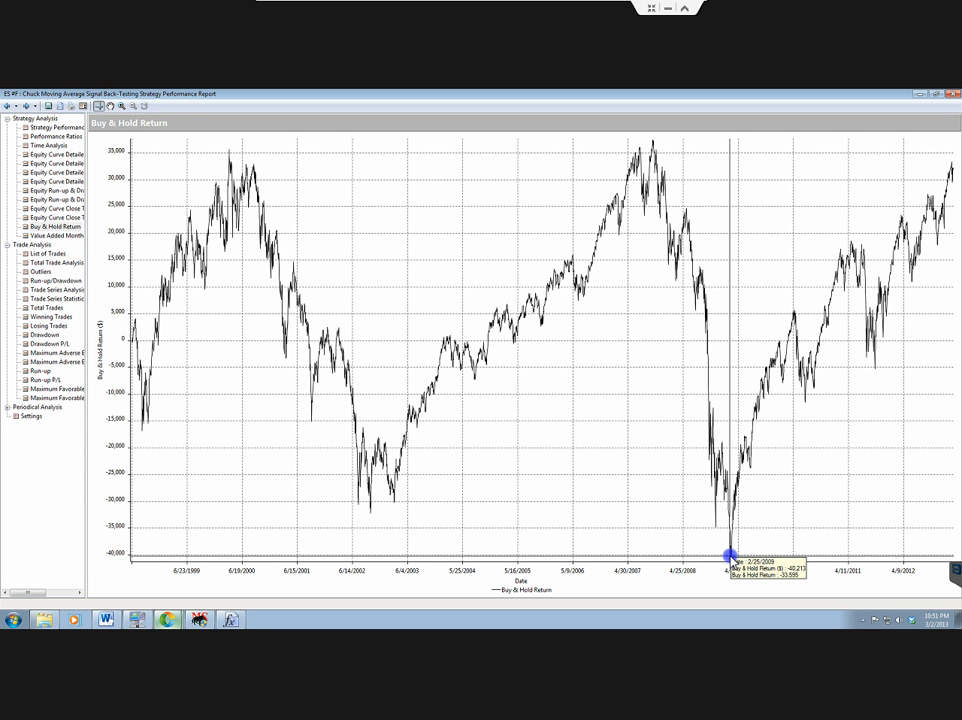
mouse_move(60, 199)
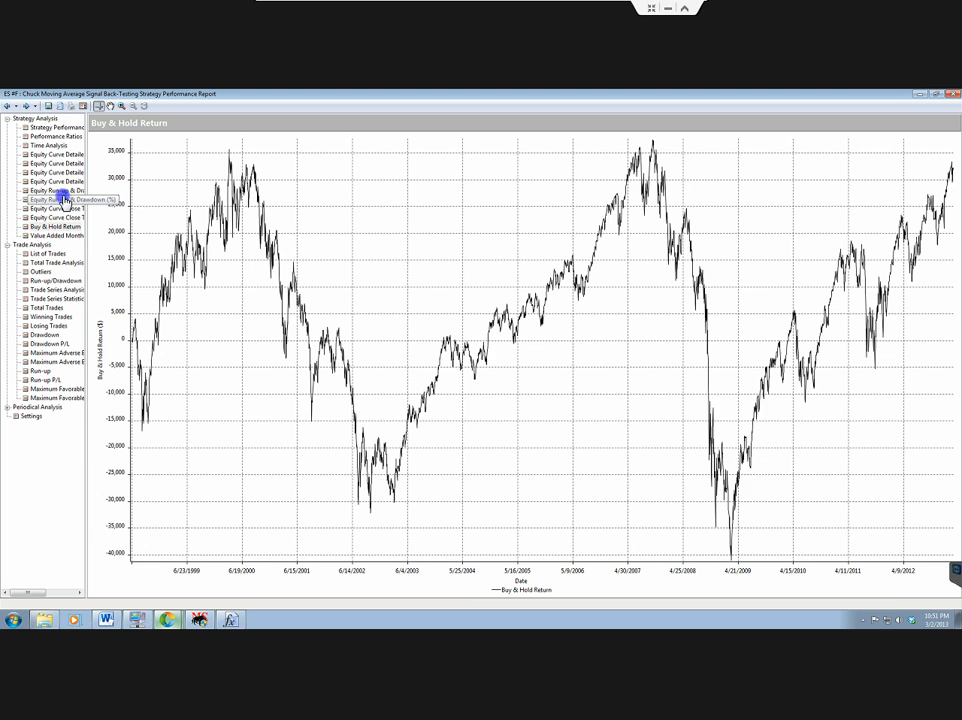
click(55, 191)
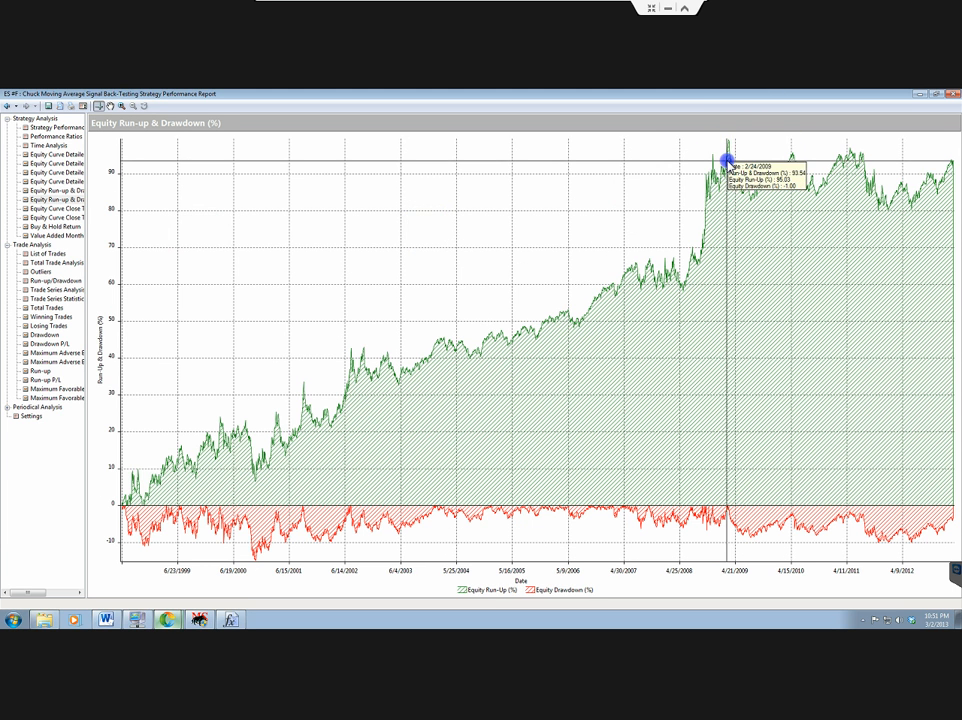
mouse_move(728, 138)
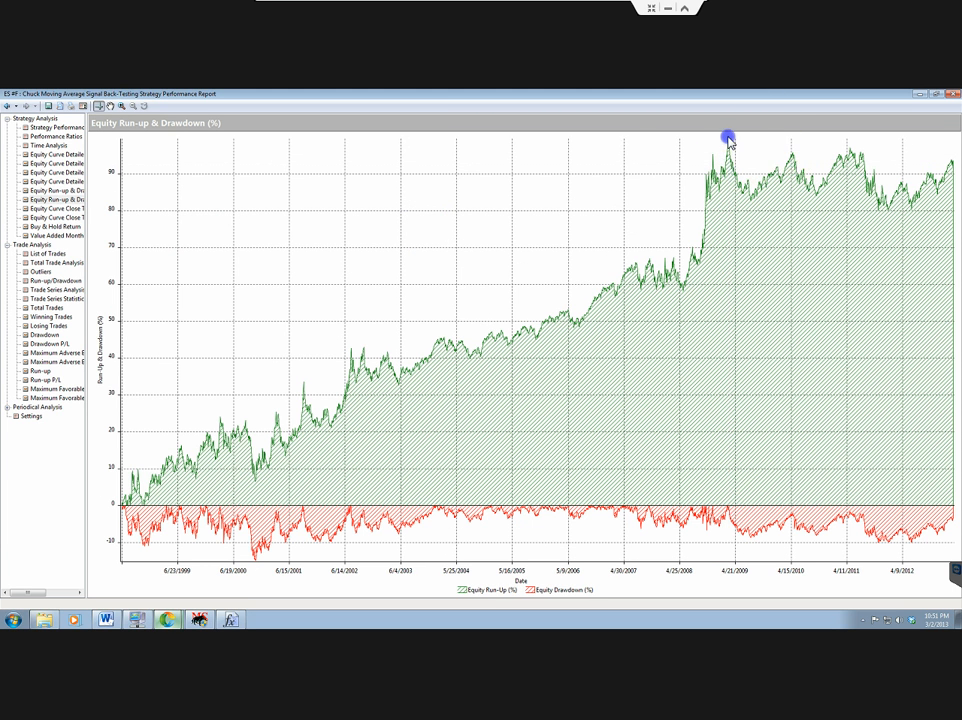
mouse_move(729, 139)
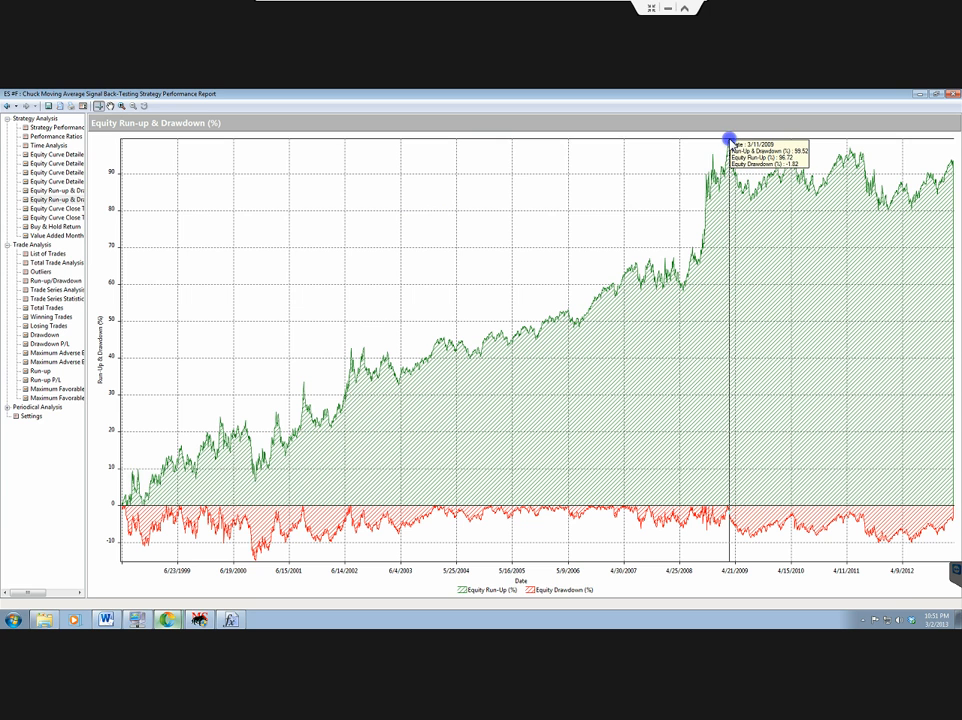
mouse_move(729, 143)
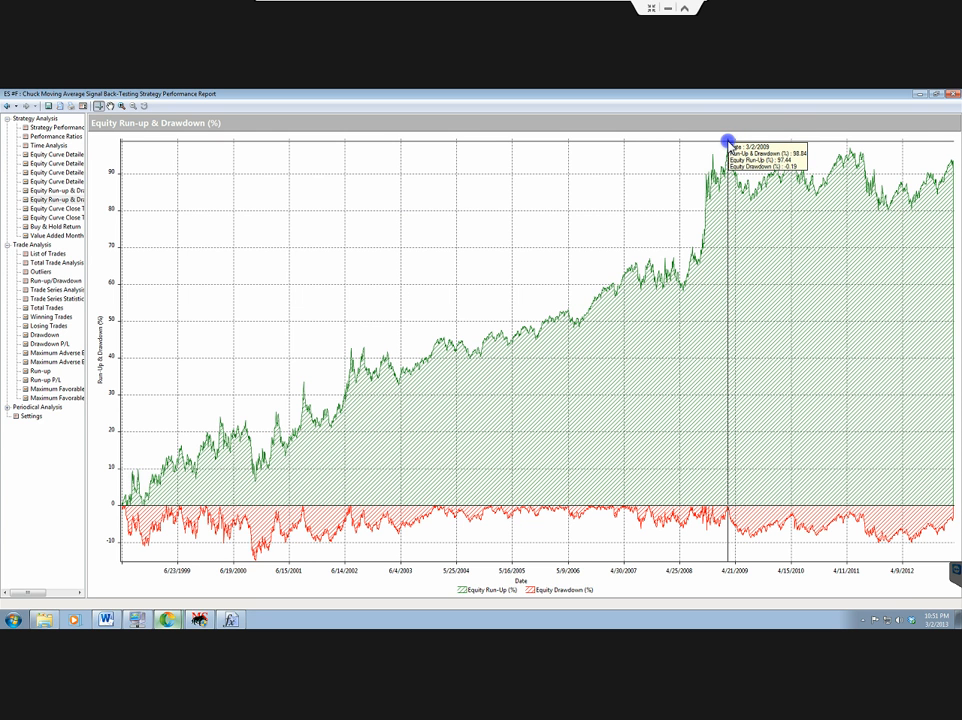
mouse_move(728, 148)
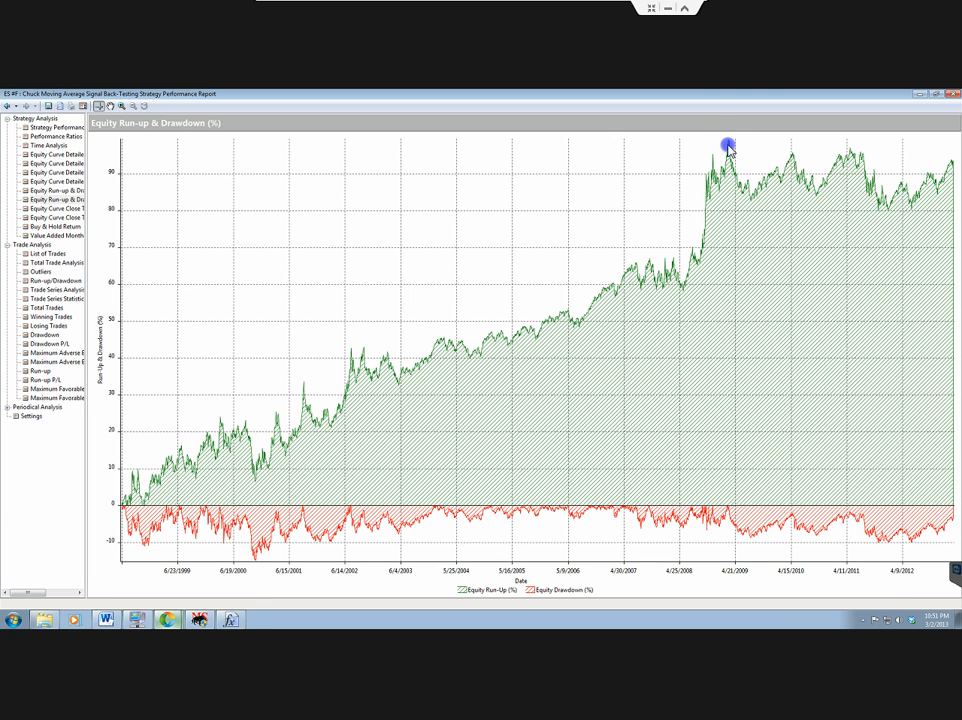
mouse_move(775, 160)
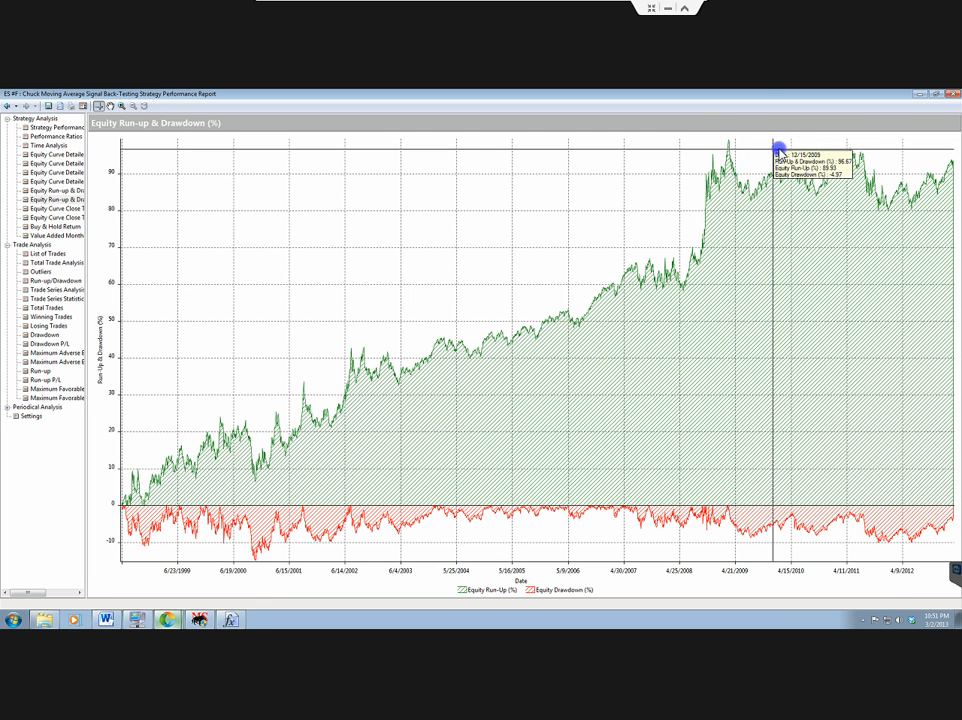
mouse_move(920, 148)
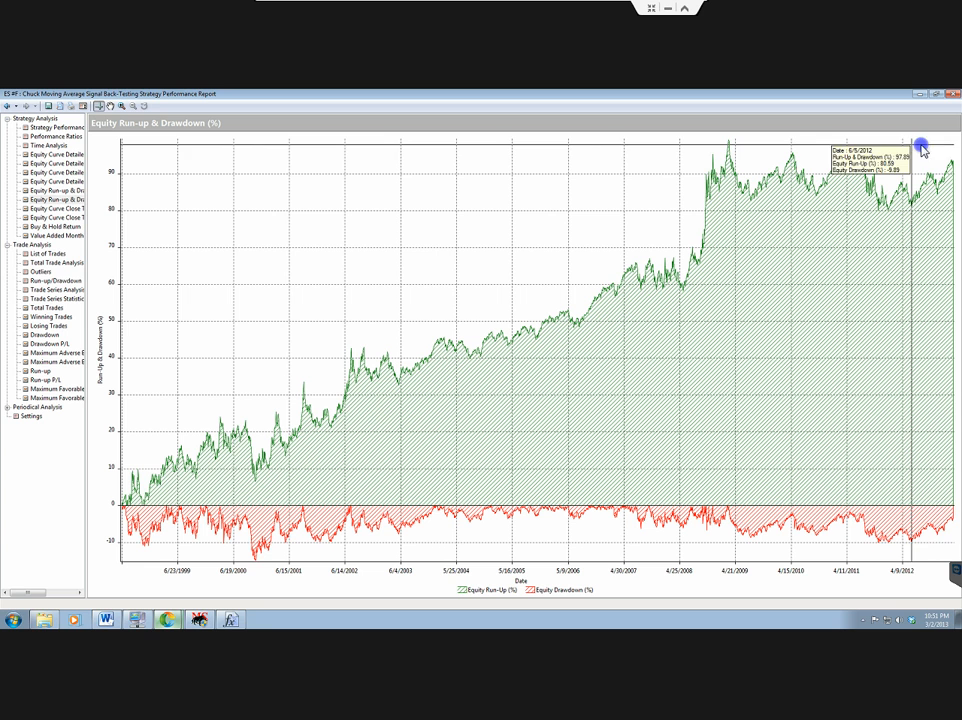
mouse_move(905, 160)
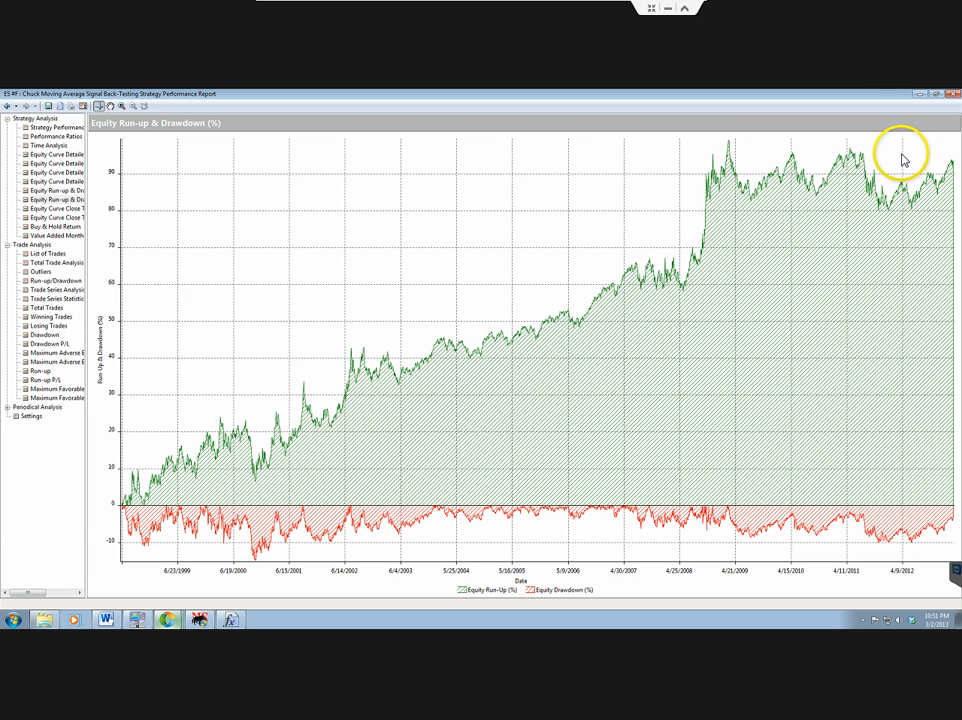
mouse_move(727, 155)
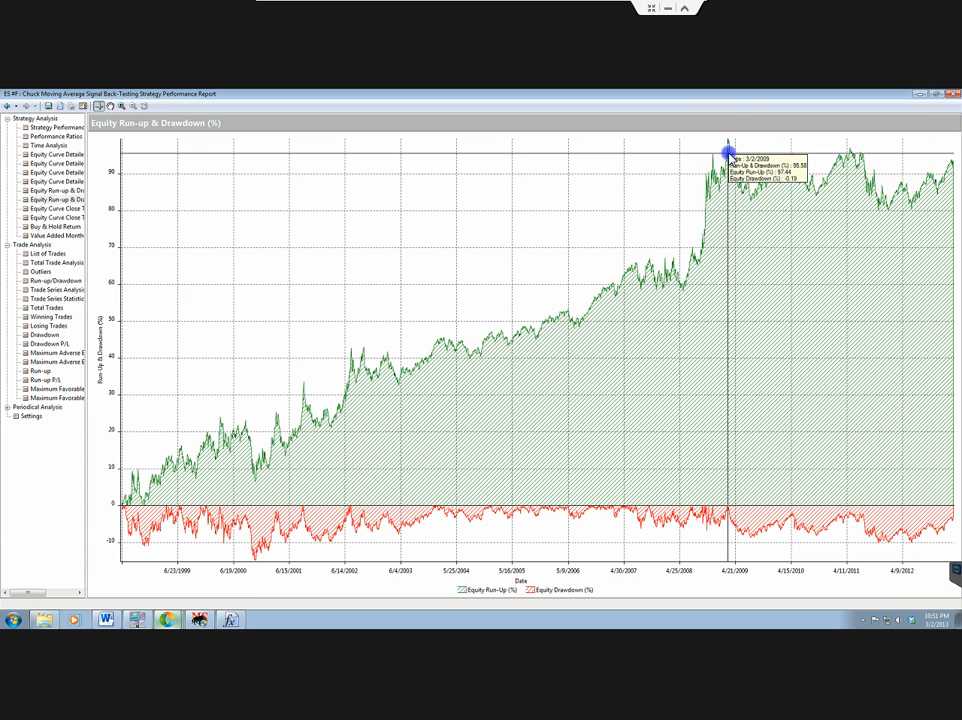
mouse_move(729, 153)
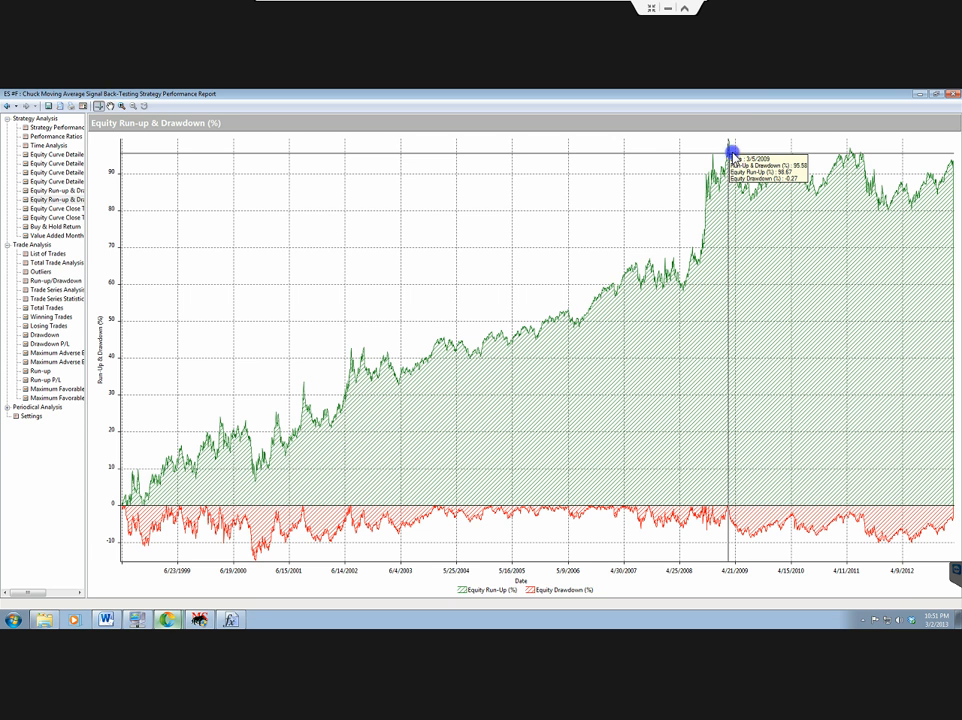
mouse_move(950, 153)
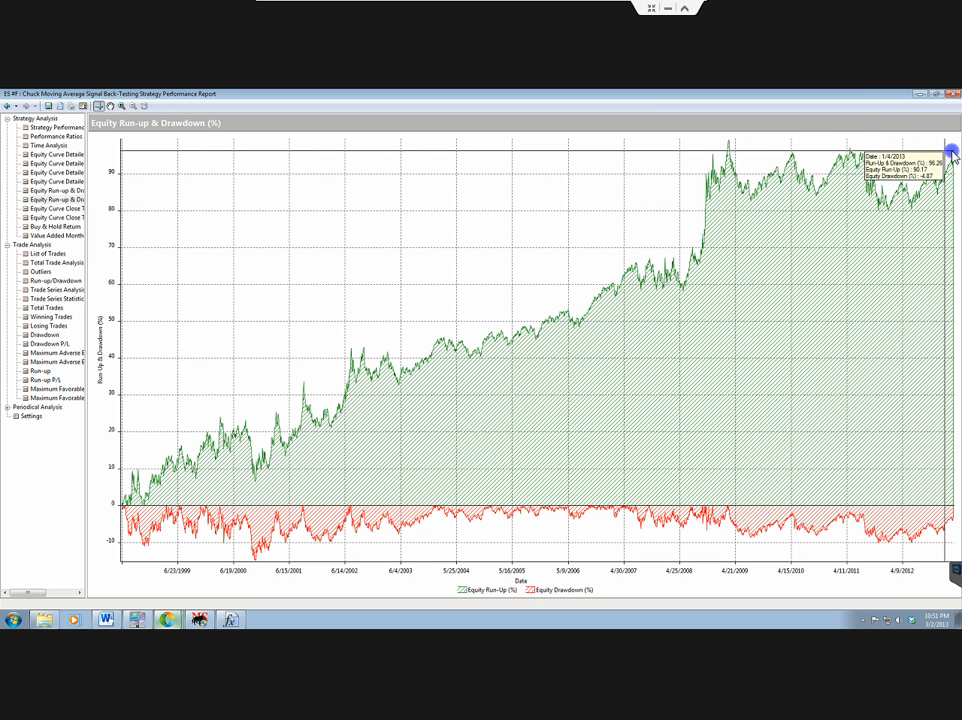
mouse_move(795, 210)
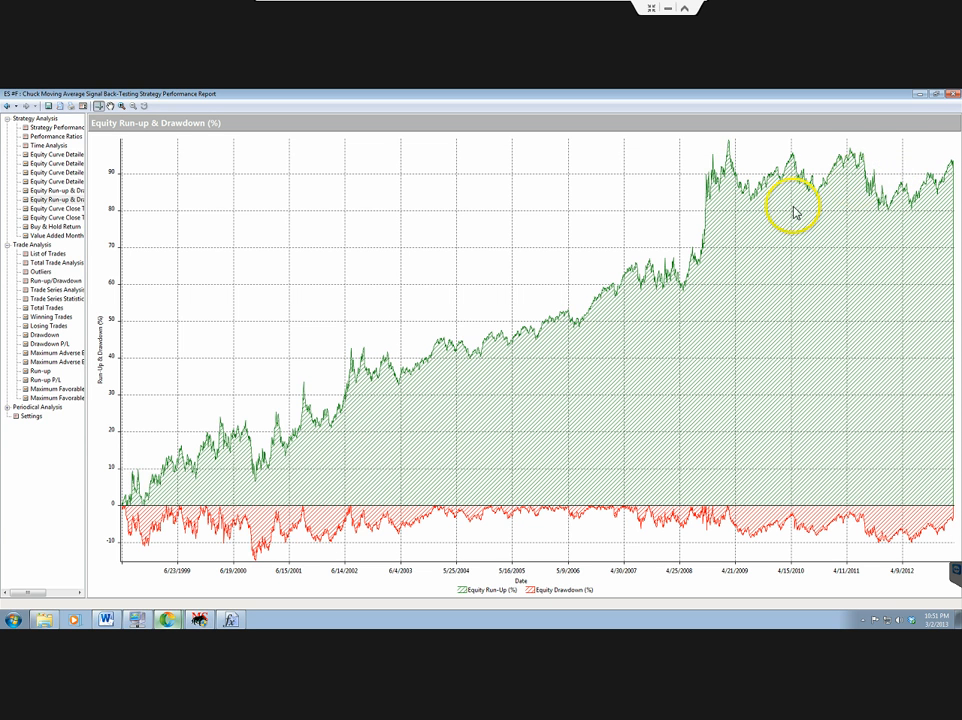
mouse_move(735, 185)
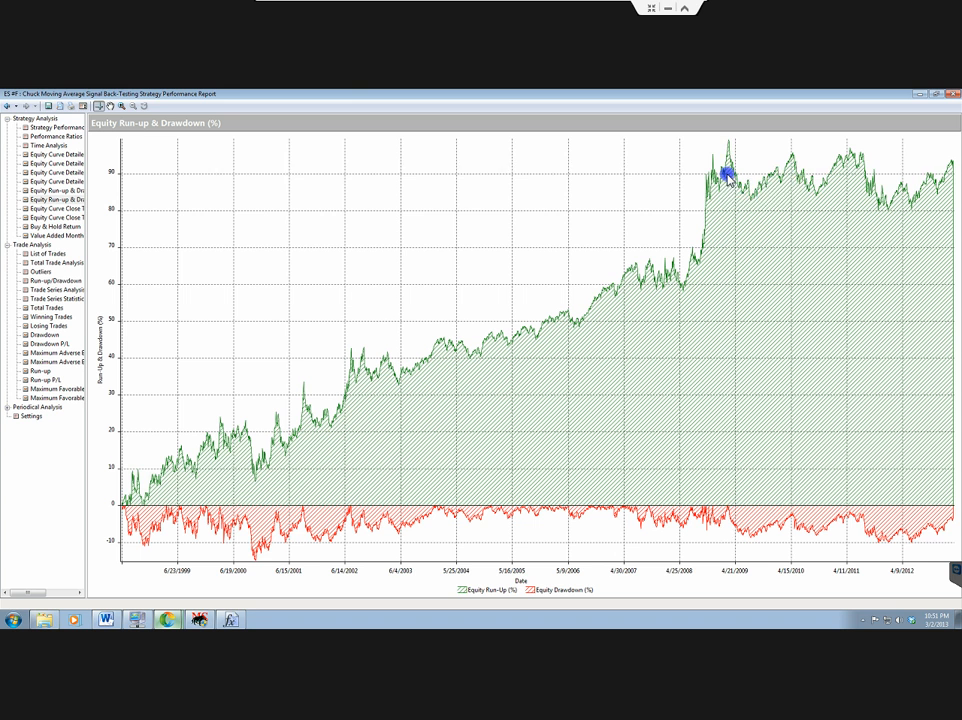
mouse_move(722, 160)
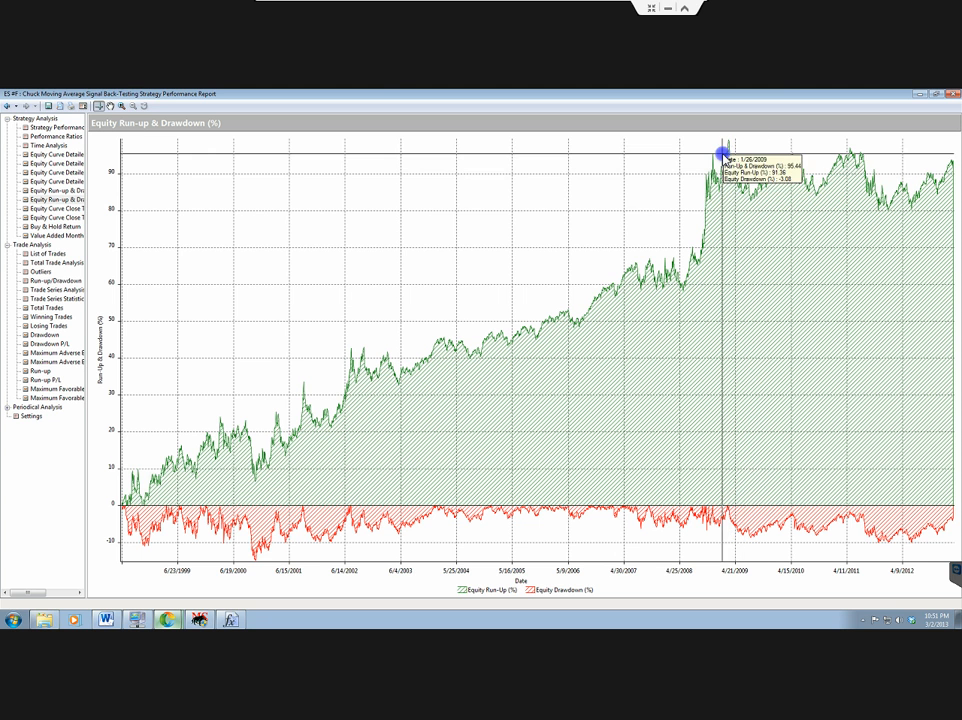
mouse_move(957, 155)
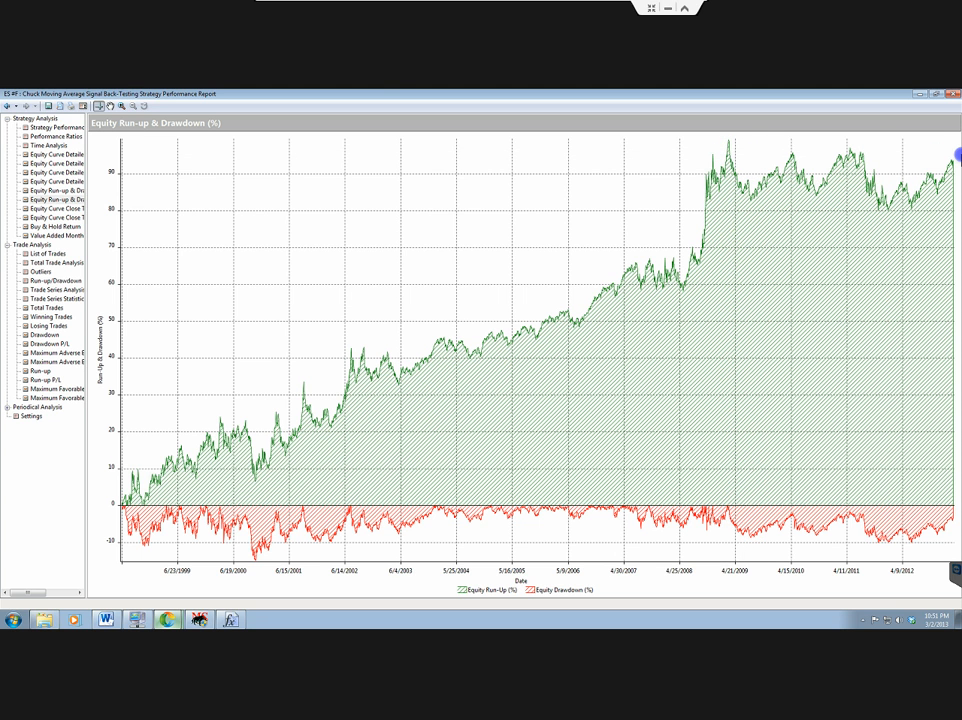
mouse_move(948, 161)
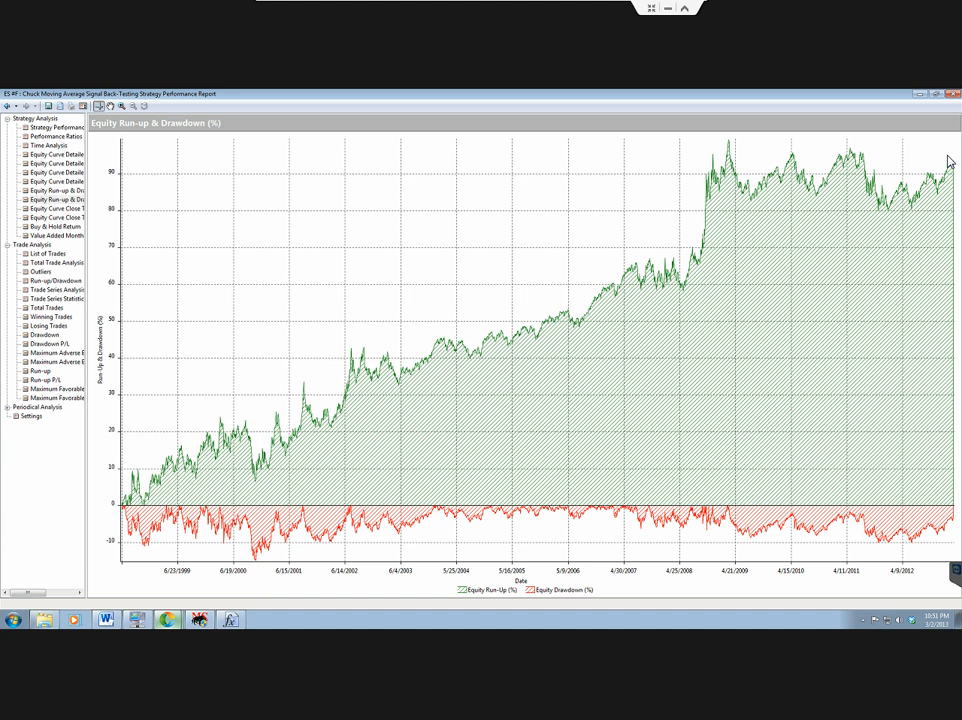
mouse_move(740, 165)
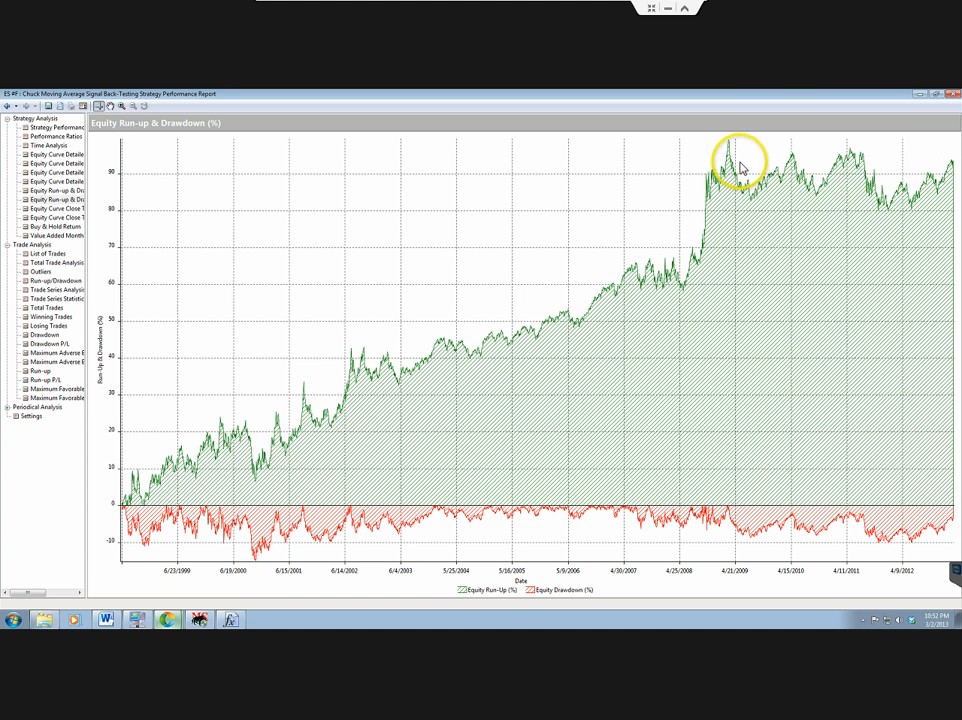
mouse_move(790, 160)
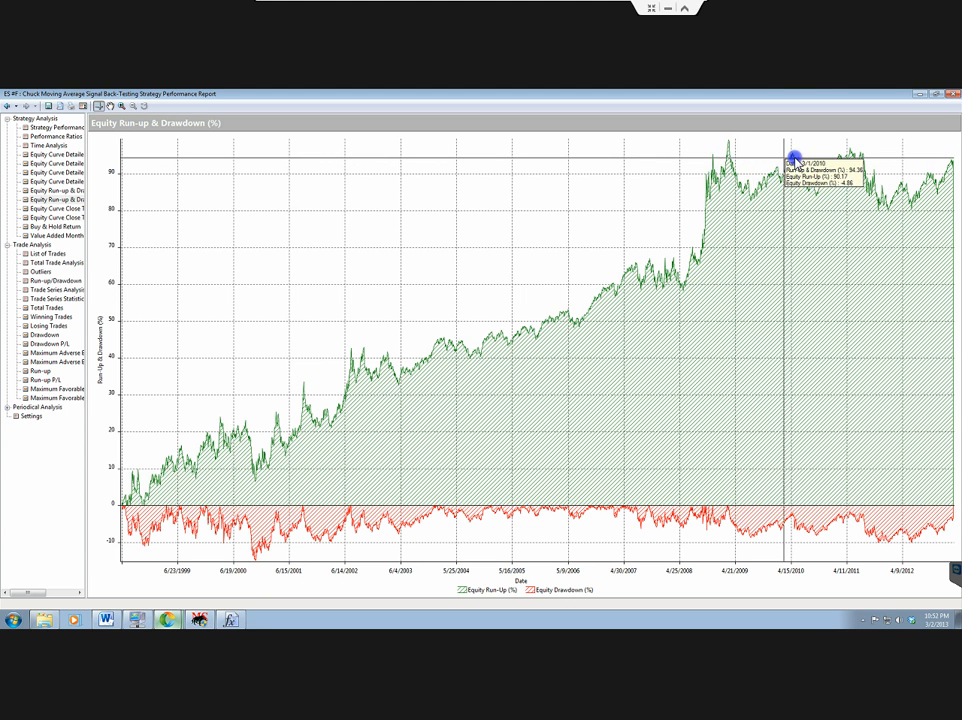
mouse_move(948, 160)
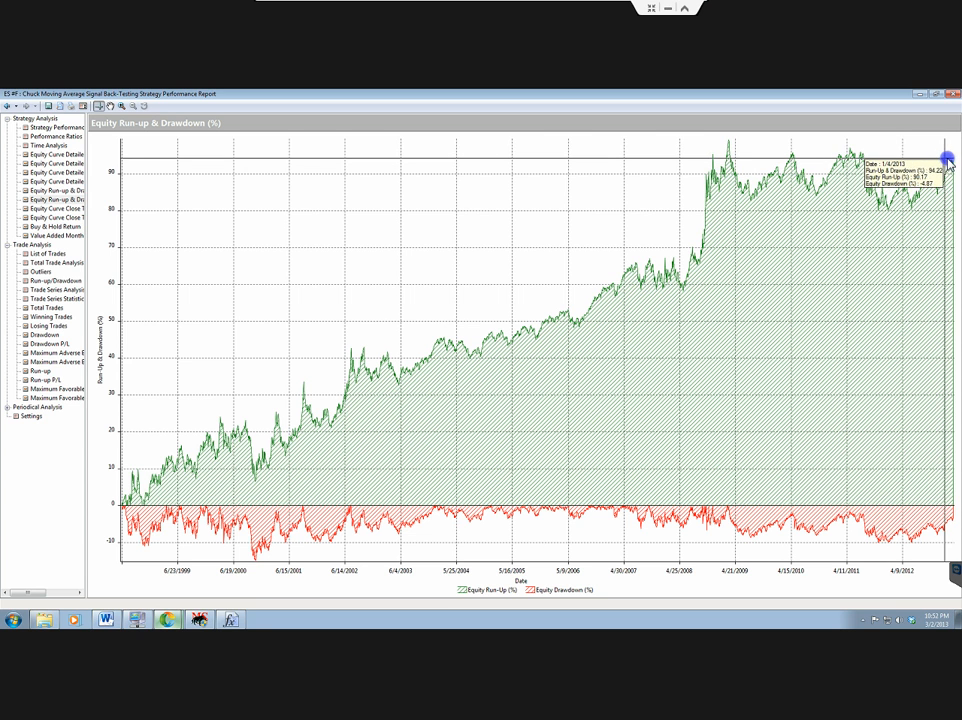
mouse_move(865, 160)
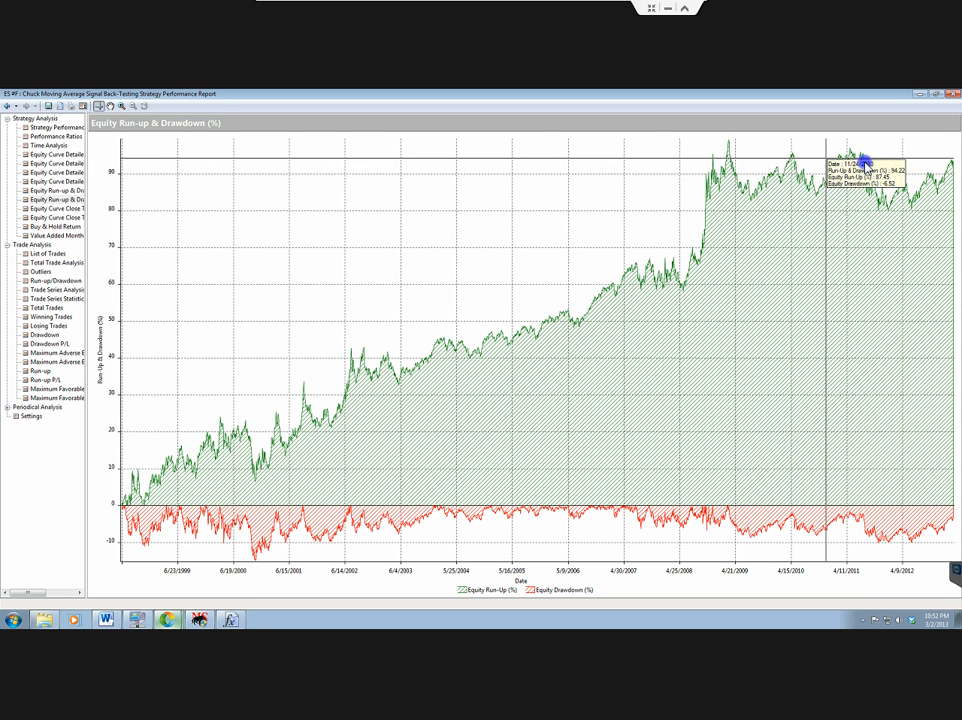
mouse_move(730, 160)
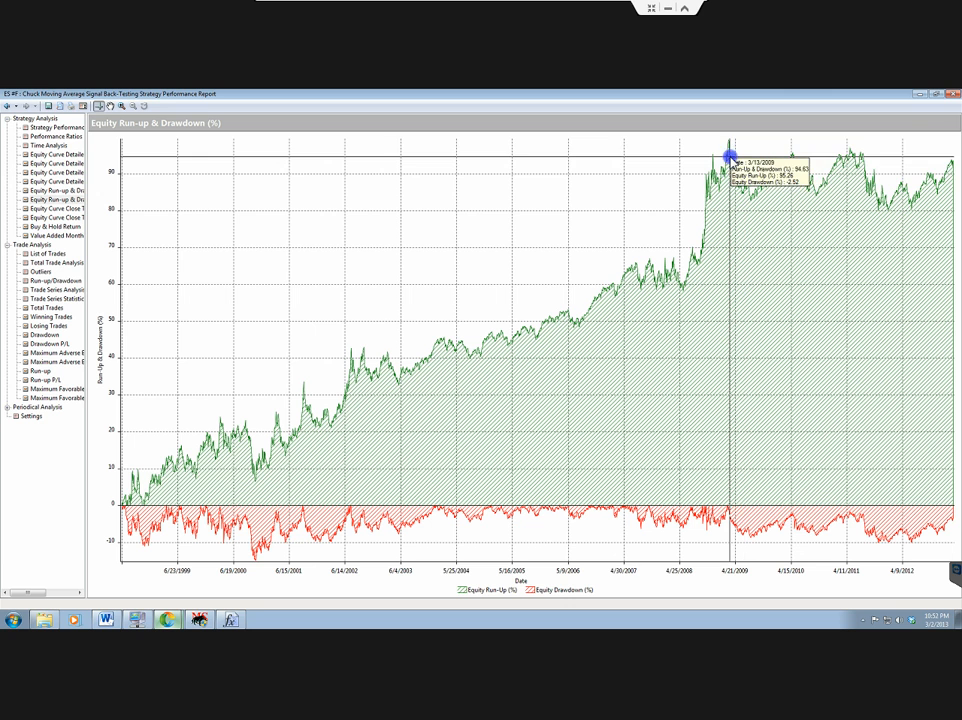
mouse_move(955, 165)
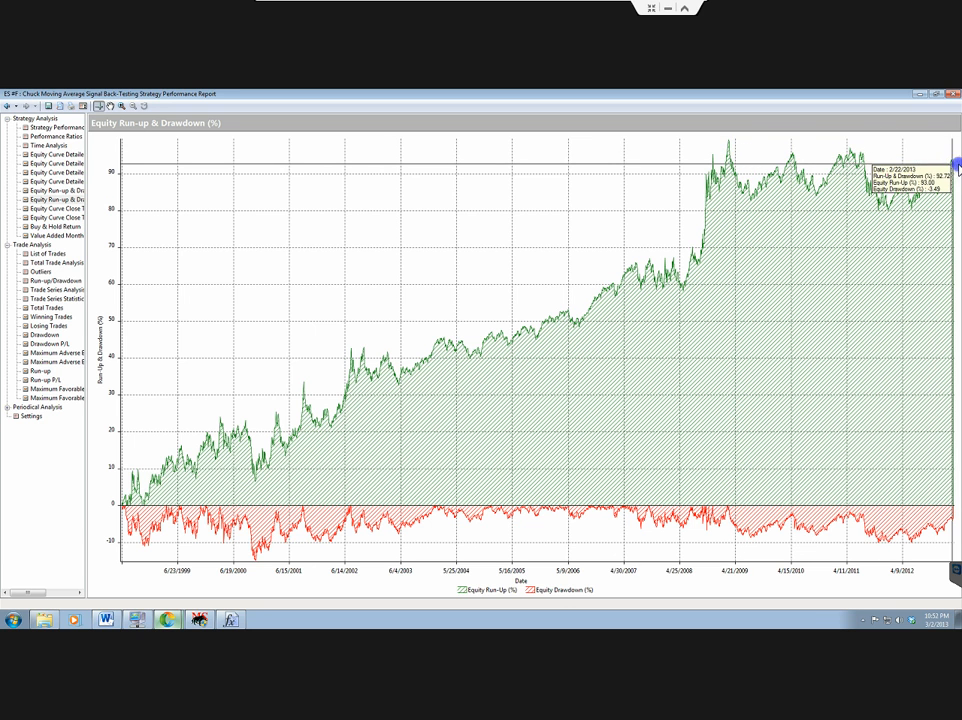
mouse_move(820, 188)
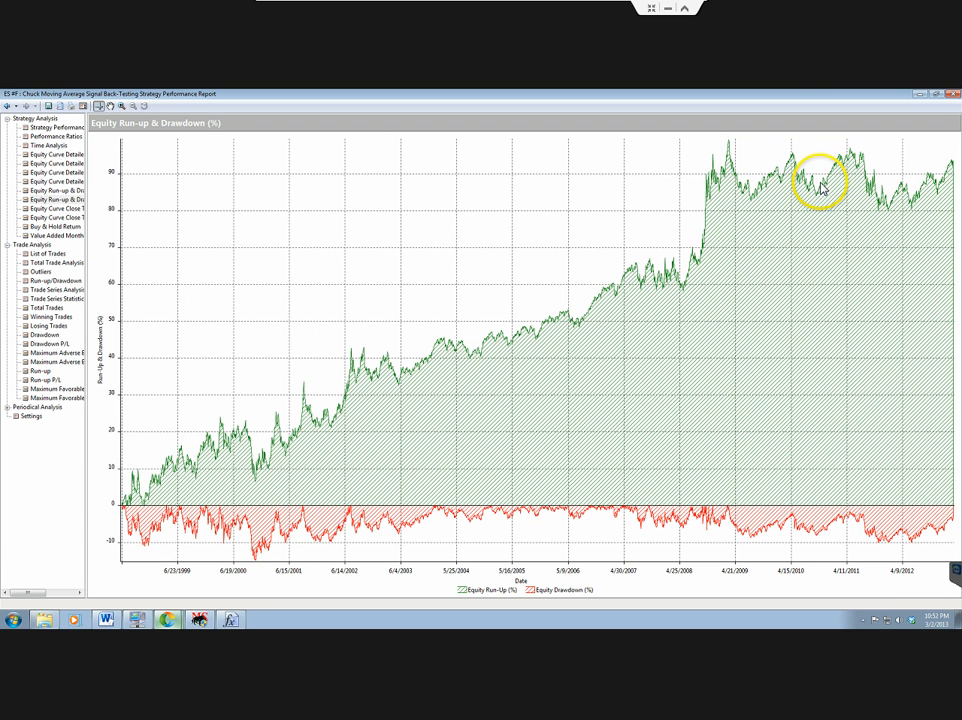
mouse_move(814, 207)
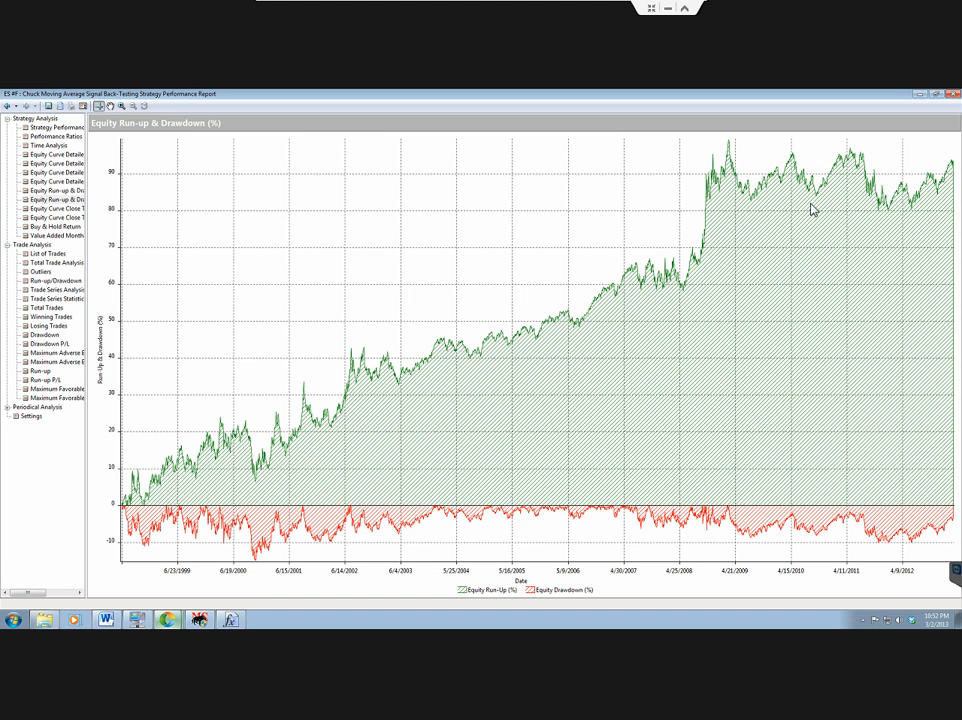
mouse_move(812, 197)
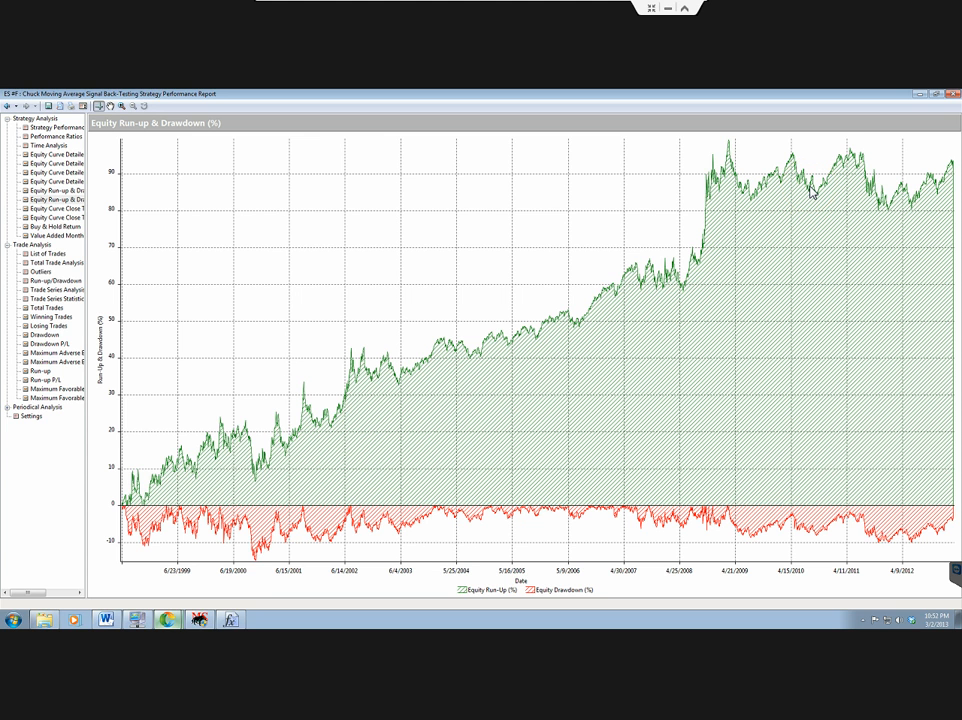
mouse_move(790, 195)
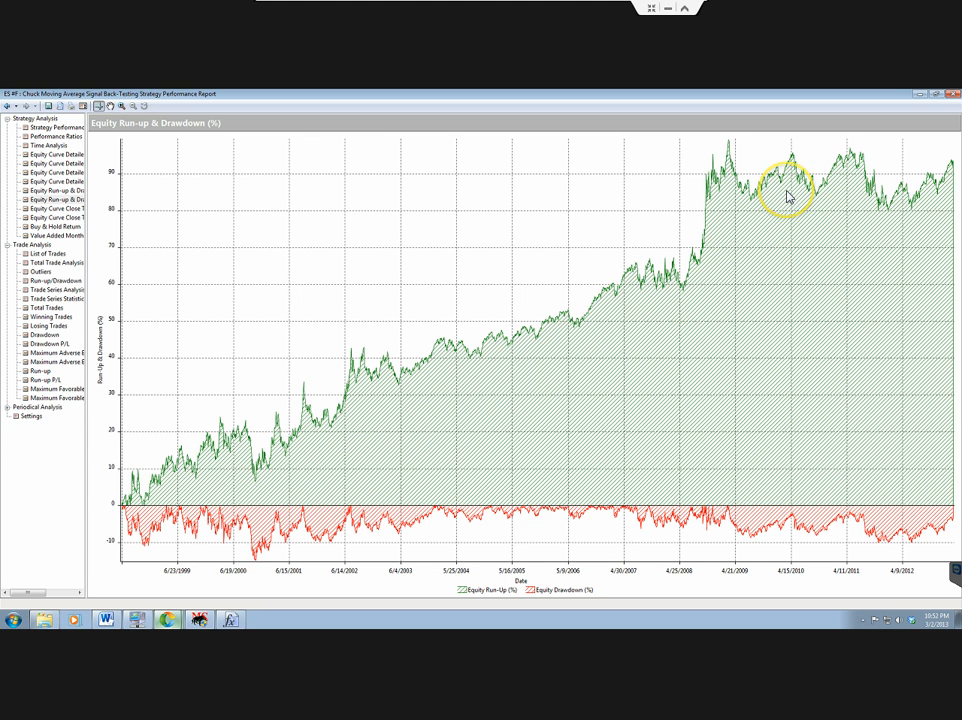
mouse_move(788, 197)
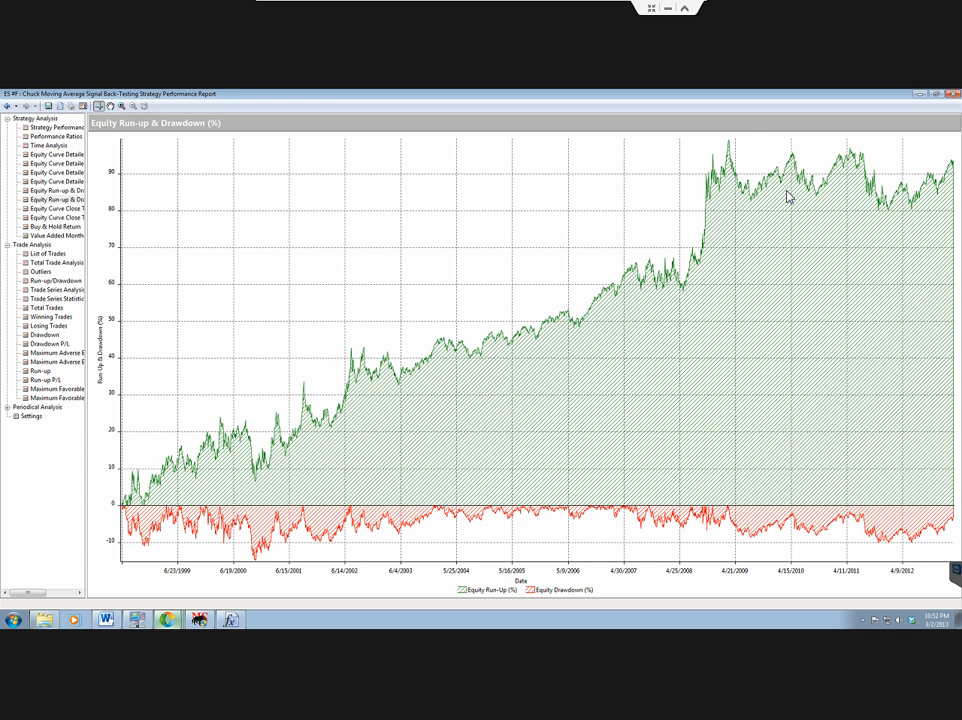
mouse_move(725, 161)
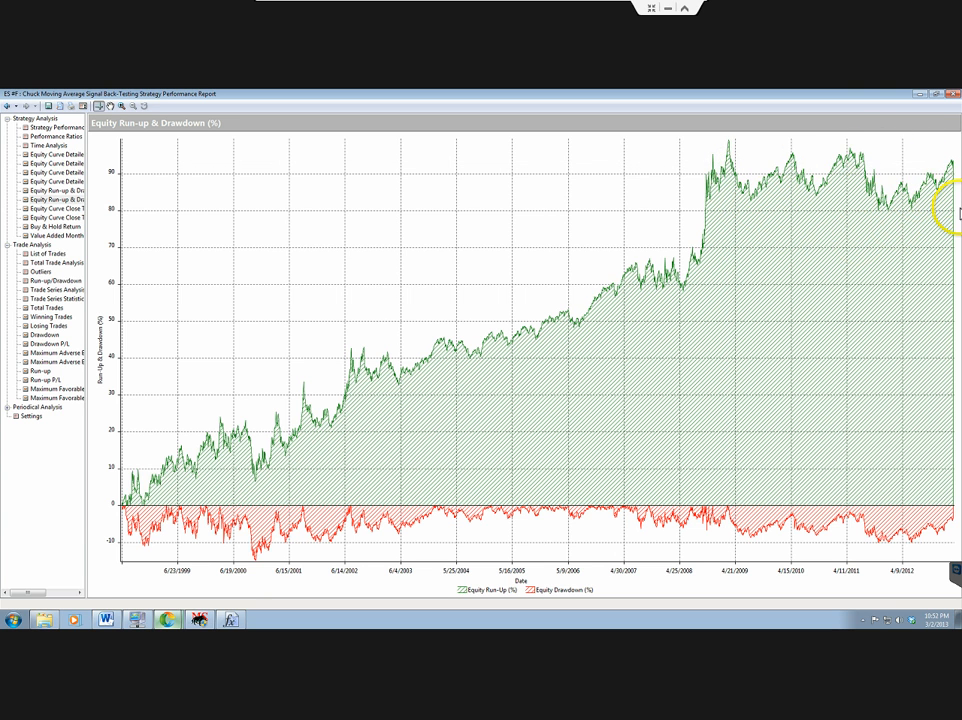
mouse_move(935, 193)
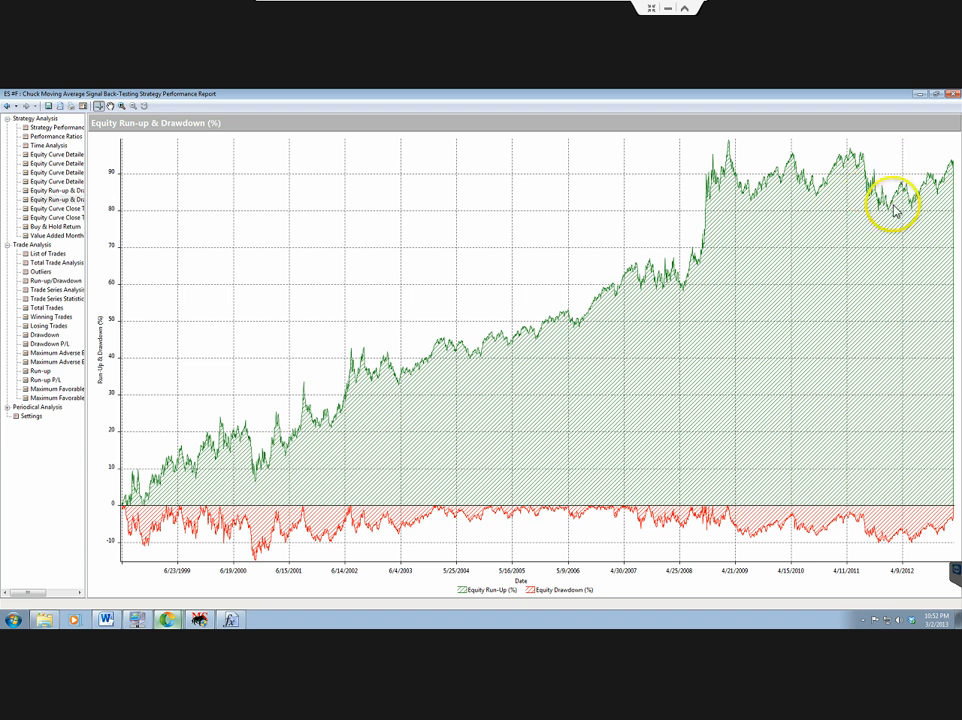
mouse_move(690, 240)
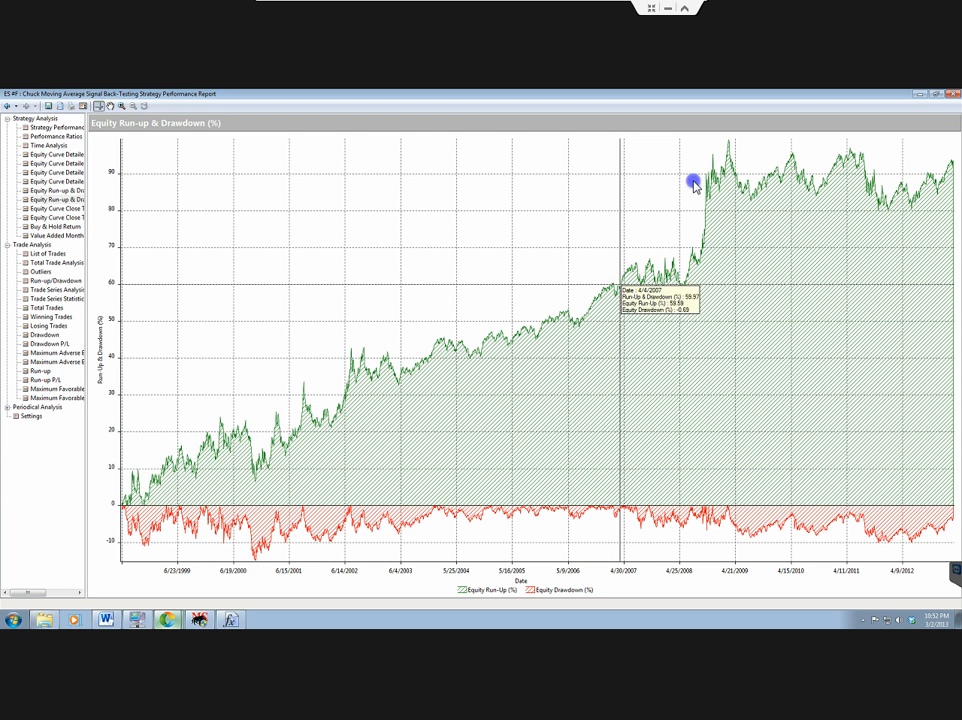
mouse_move(728, 147)
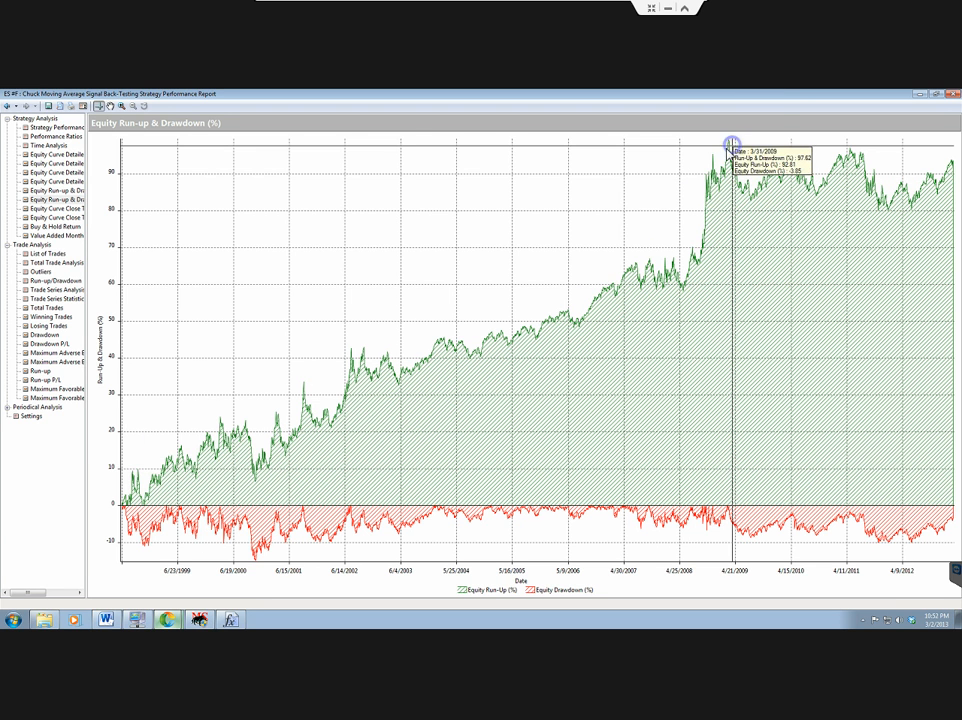
mouse_move(620, 250)
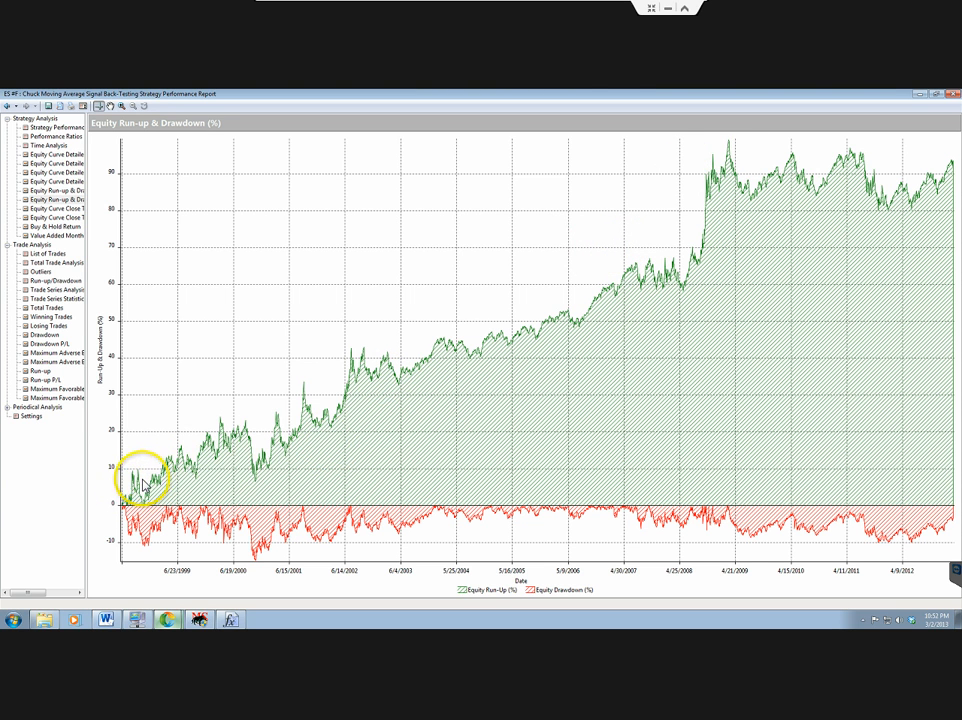
mouse_move(645, 298)
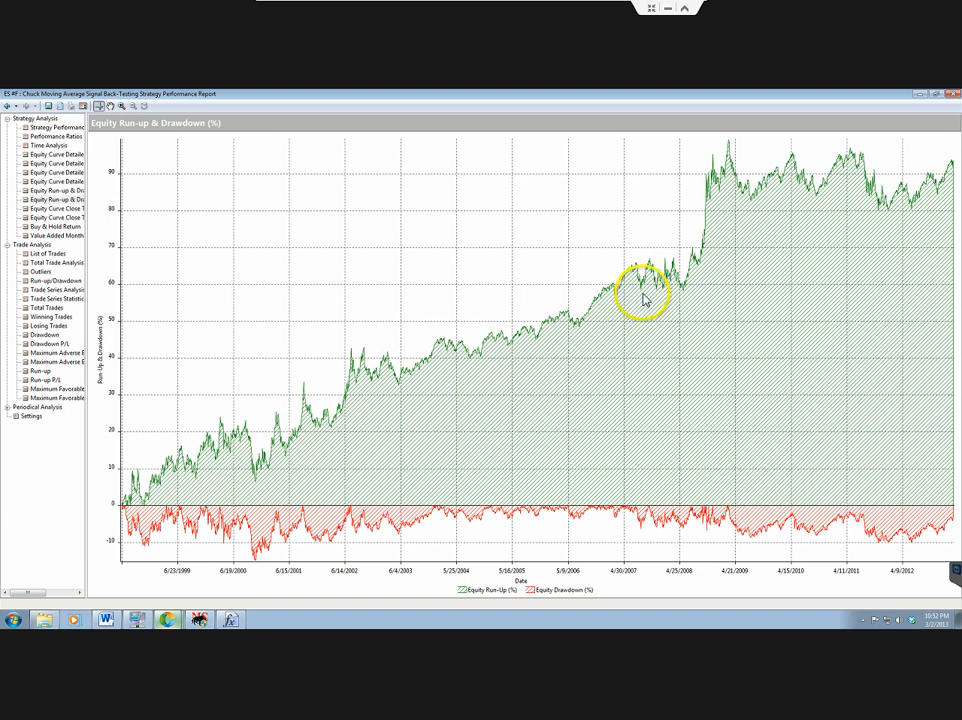
mouse_move(735, 166)
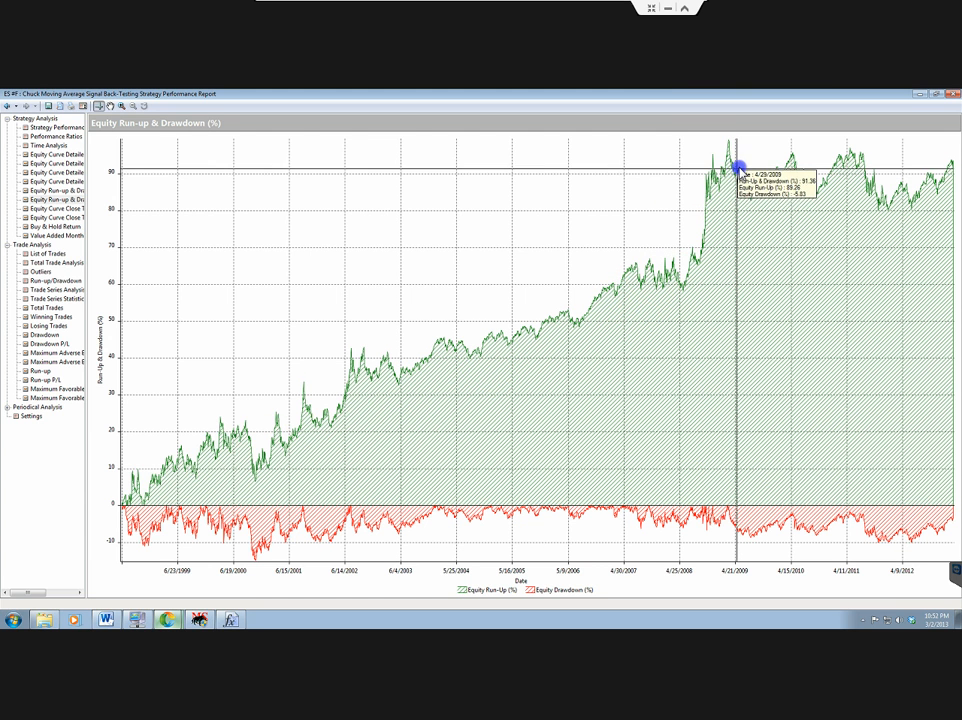
mouse_move(727, 165)
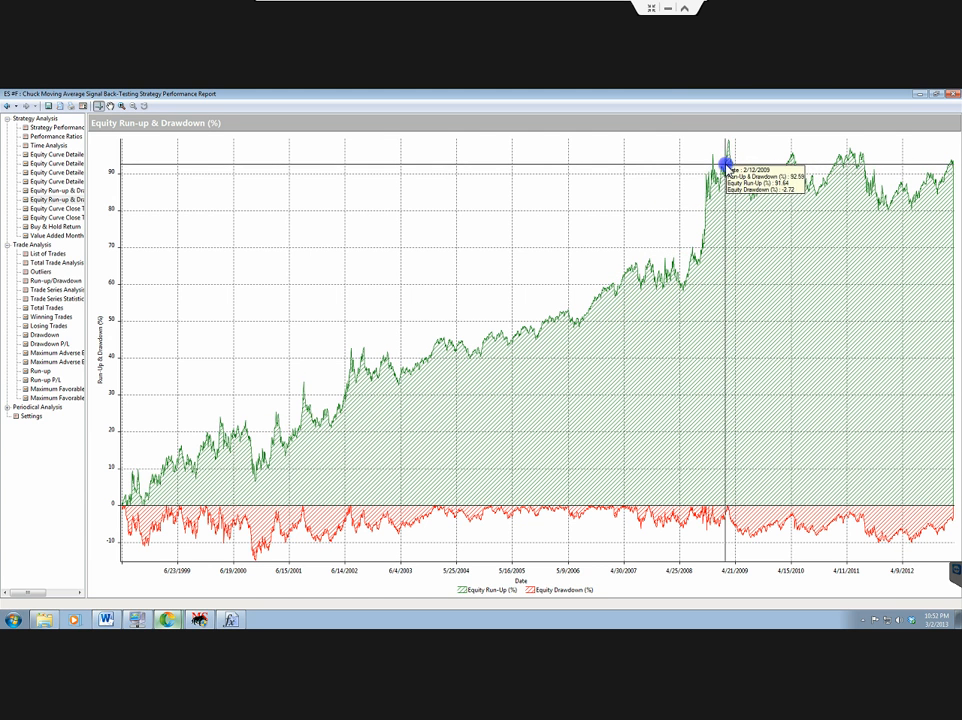
mouse_move(728, 165)
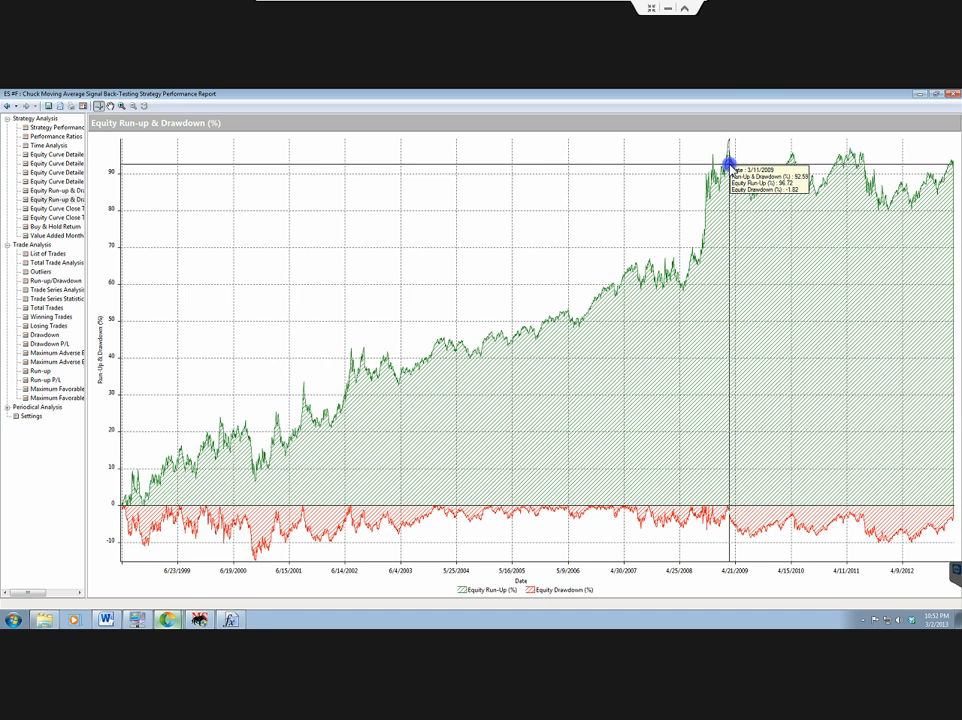
mouse_move(247, 650)
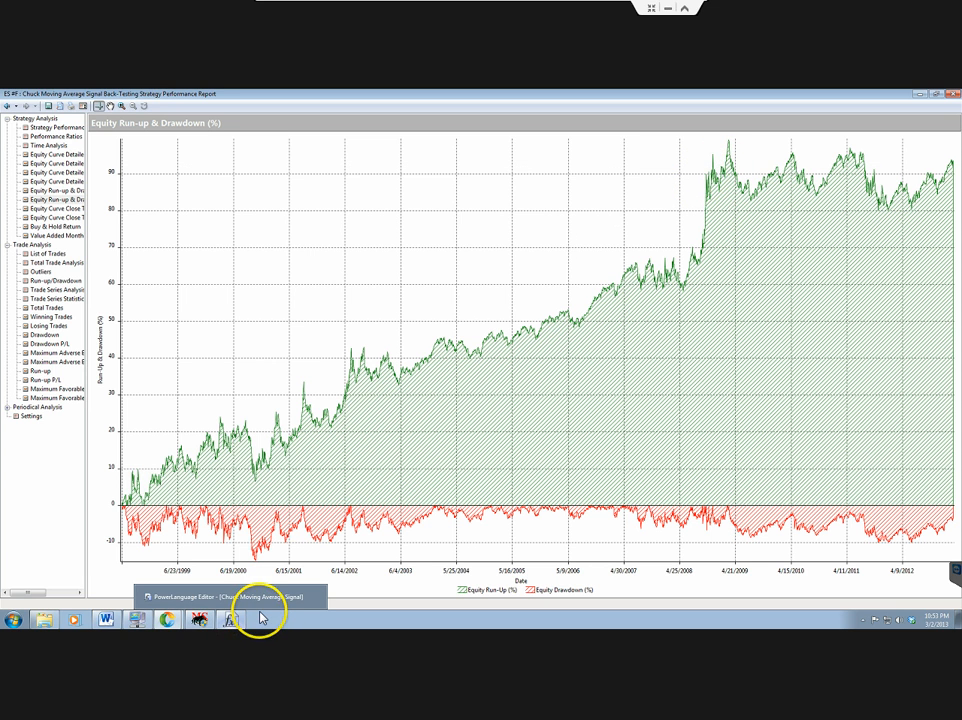
mouse_move(674, 133)
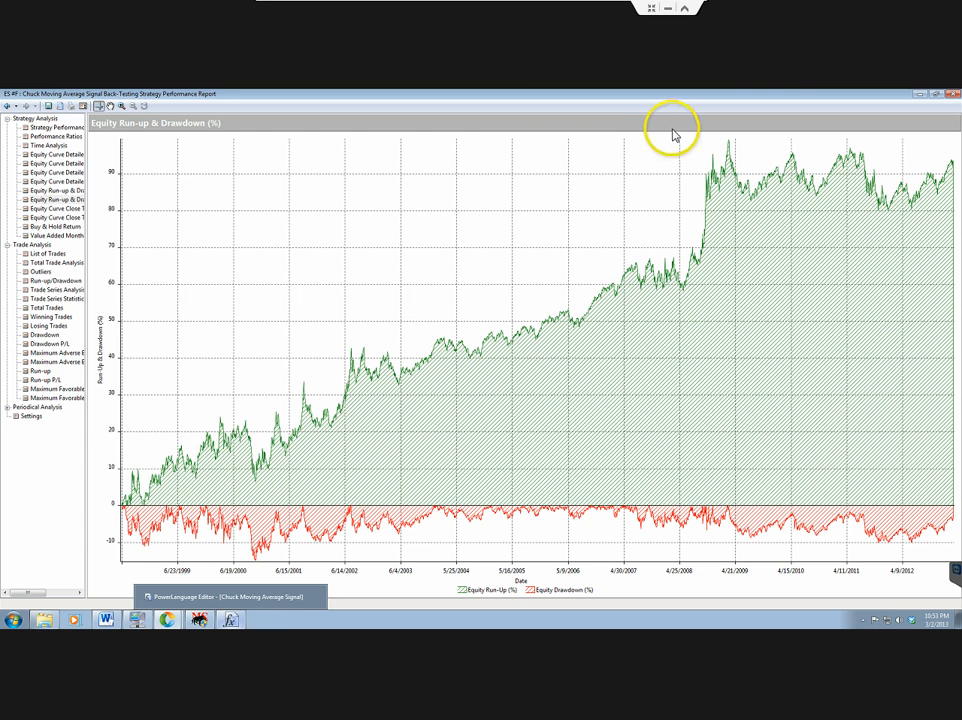
mouse_move(728, 142)
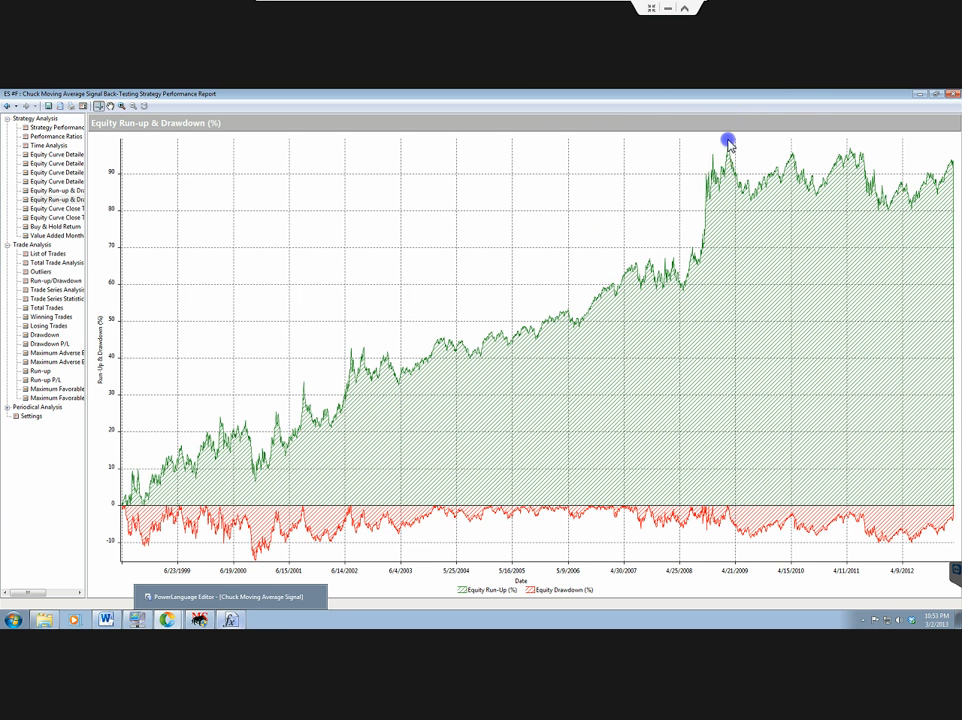
mouse_move(43, 683)
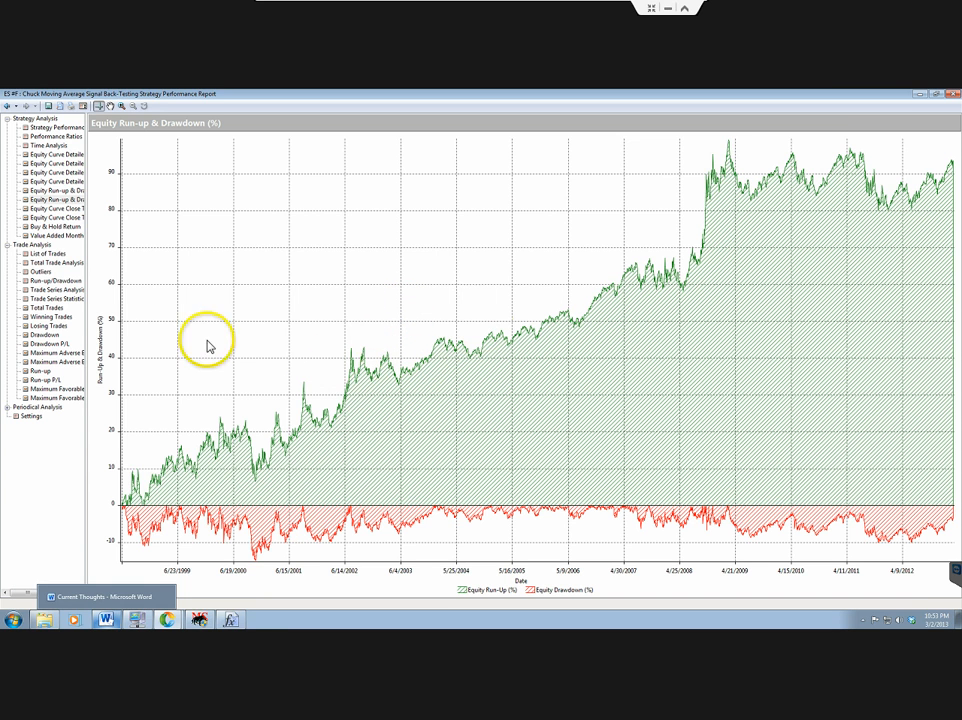
mouse_move(757, 163)
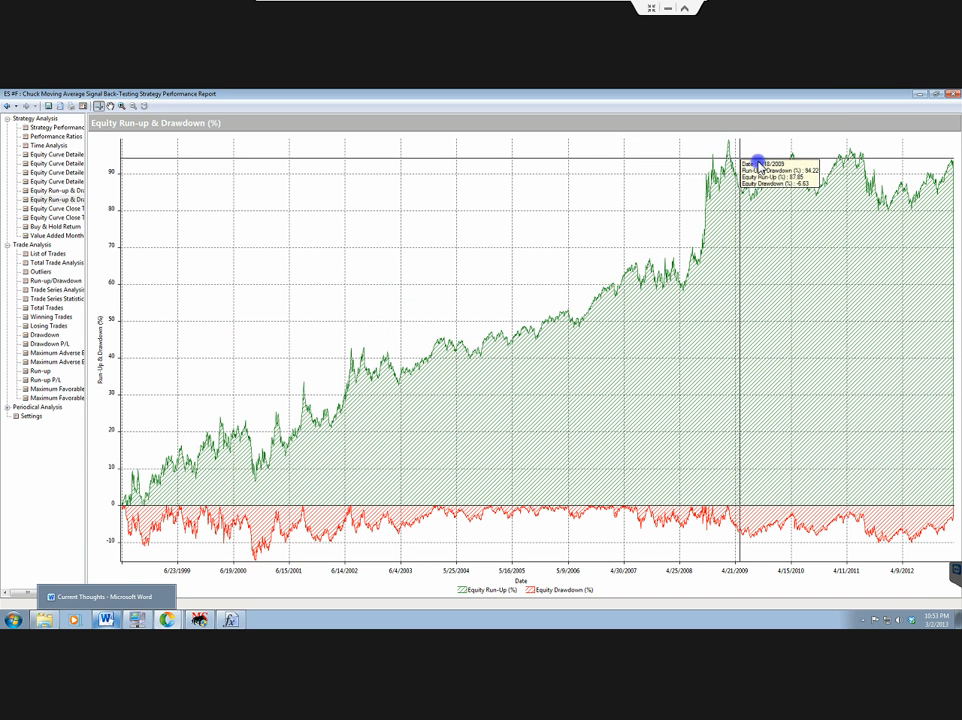
mouse_move(865, 162)
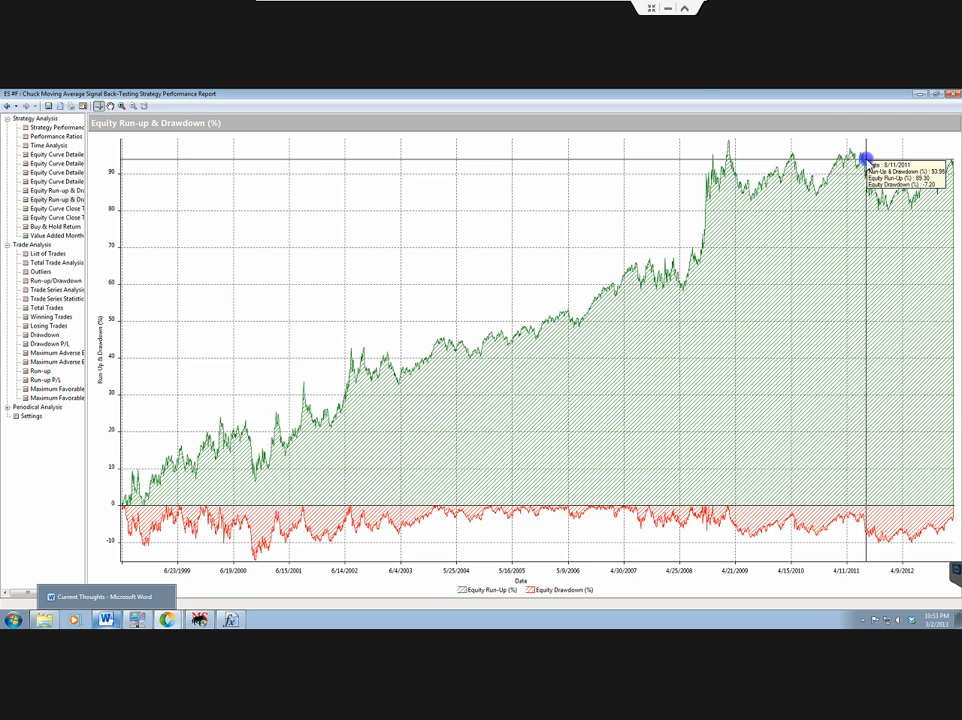
mouse_move(731, 148)
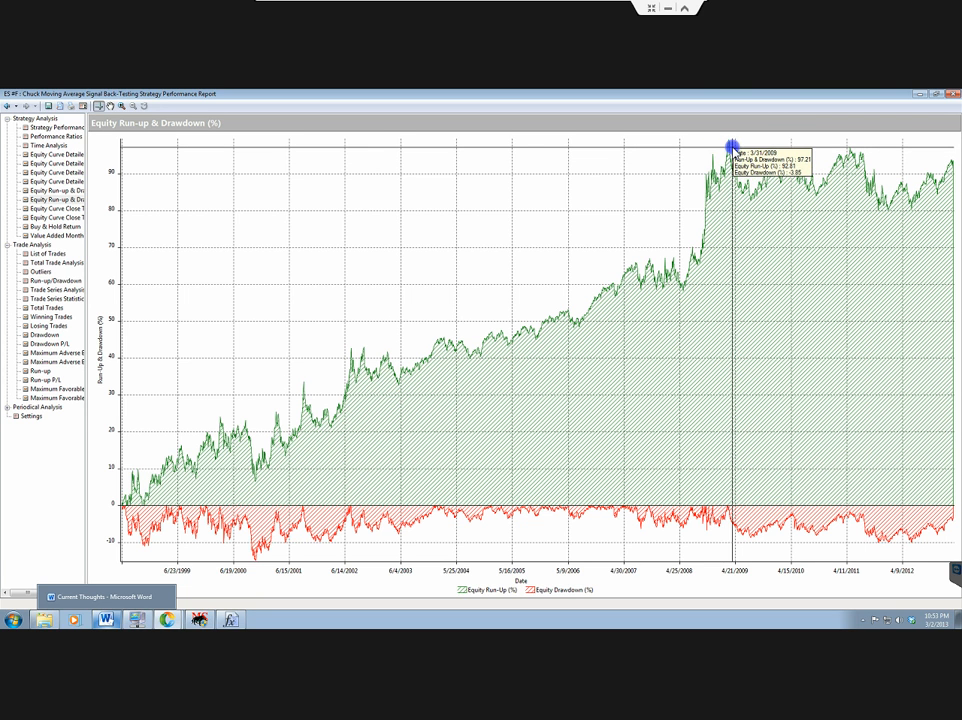
mouse_move(820, 152)
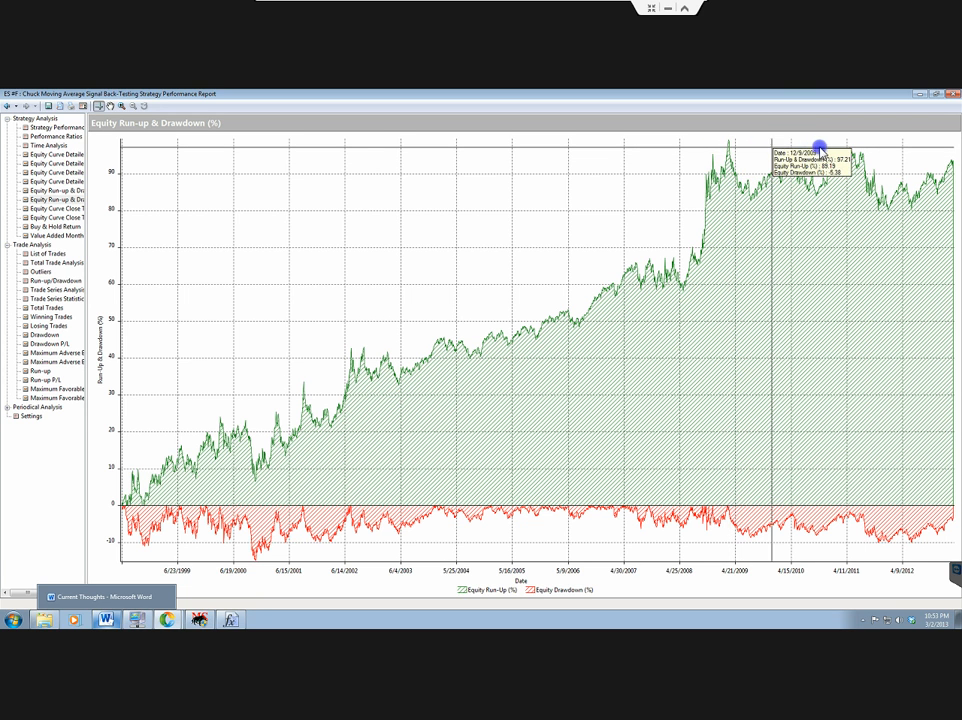
mouse_move(950, 158)
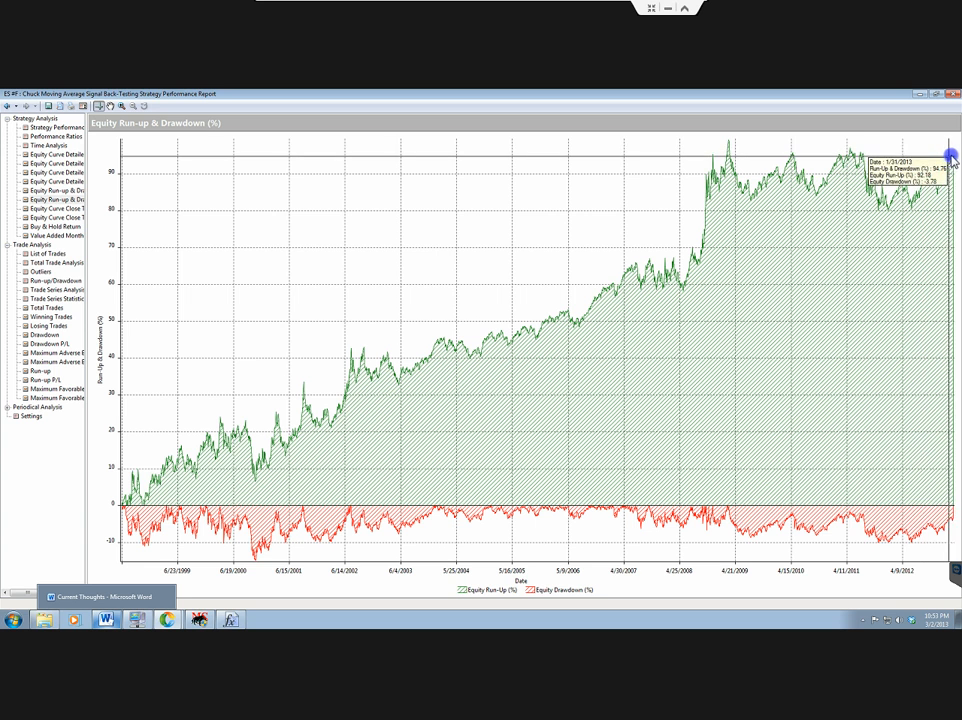
mouse_move(950, 158)
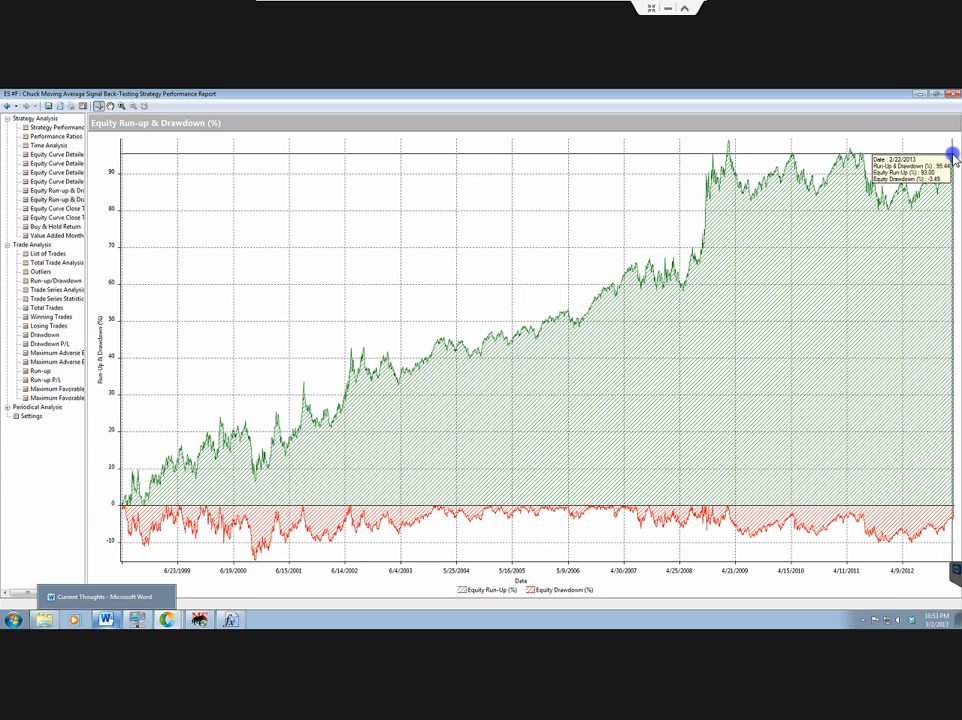
mouse_move(860, 156)
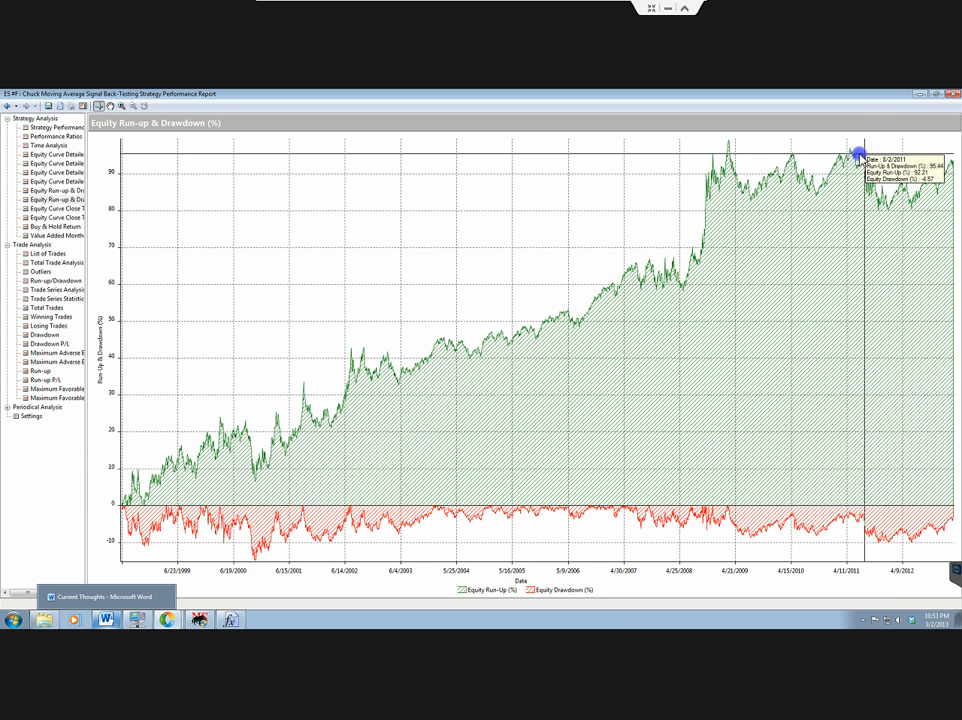
mouse_move(851, 157)
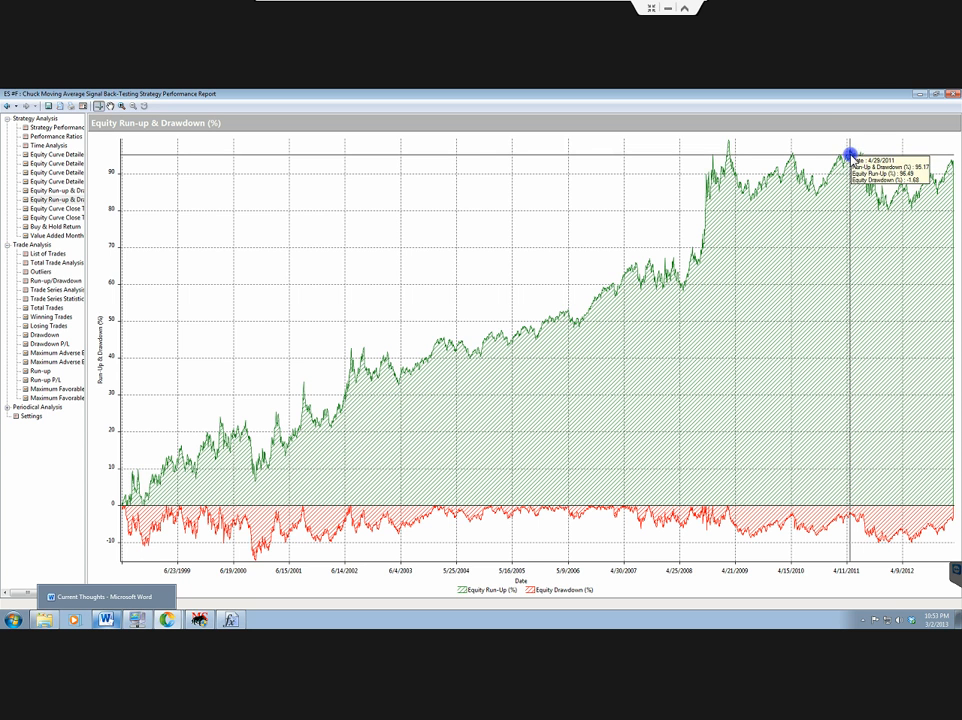
mouse_move(928, 163)
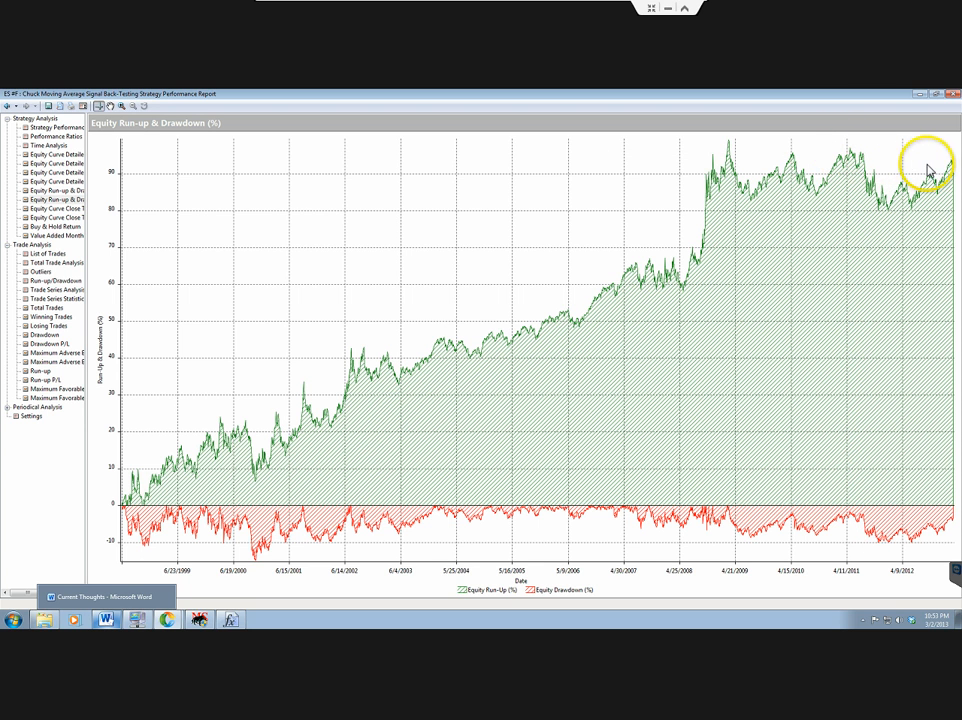
mouse_move(643, 213)
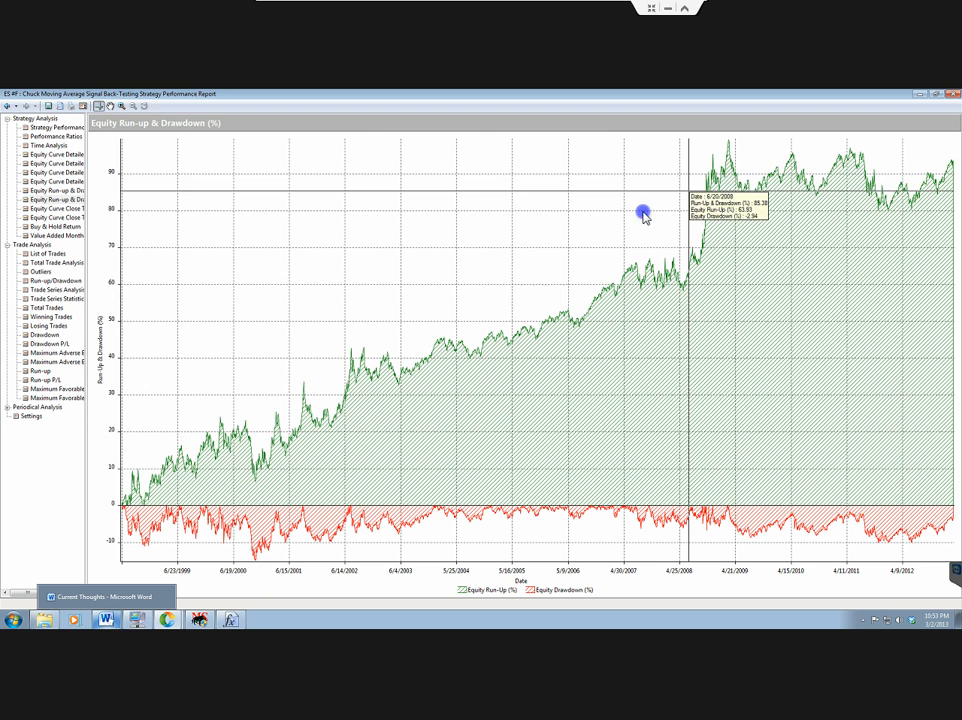
mouse_move(150, 468)
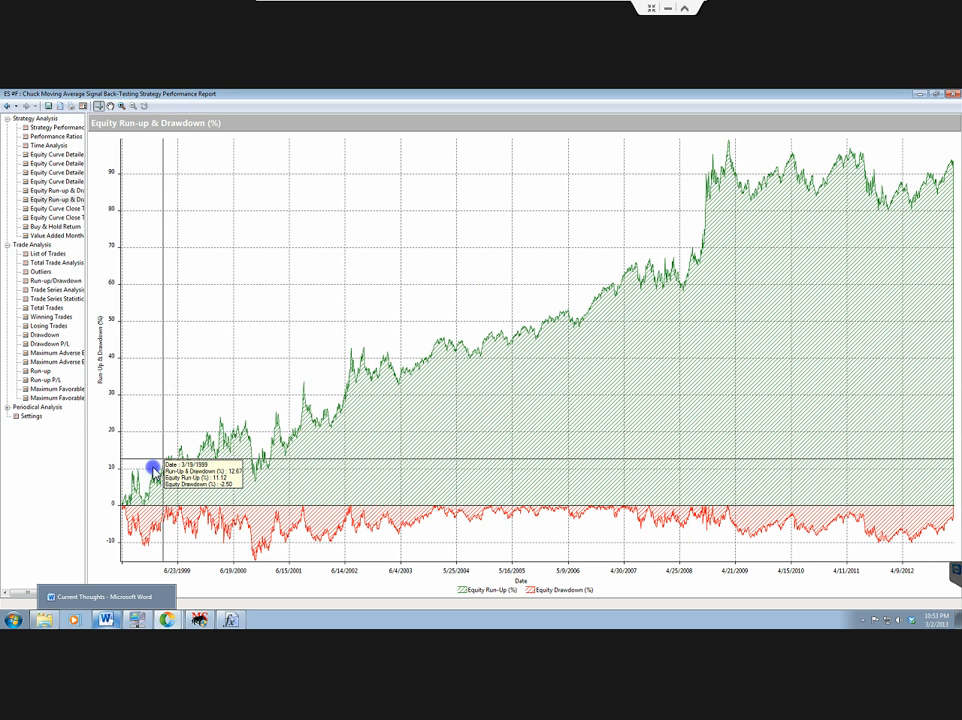
mouse_move(128, 465)
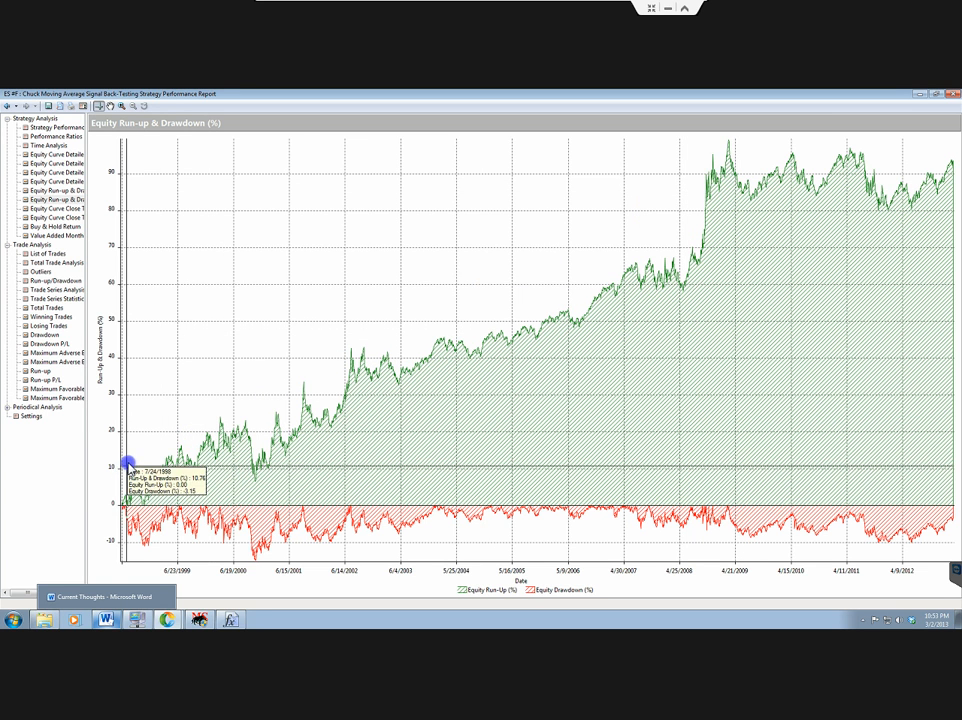
mouse_move(685, 172)
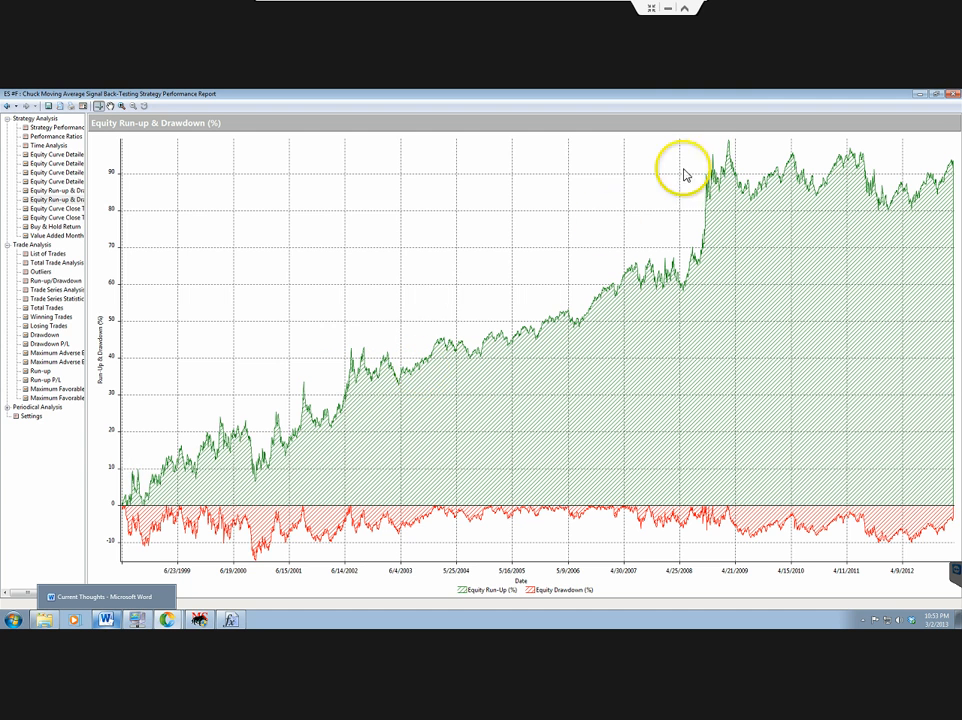
mouse_move(335, 395)
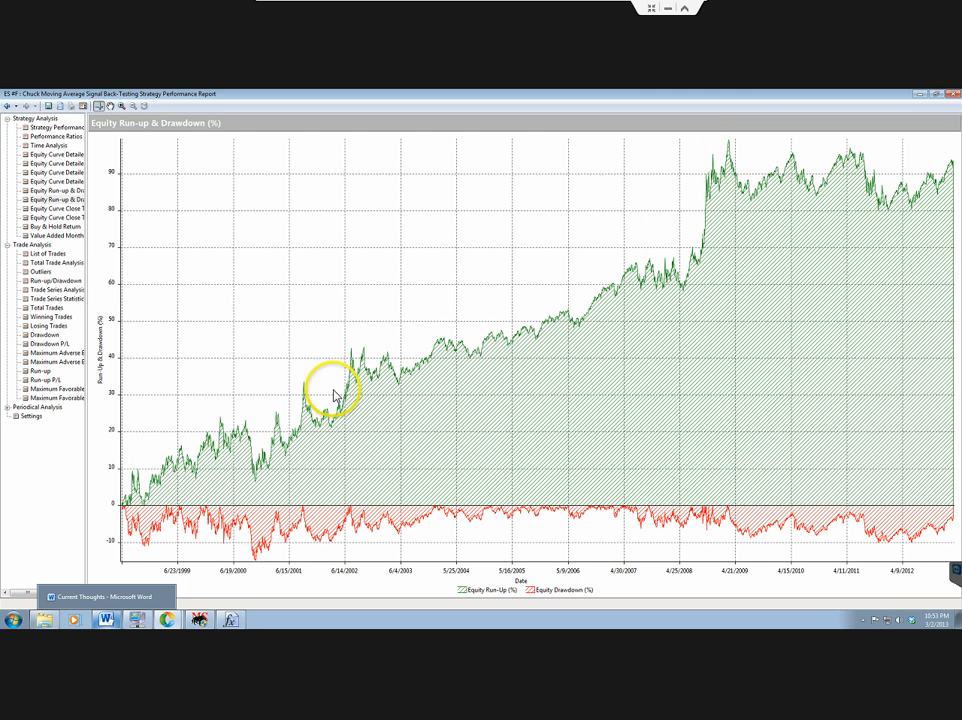
mouse_move(727, 166)
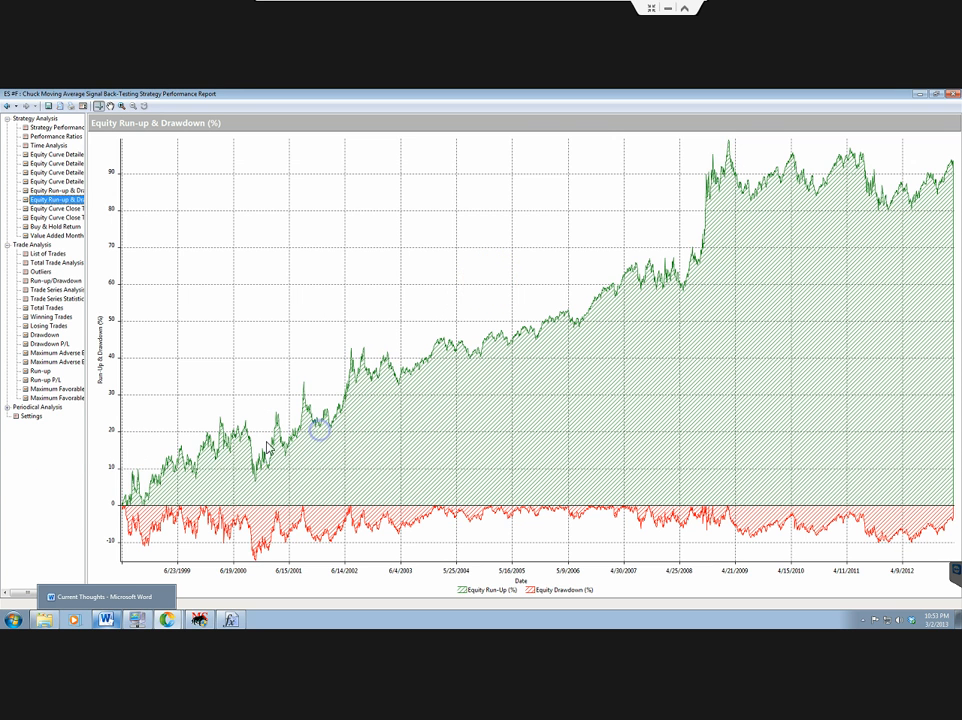
mouse_move(725, 170)
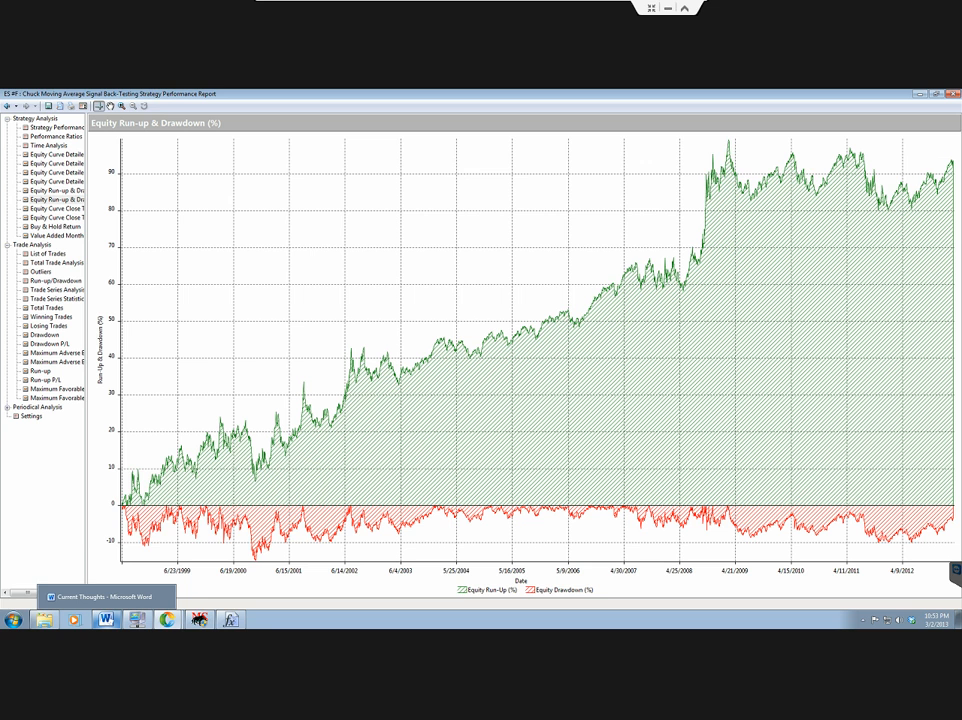
mouse_move(267, 644)
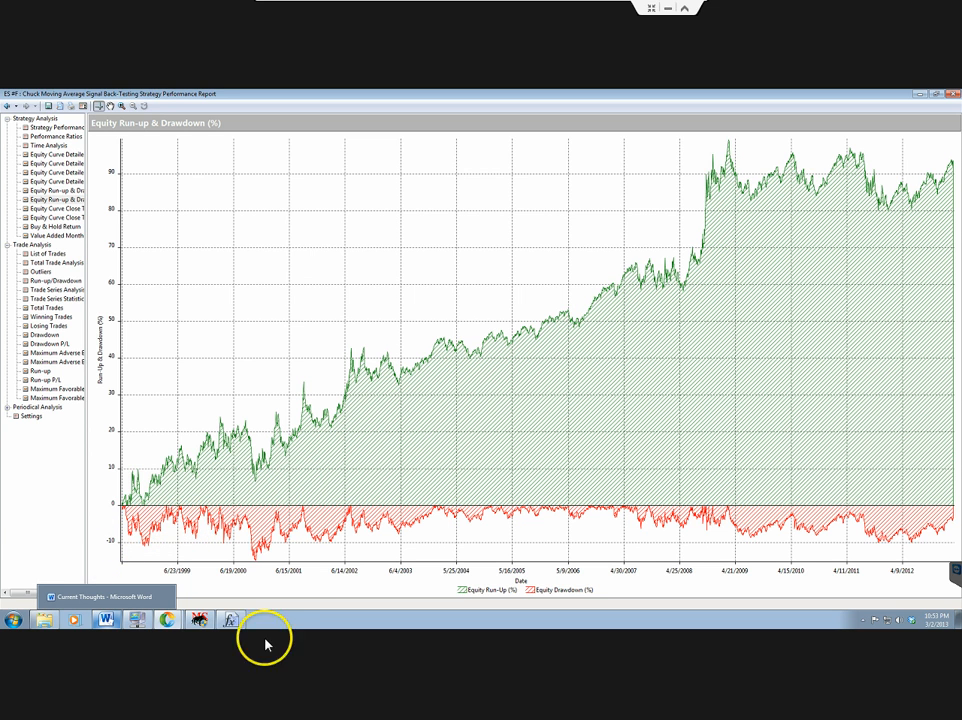